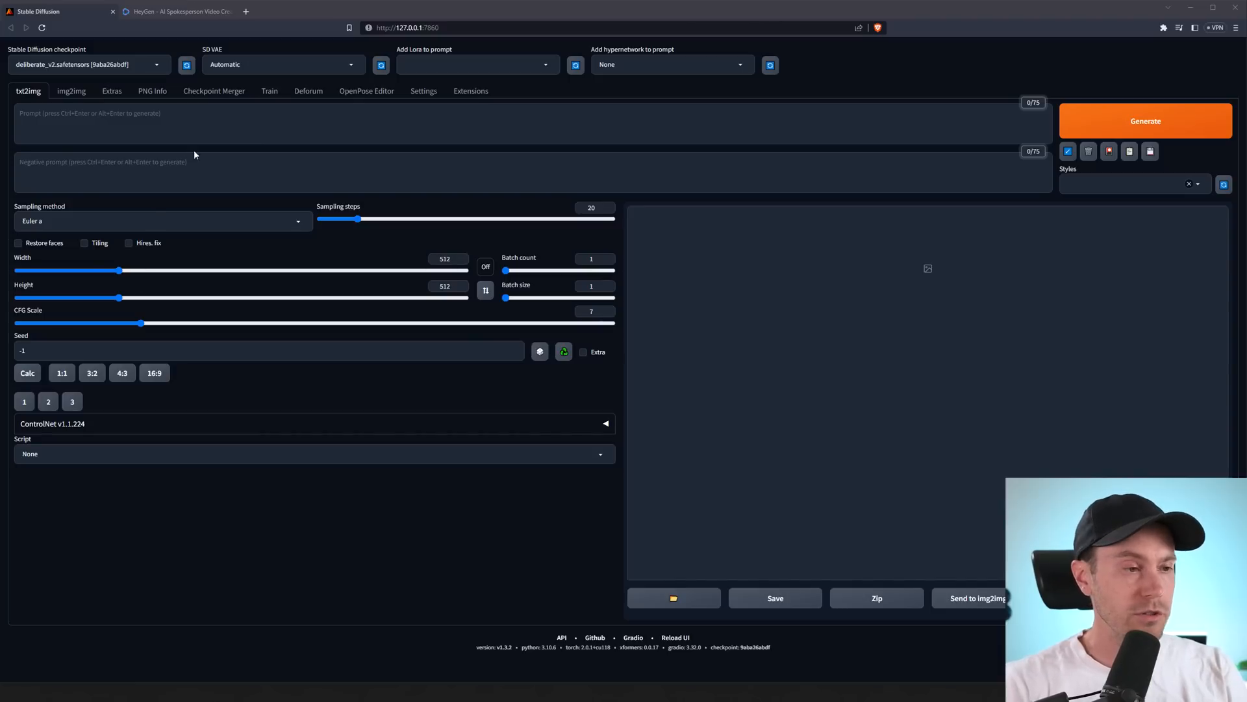
Step: Prompt '(man portrait:1.2)' with the Default_Negative and Realistic Photo Portraits styles applied
{"action": "left_click", "coordinate": [211, 124]}
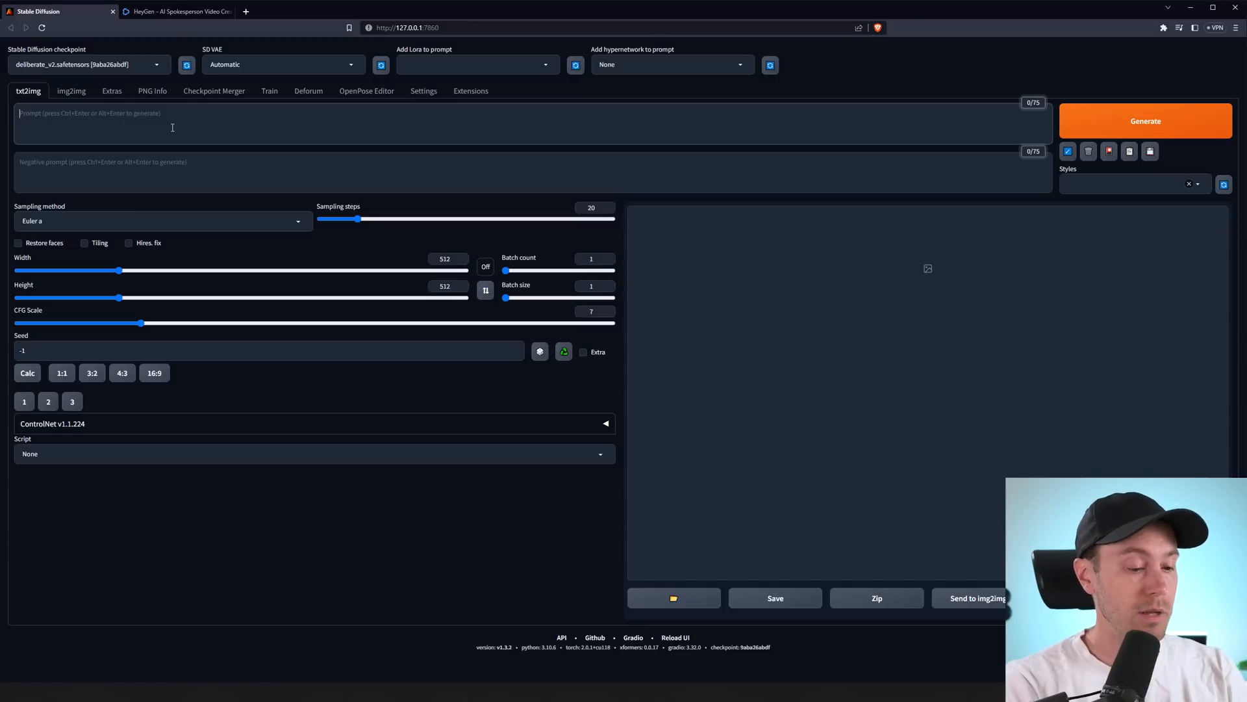
{"action": "type", "text": "man portrait:1.2)"}
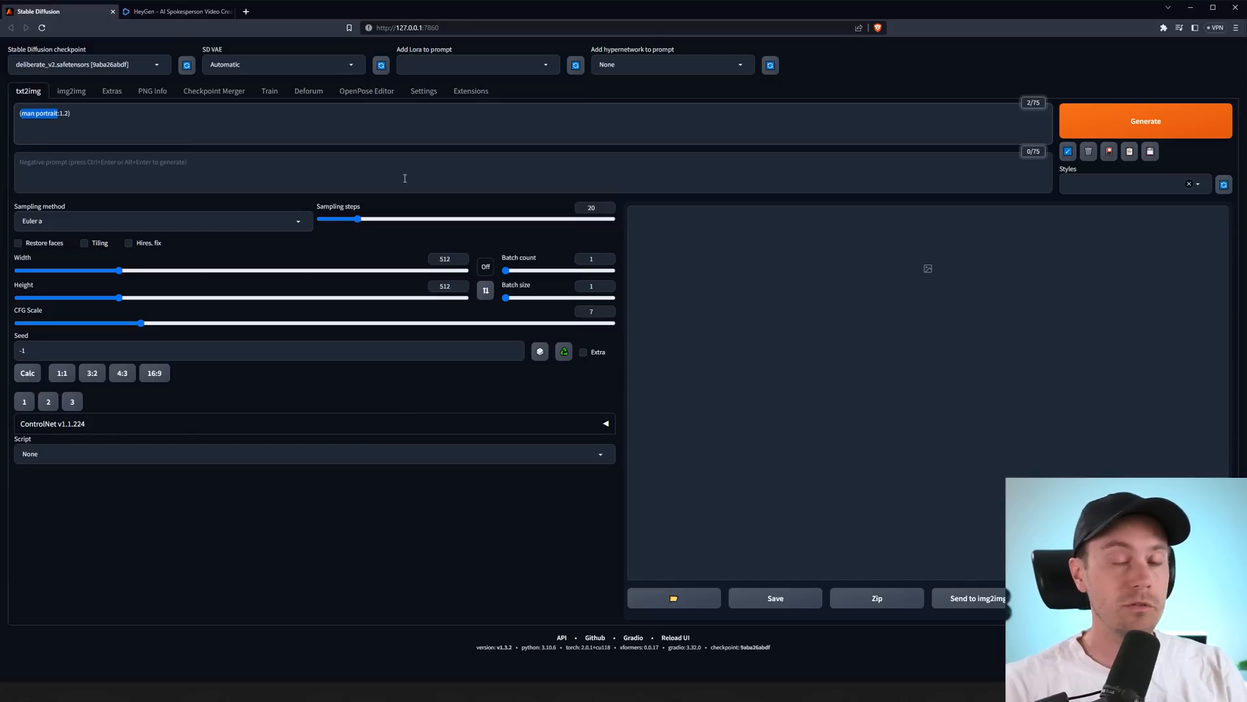
{"action": "left_click", "coordinate": [1129, 184]}
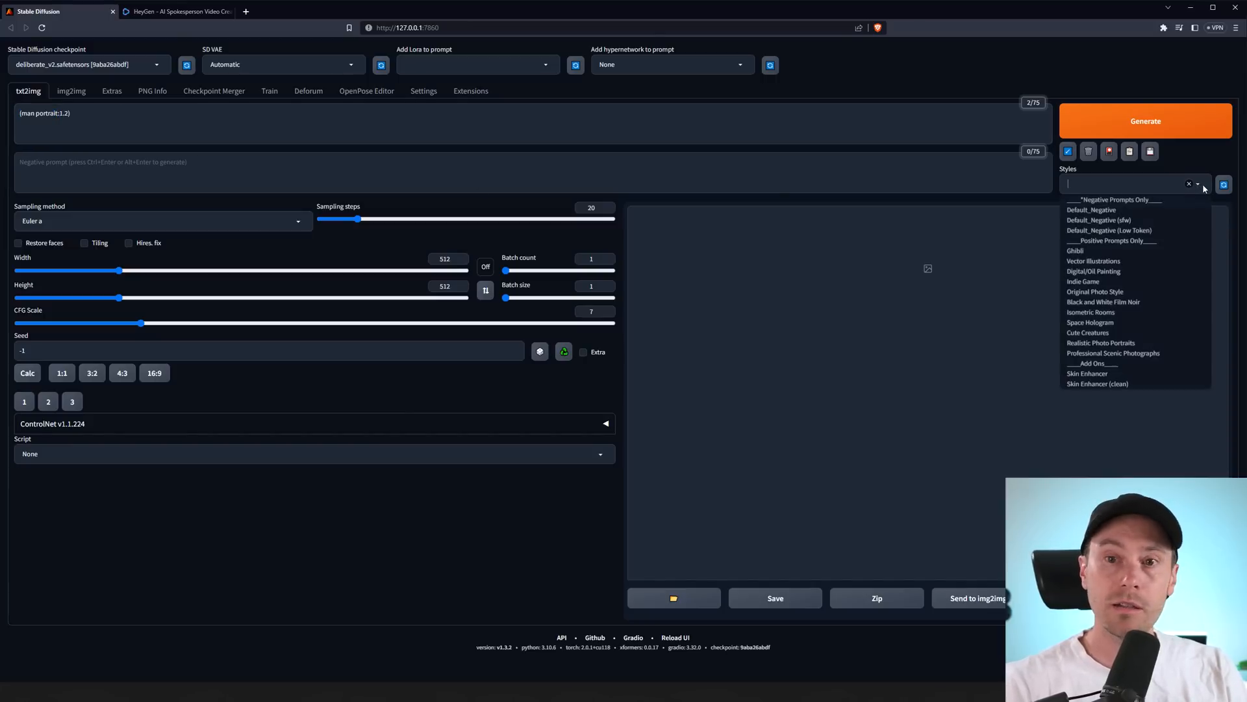
{"action": "left_click", "coordinate": [1091, 209]}
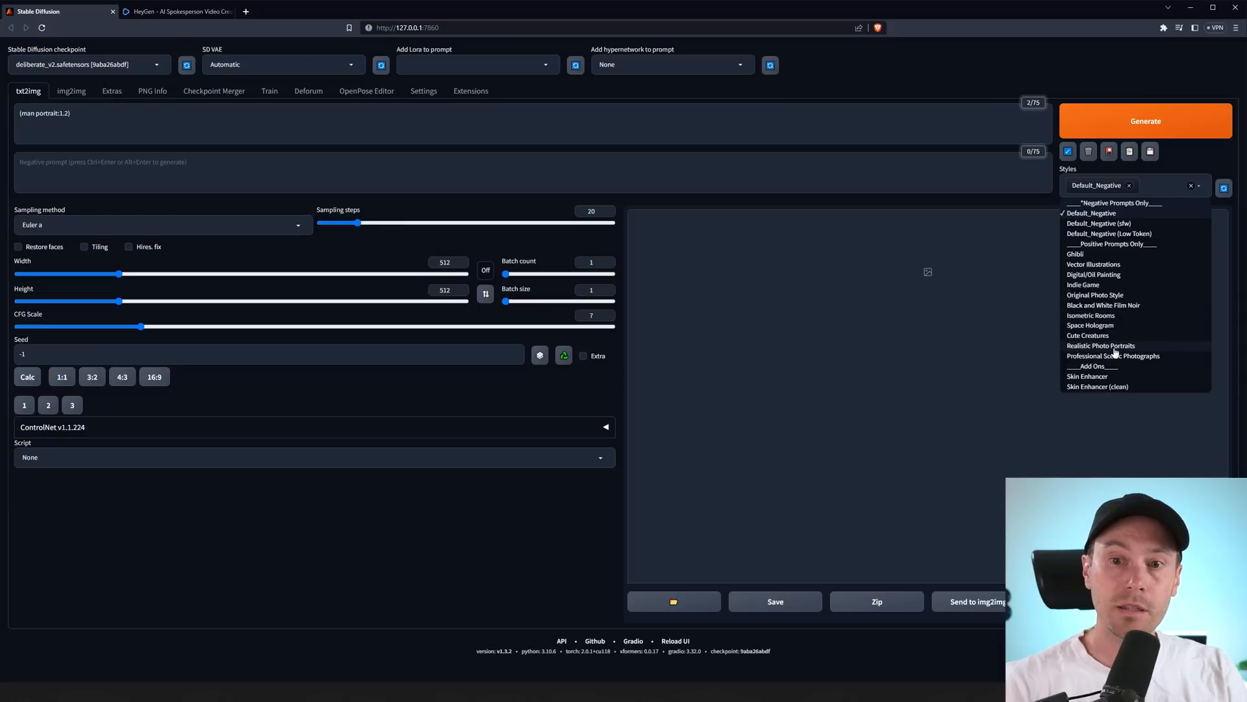
{"action": "left_click", "coordinate": [1101, 345]}
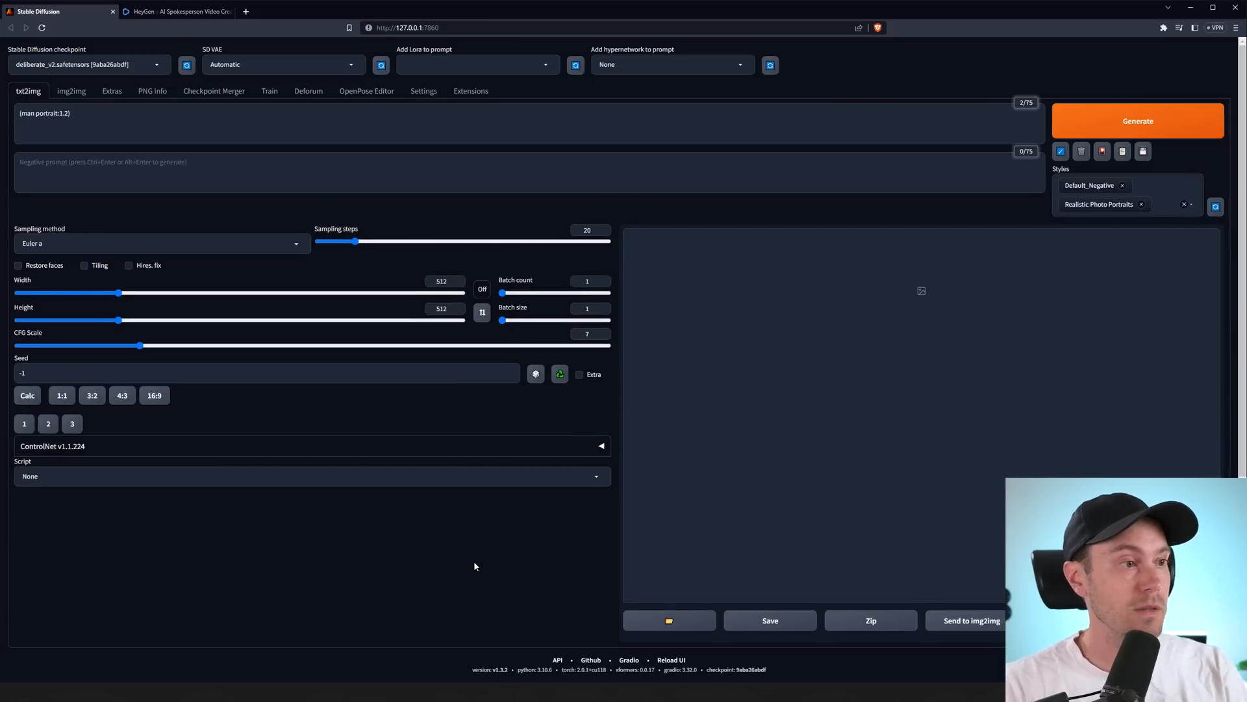
Step: Use DPM++ 2M Karras sampling, batch count 2, and a 16:9 width of 910
{"action": "left_click", "coordinate": [162, 242]}
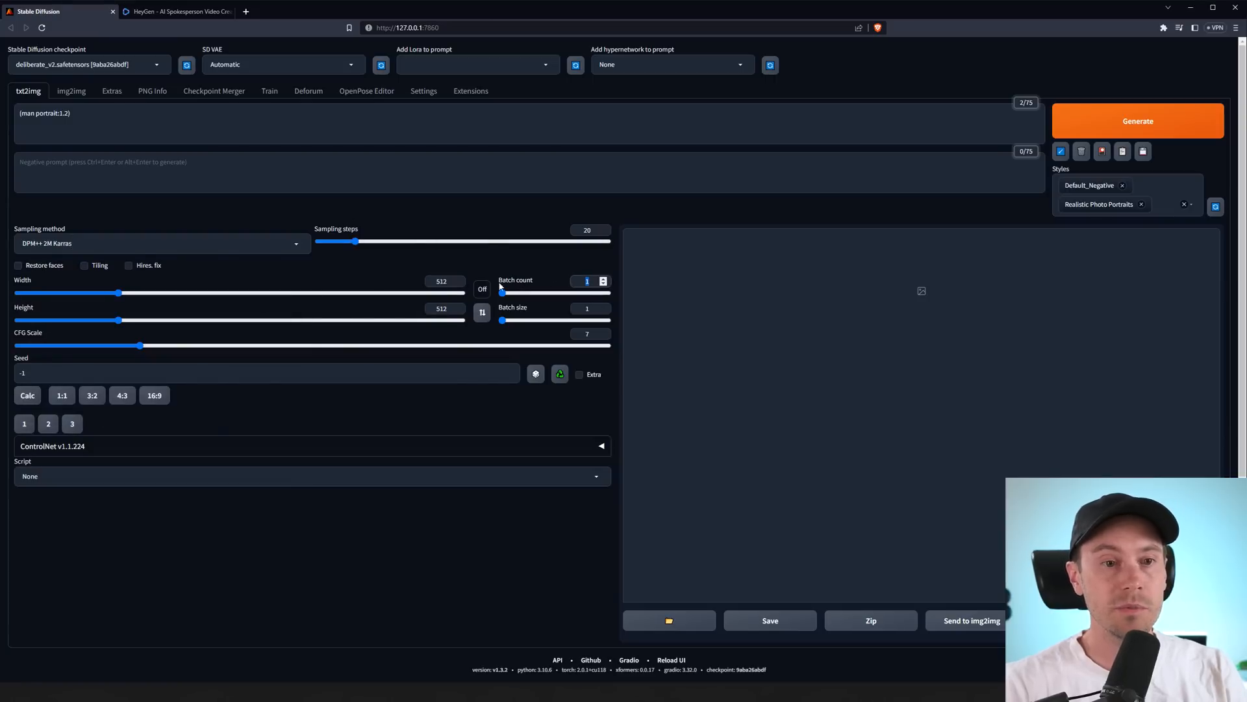
{"action": "left_click", "coordinate": [602, 279]}
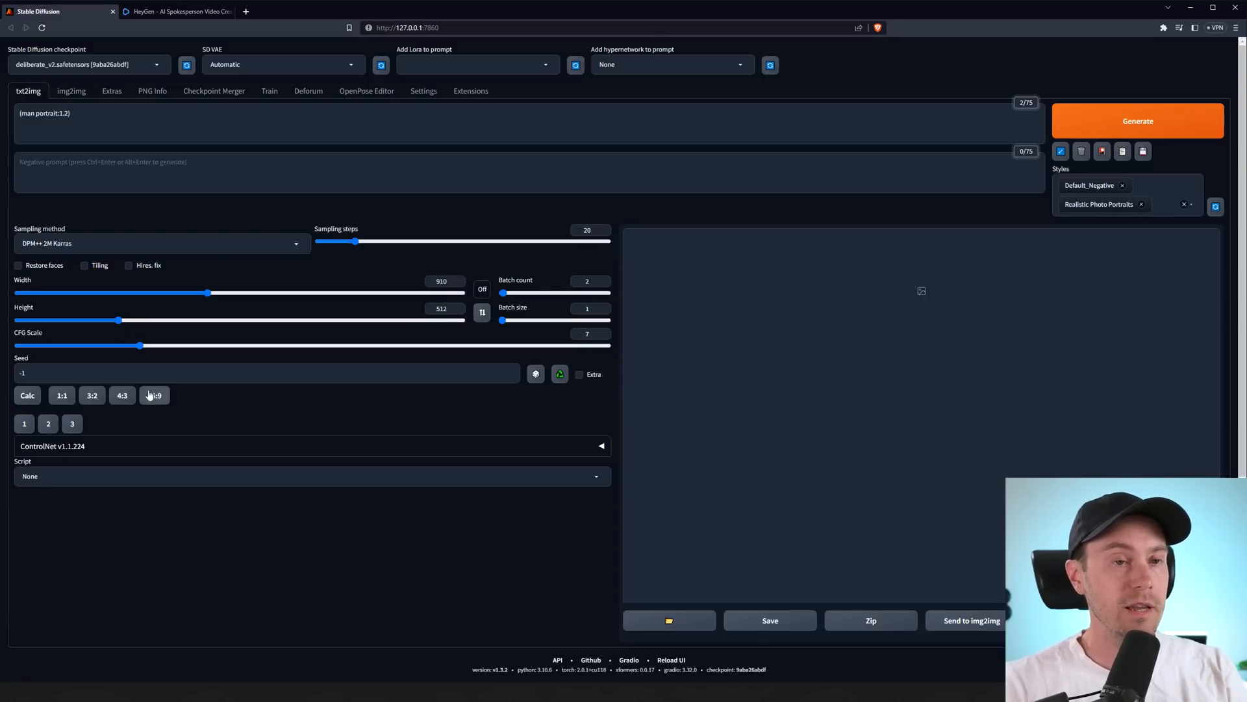
{"action": "left_click", "coordinate": [470, 91]}
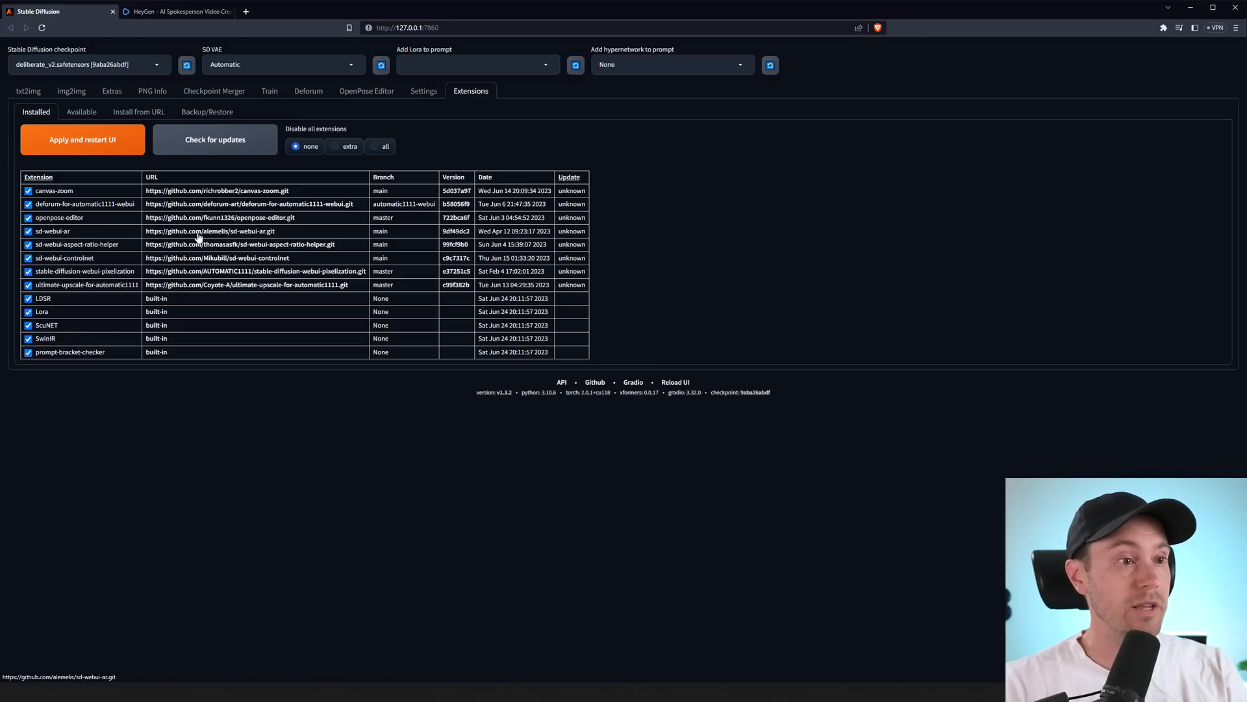
{"action": "left_click", "coordinate": [80, 111]}
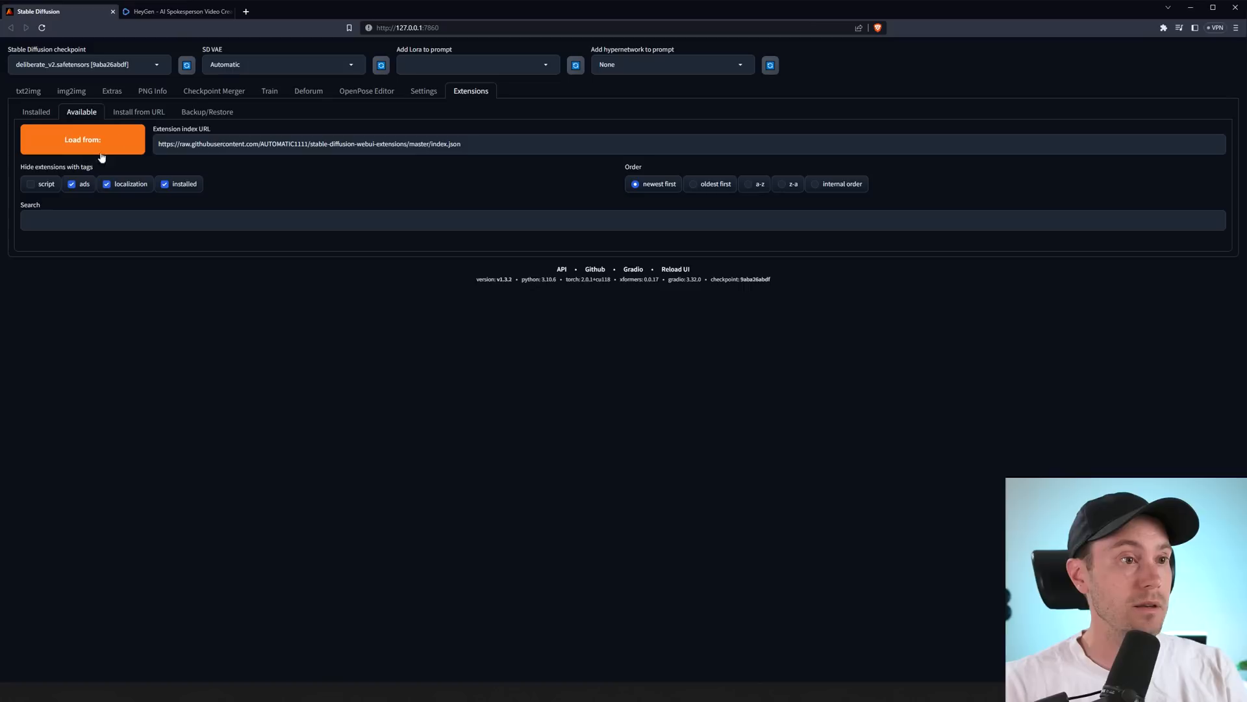
{"action": "left_click", "coordinate": [28, 91]}
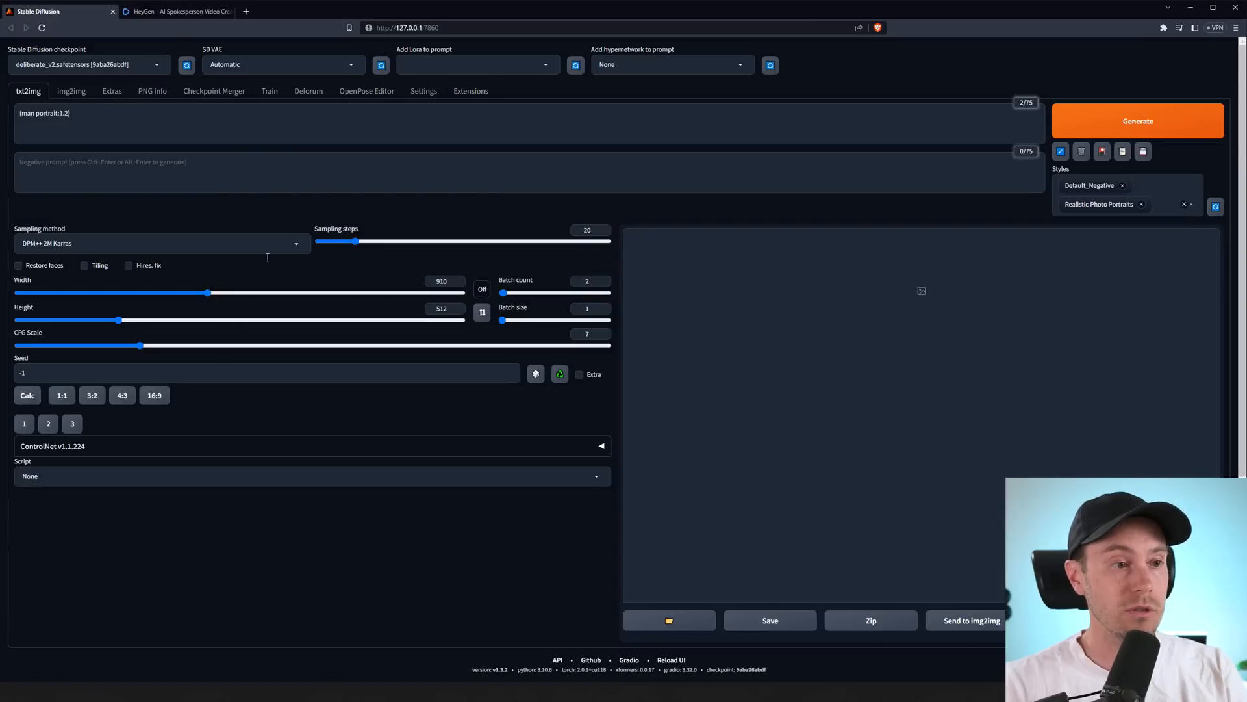
Step: Enable Hires. fix with a 960x540 base size and denoising strength 0.6
{"action": "left_click", "coordinate": [129, 265]}
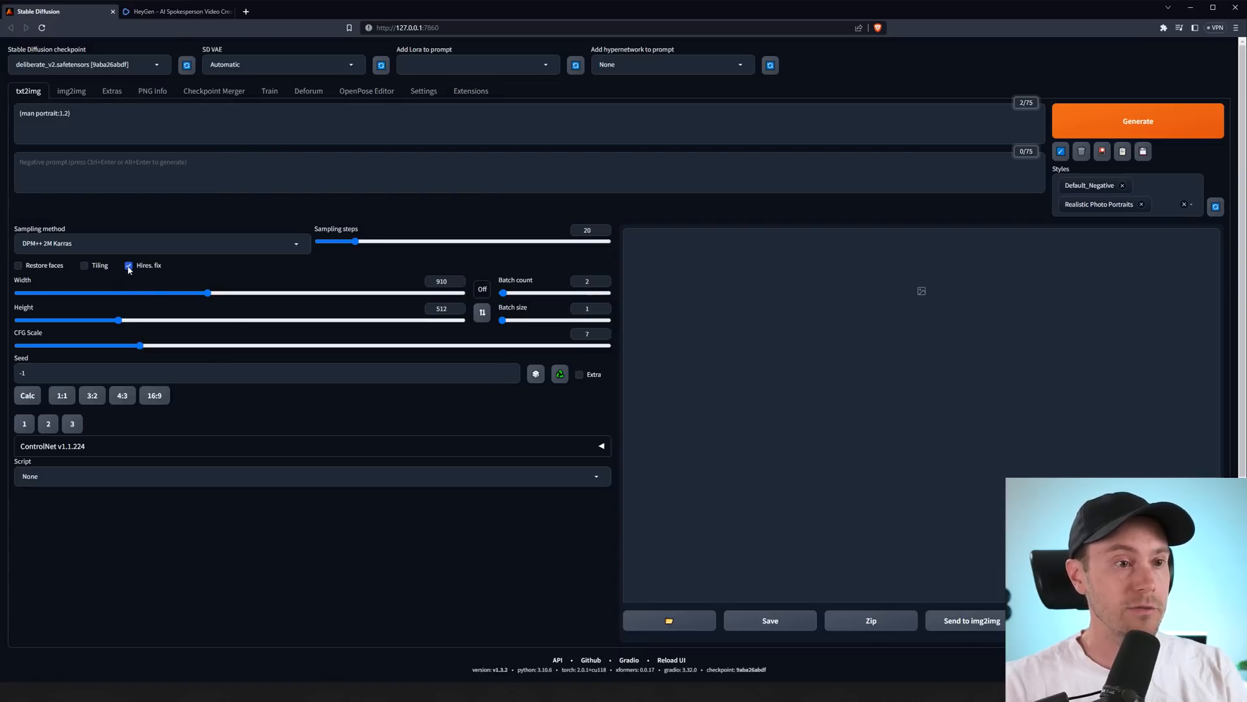
{"action": "left_click", "coordinate": [128, 265]}
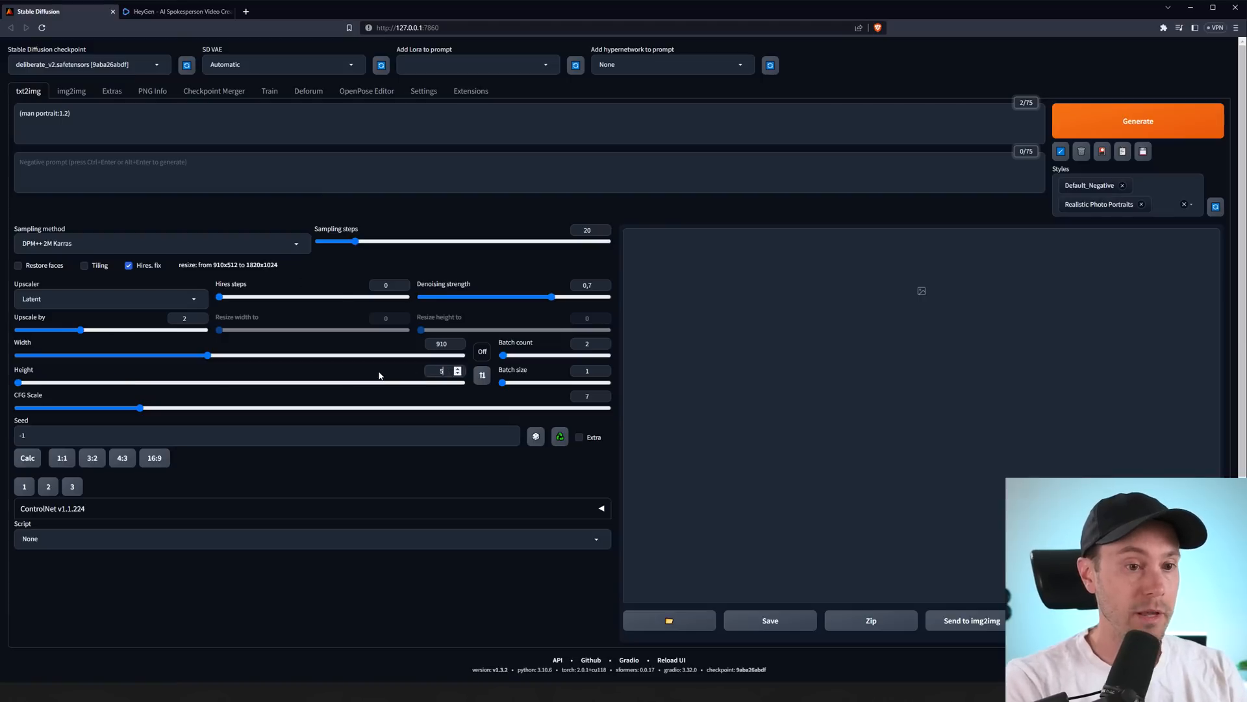
{"action": "left_click", "coordinate": [153, 457]}
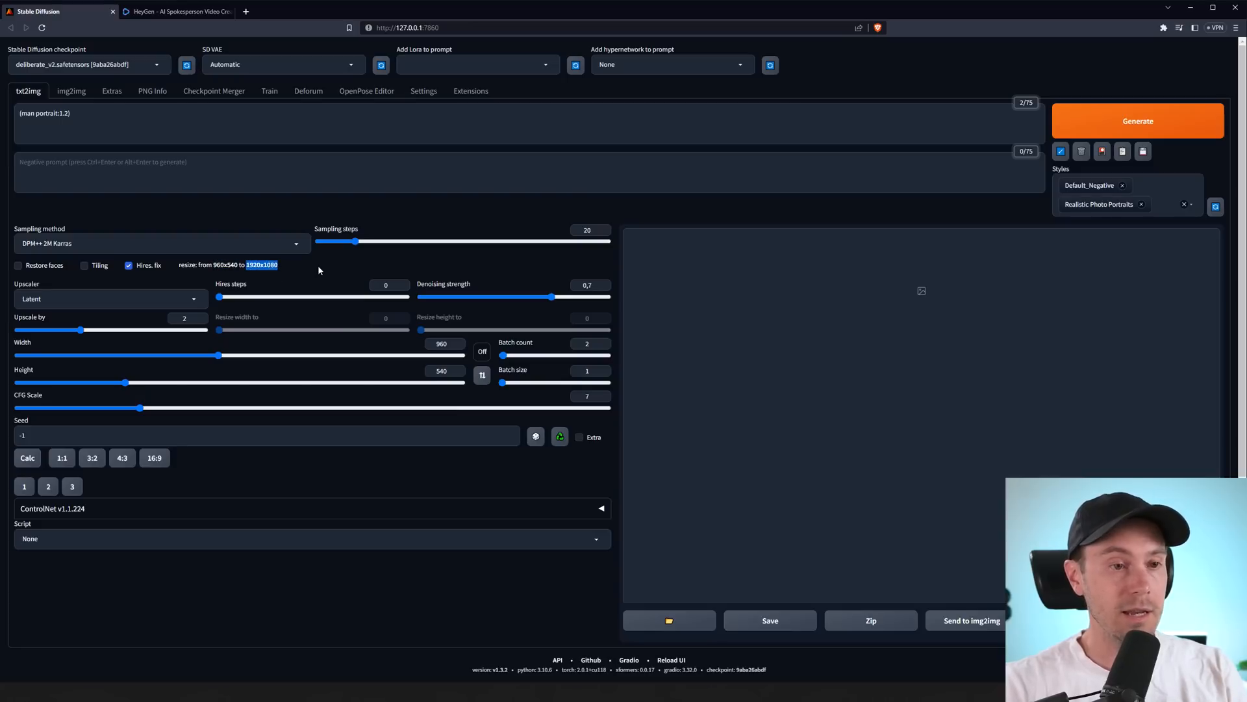
{"action": "left_click_drag", "start_coordinate": [552, 297], "coordinate": [532, 297]}
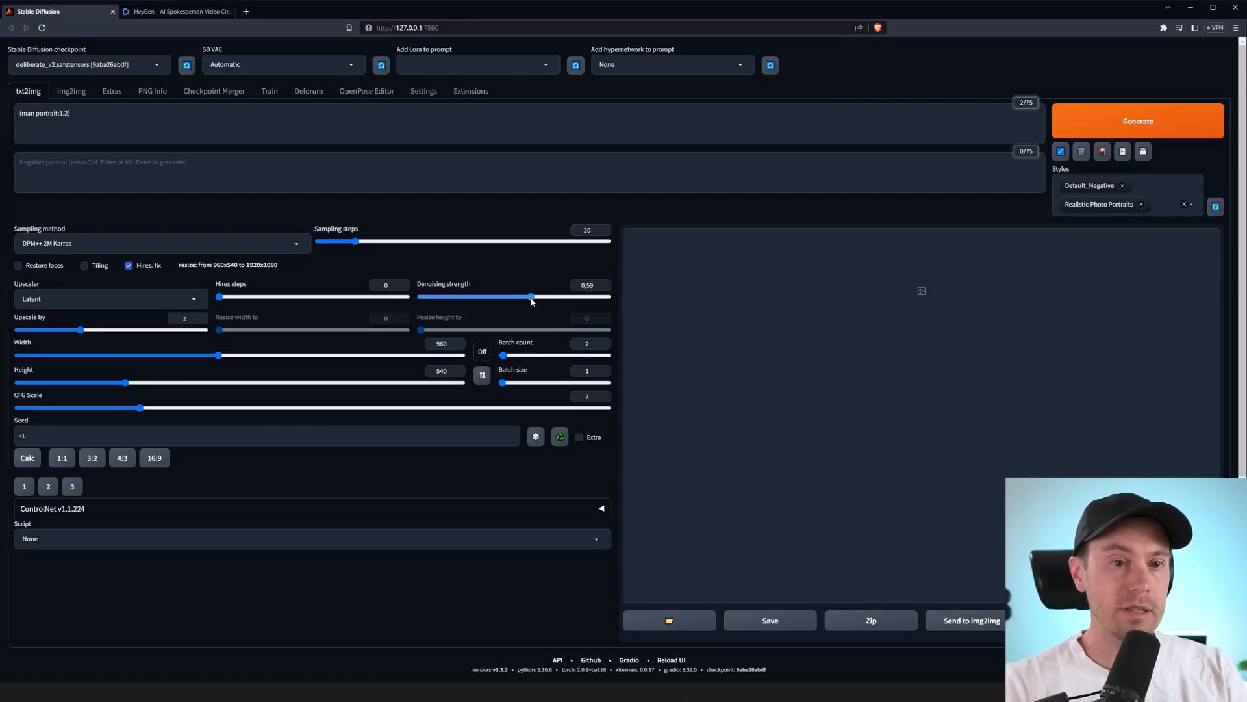
{"action": "left_click_drag", "start_coordinate": [532, 297], "coordinate": [533, 296]}
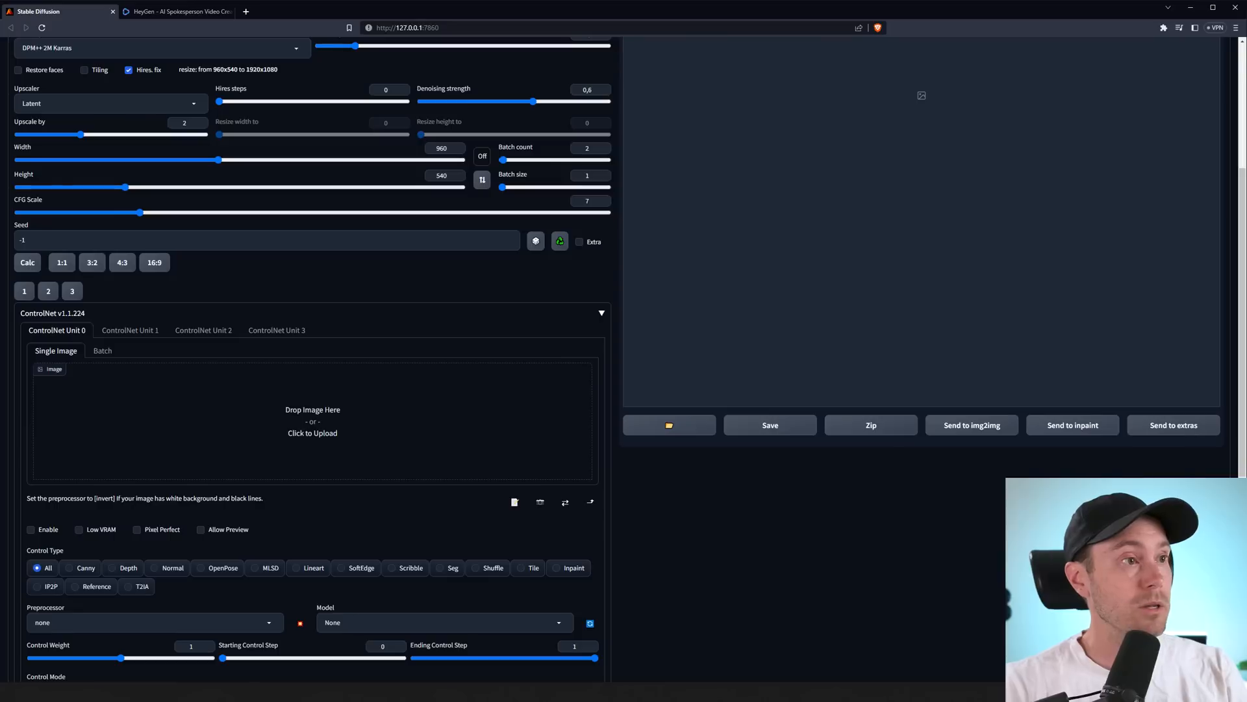
Step: Load the reference portrait into ControlNet Unit 0 and enable it with Pixel Perfect, OpenPose, and weight 0.9
{"action": "left_click", "coordinate": [313, 421]}
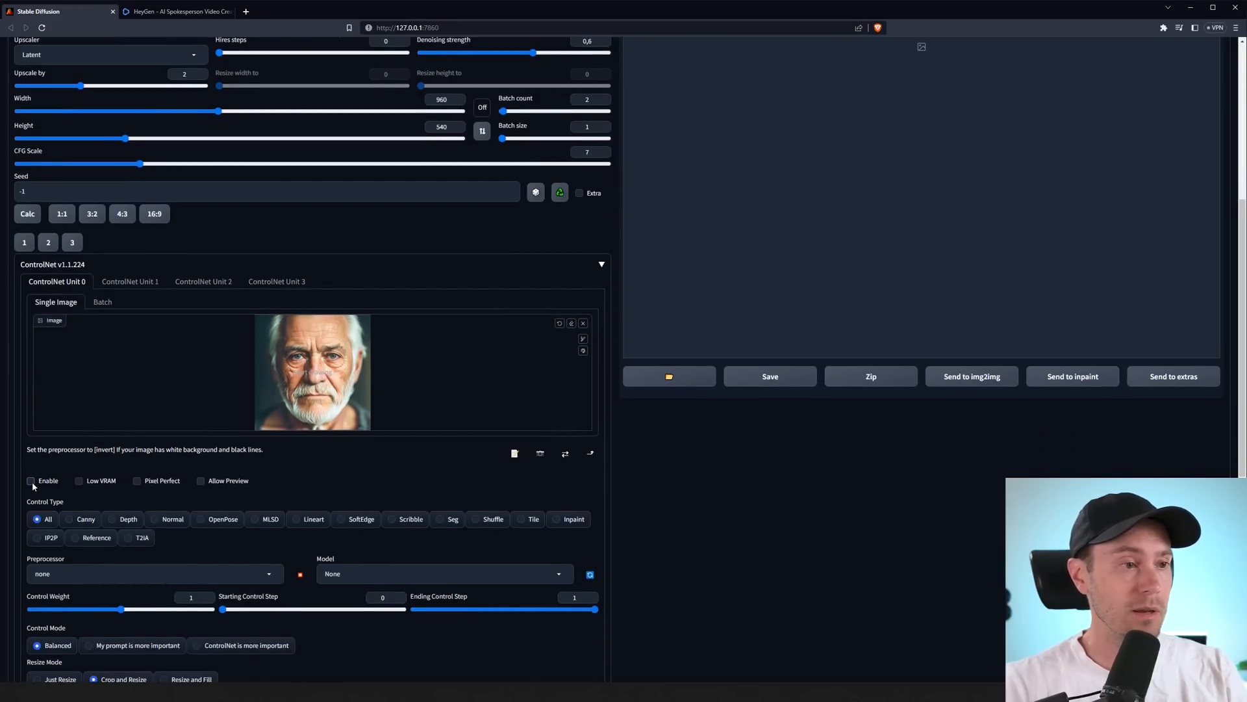
{"action": "left_click", "coordinate": [32, 481]}
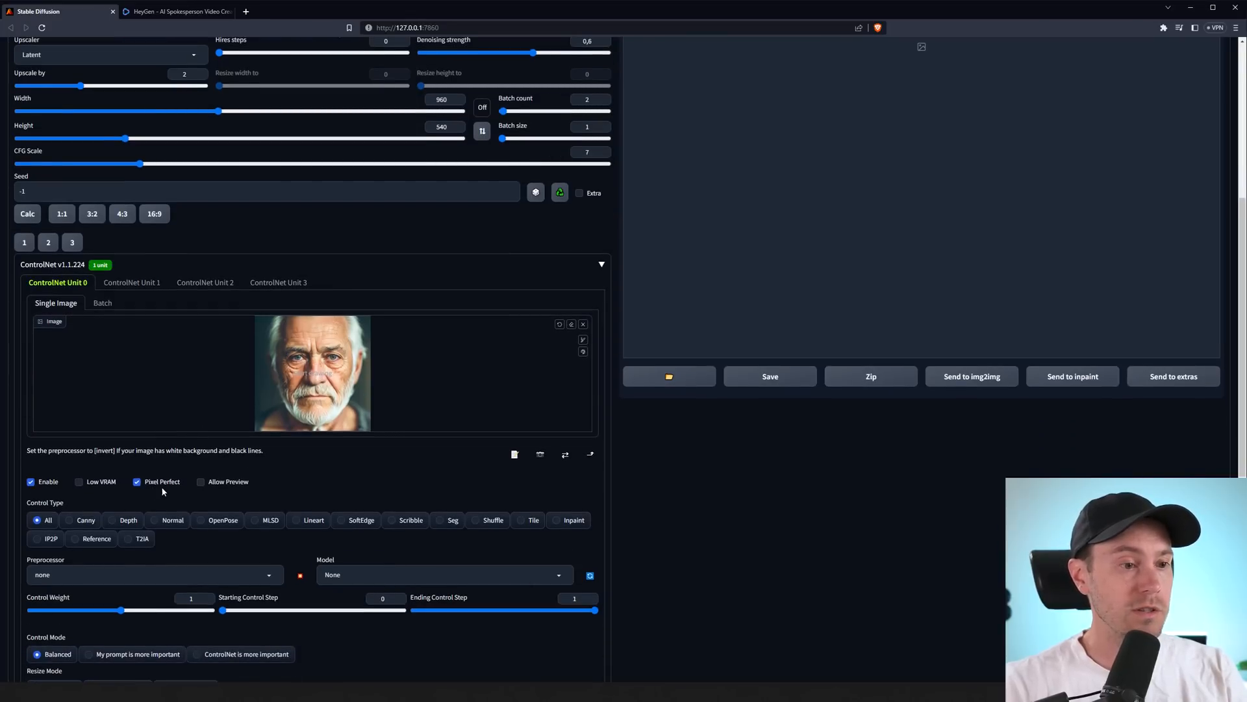
{"action": "scroll", "scroll_direction": "down", "scroll_amount": 3}
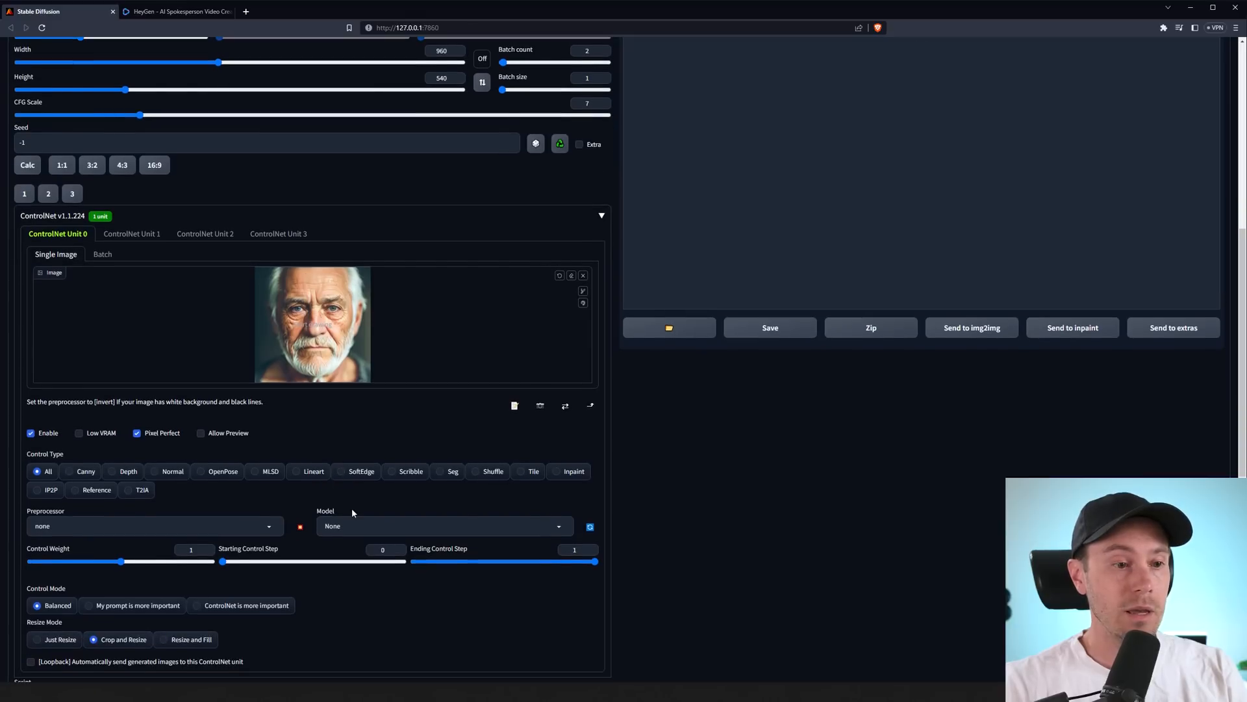
{"action": "left_click", "coordinate": [202, 471]}
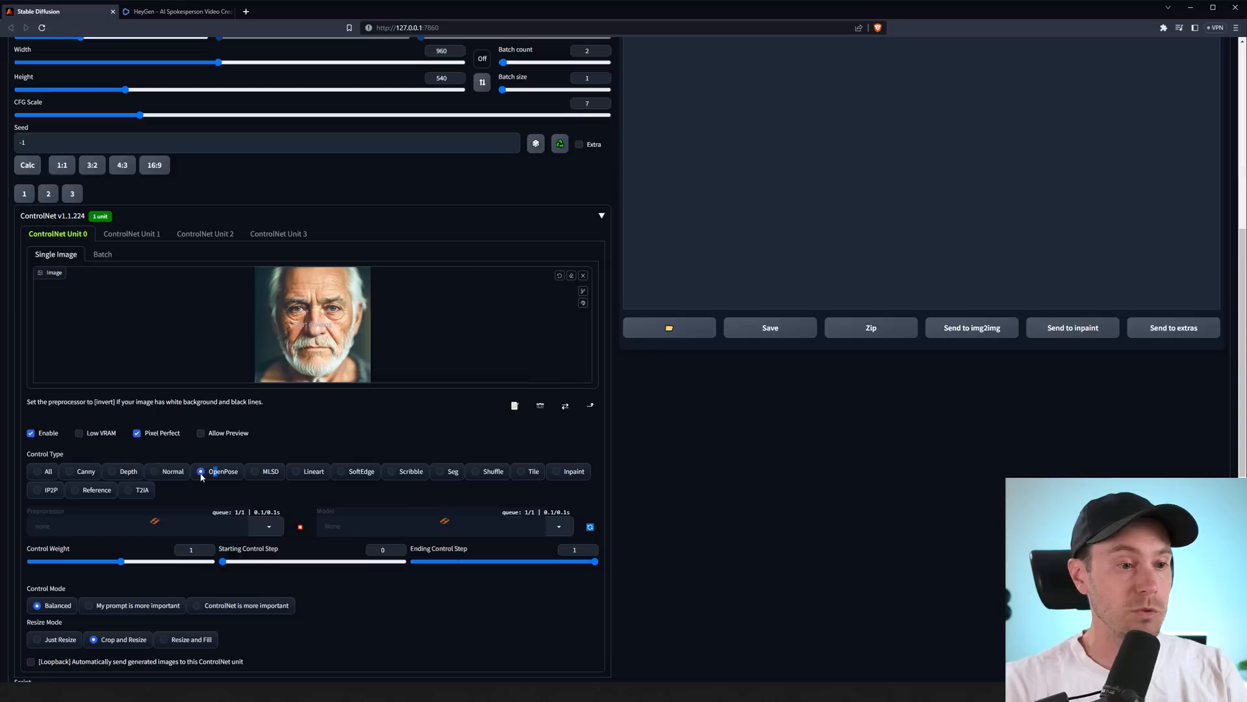
{"action": "left_click", "coordinate": [201, 471]}
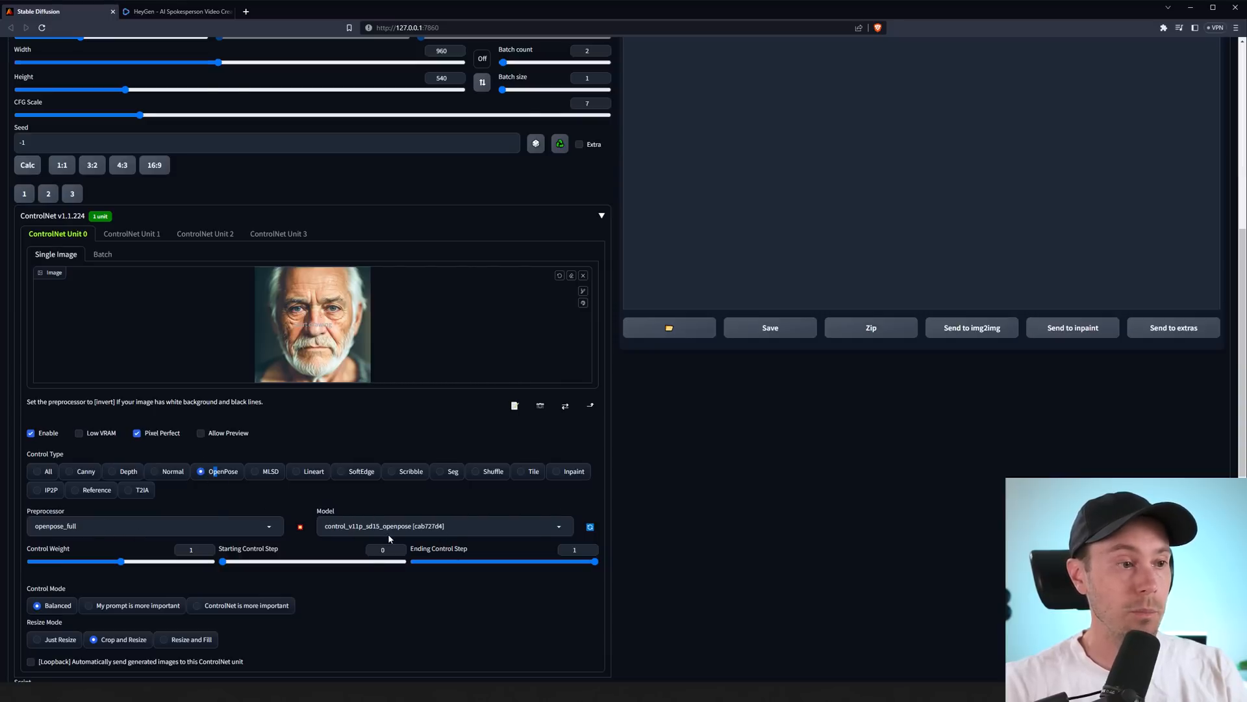
{"action": "mouse_move", "coordinate": [365, 435]}
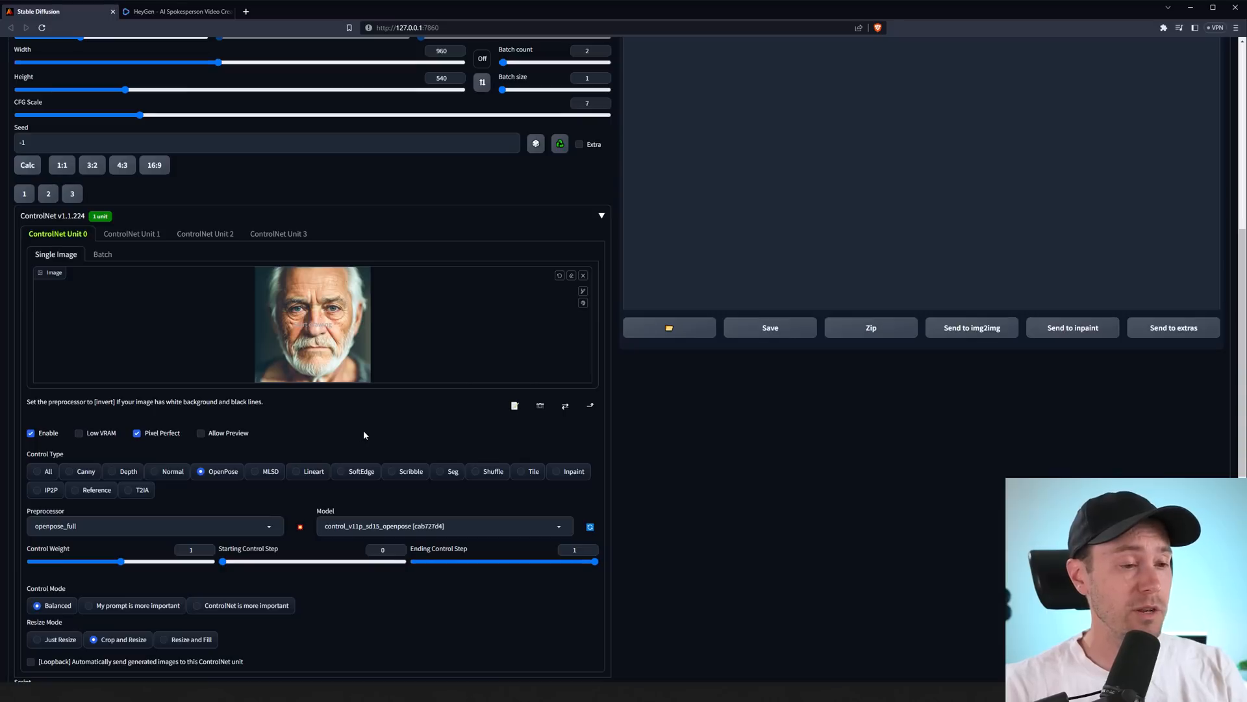
{"action": "left_click_drag", "start_coordinate": [120, 561], "coordinate": [112, 561]}
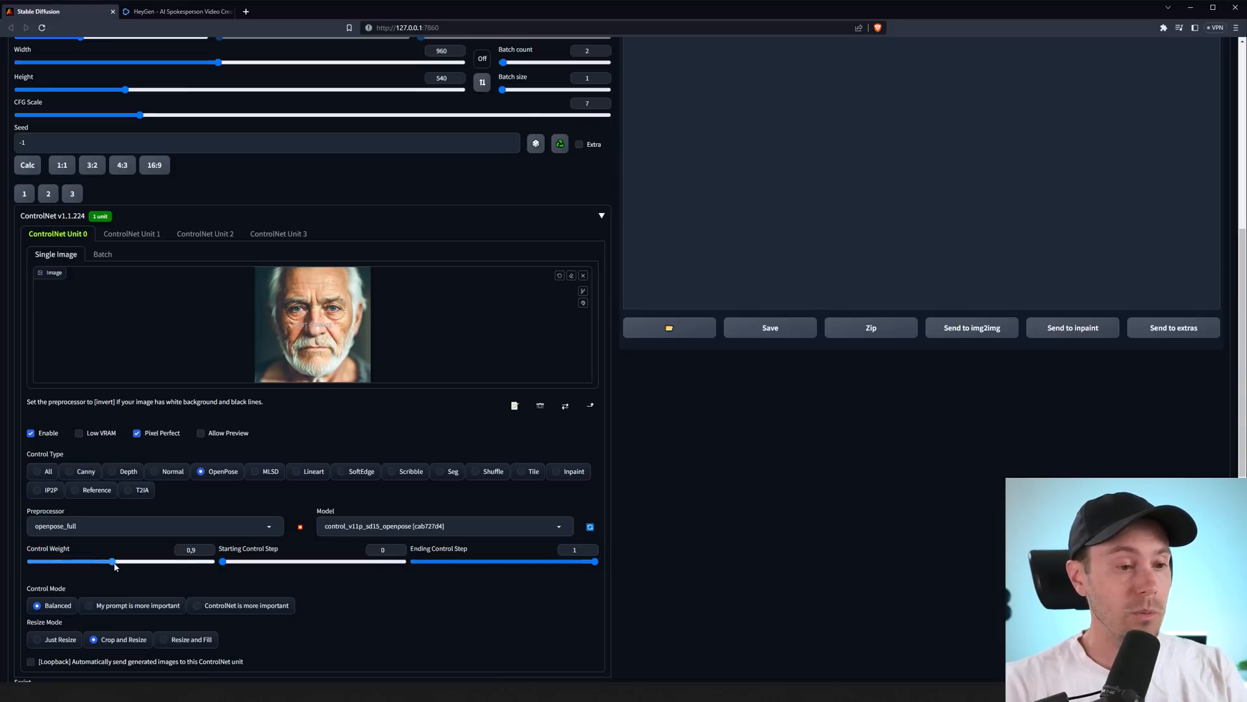
{"action": "left_click_drag", "start_coordinate": [111, 561], "coordinate": [102, 562]}
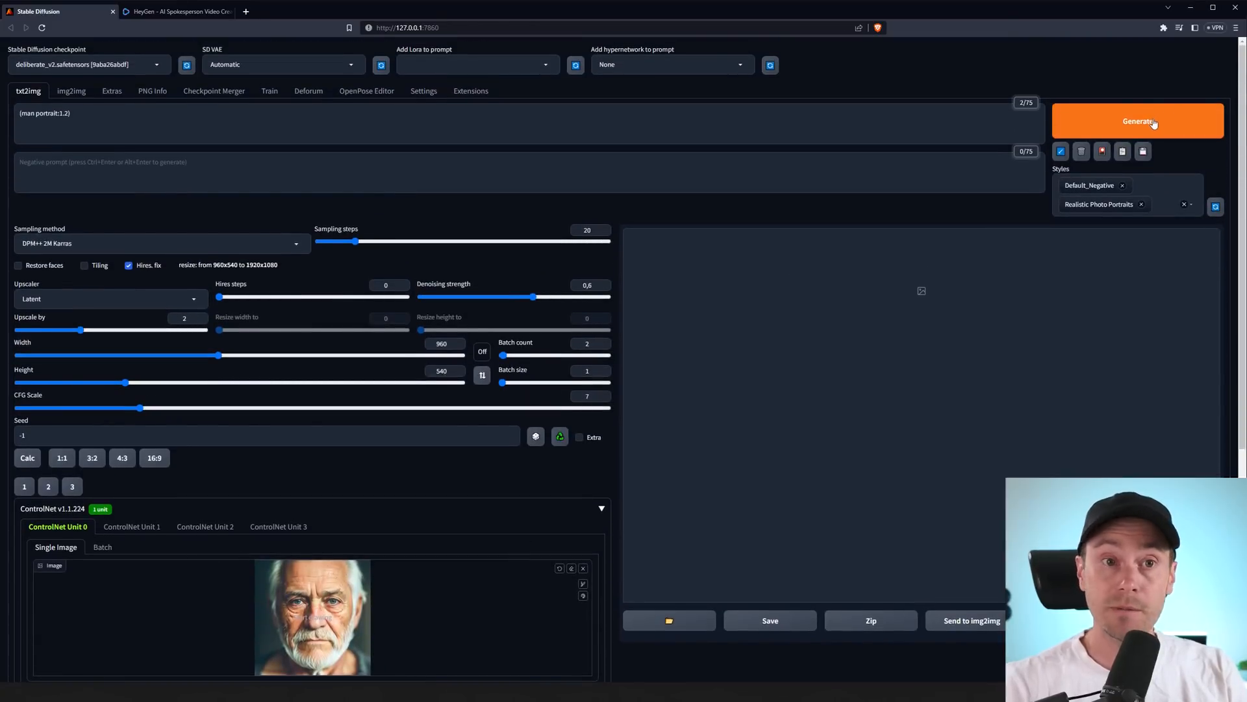
Step: Generate two bearded man portraits, browse them full size, and close the viewer
{"action": "left_click", "coordinate": [1138, 120]}
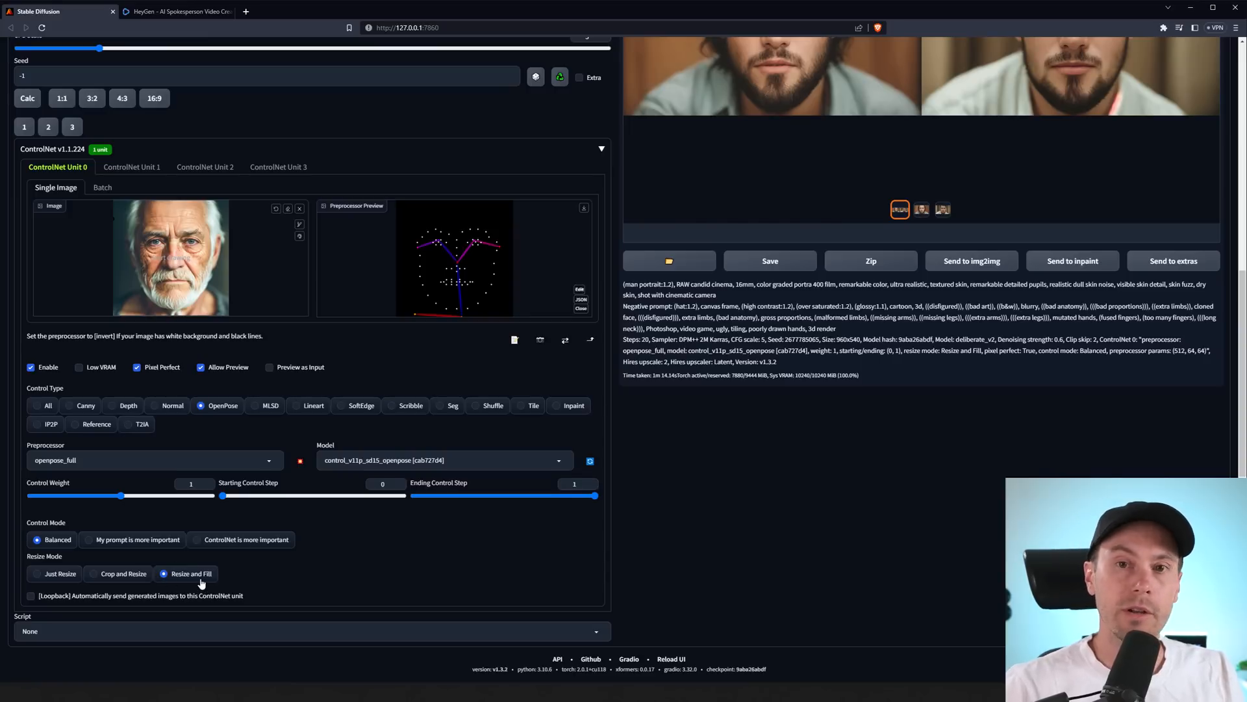
{"action": "mouse_move", "coordinate": [476, 561]}
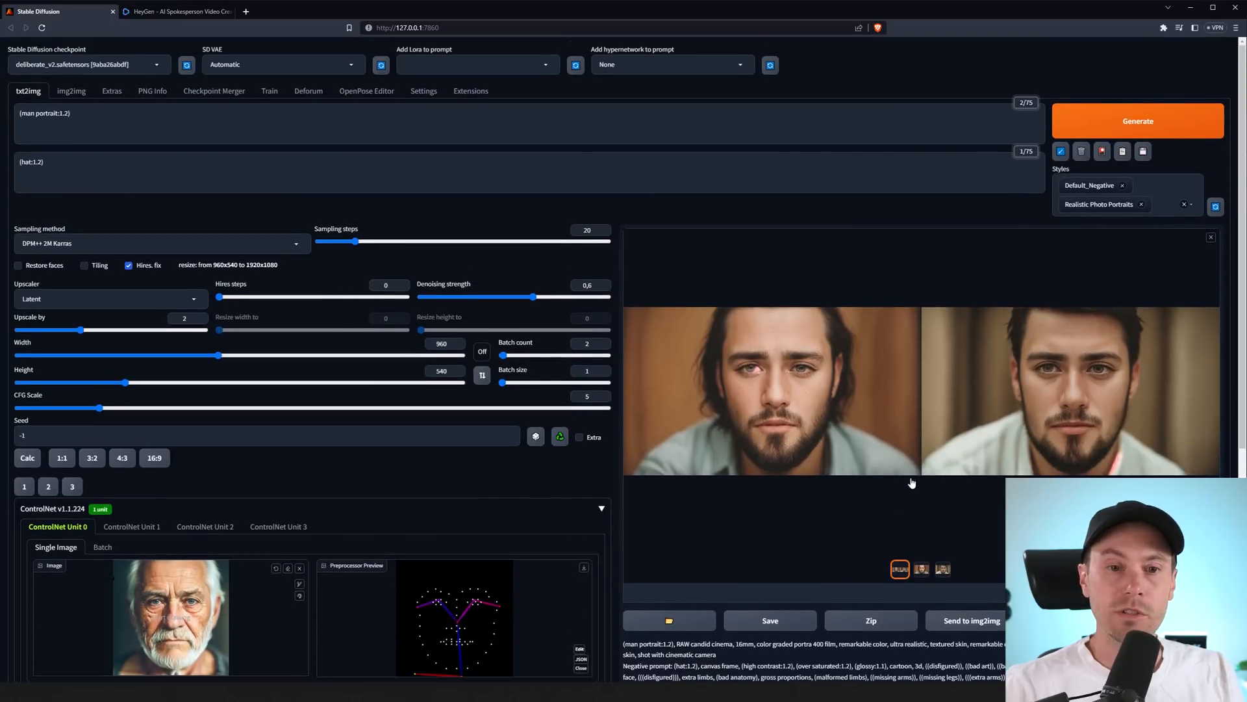
{"action": "left_click", "coordinate": [921, 569]}
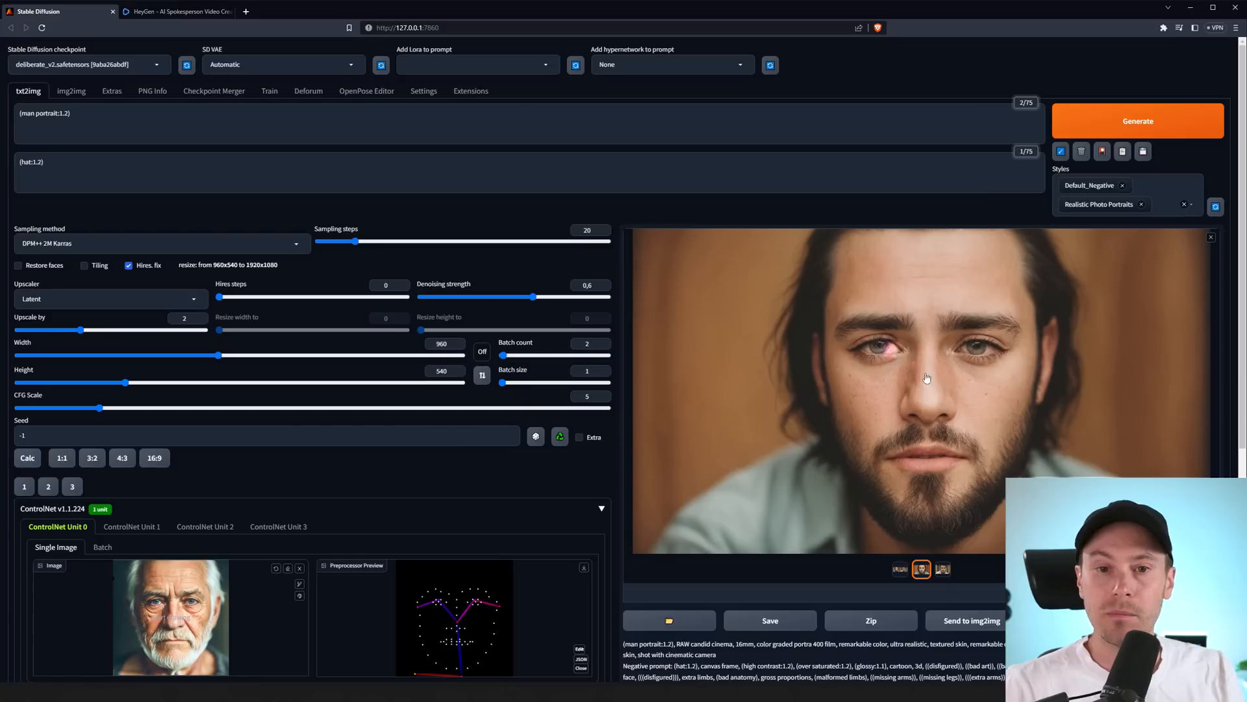
{"action": "left_click", "coordinate": [942, 568]}
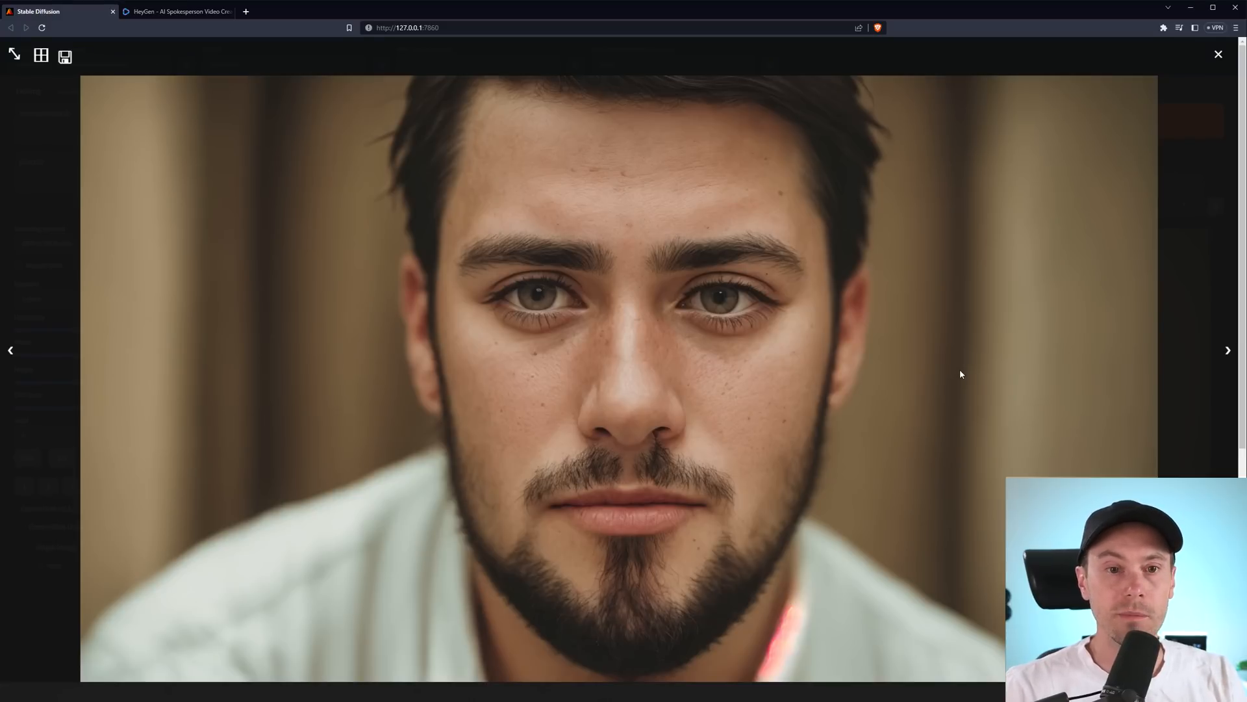
{"action": "left_click", "coordinate": [1218, 54]}
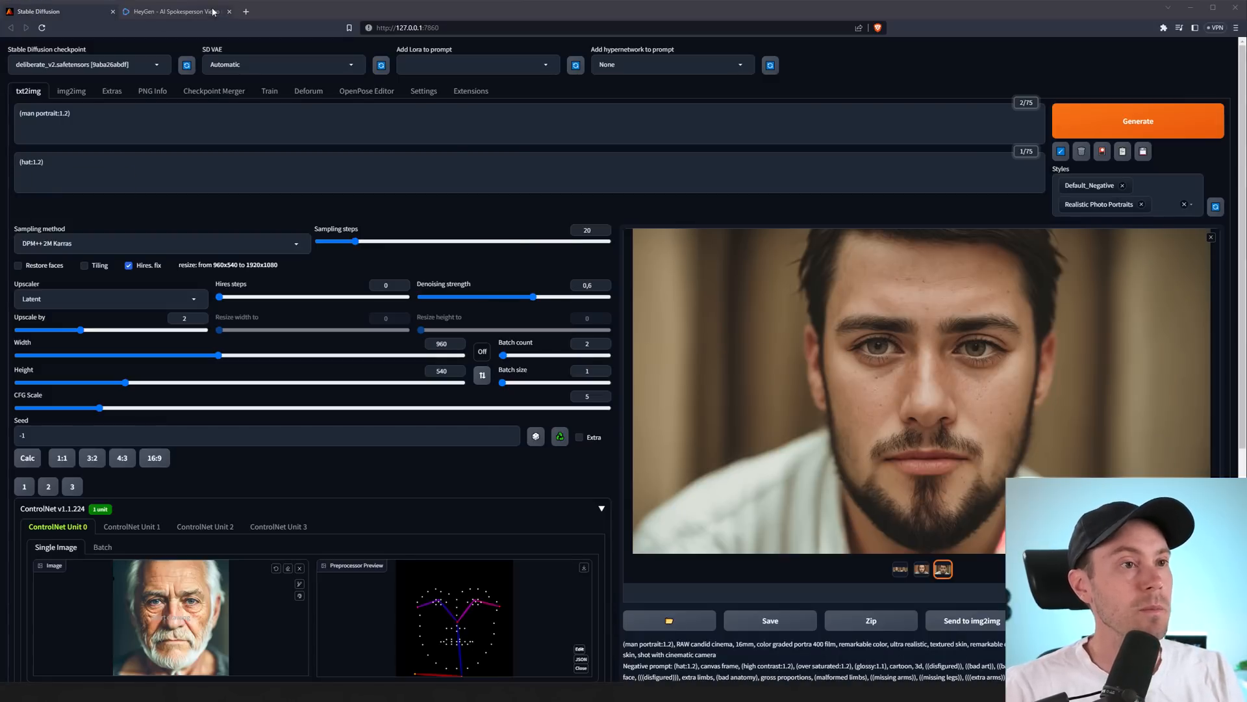
{"action": "mouse_move", "coordinate": [175, 11]}
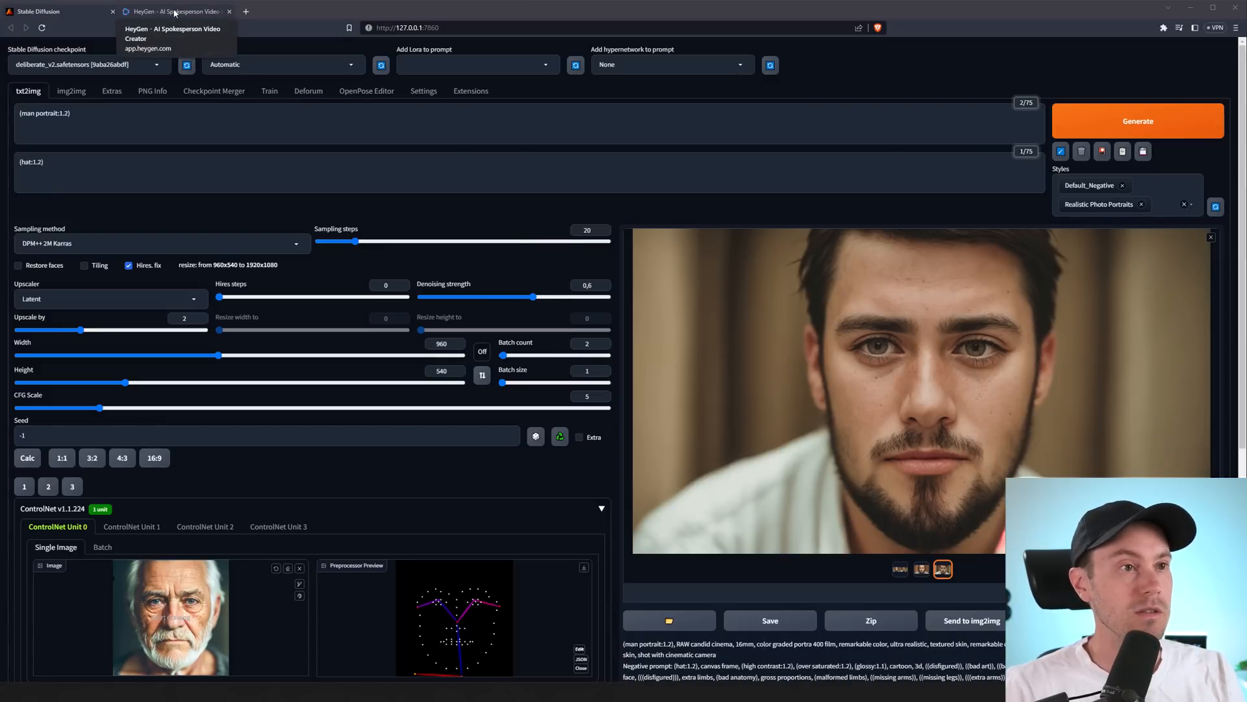
Step: Upload the bearded man portrait as a TalkingPhoto after briefly trying the AI generator
{"action": "left_click", "coordinate": [176, 12]}
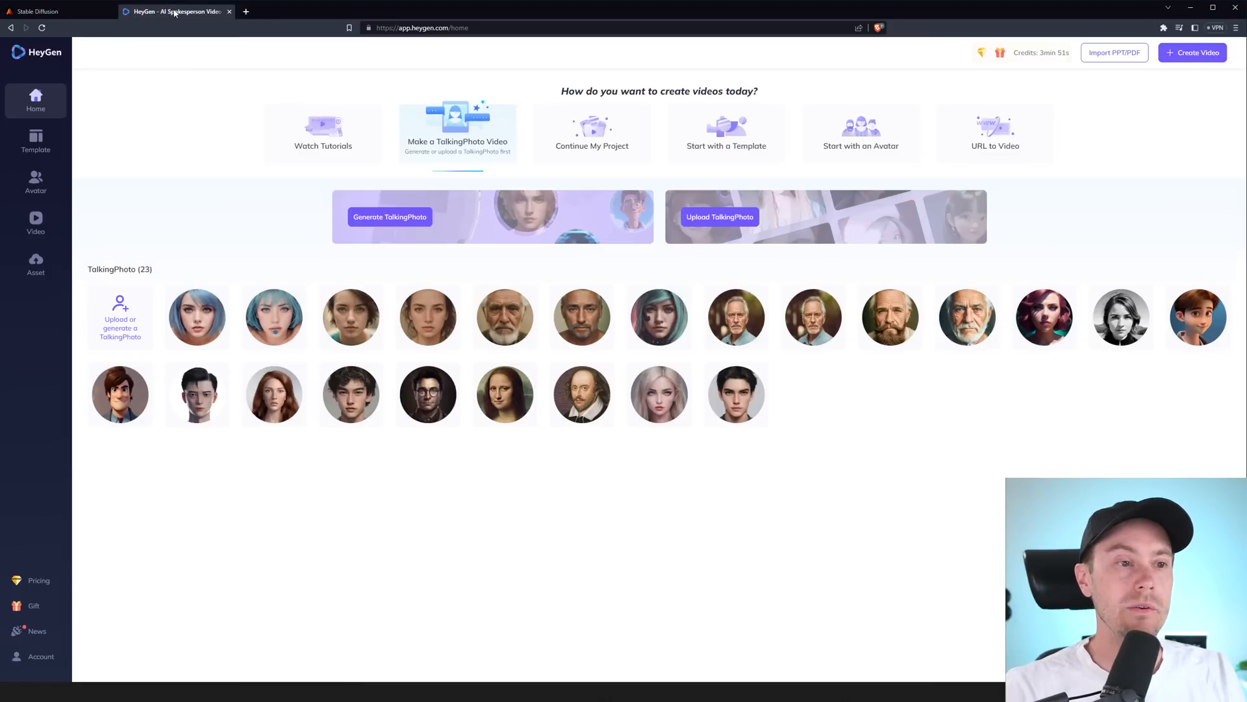
{"action": "mouse_move", "coordinate": [147, 247]}
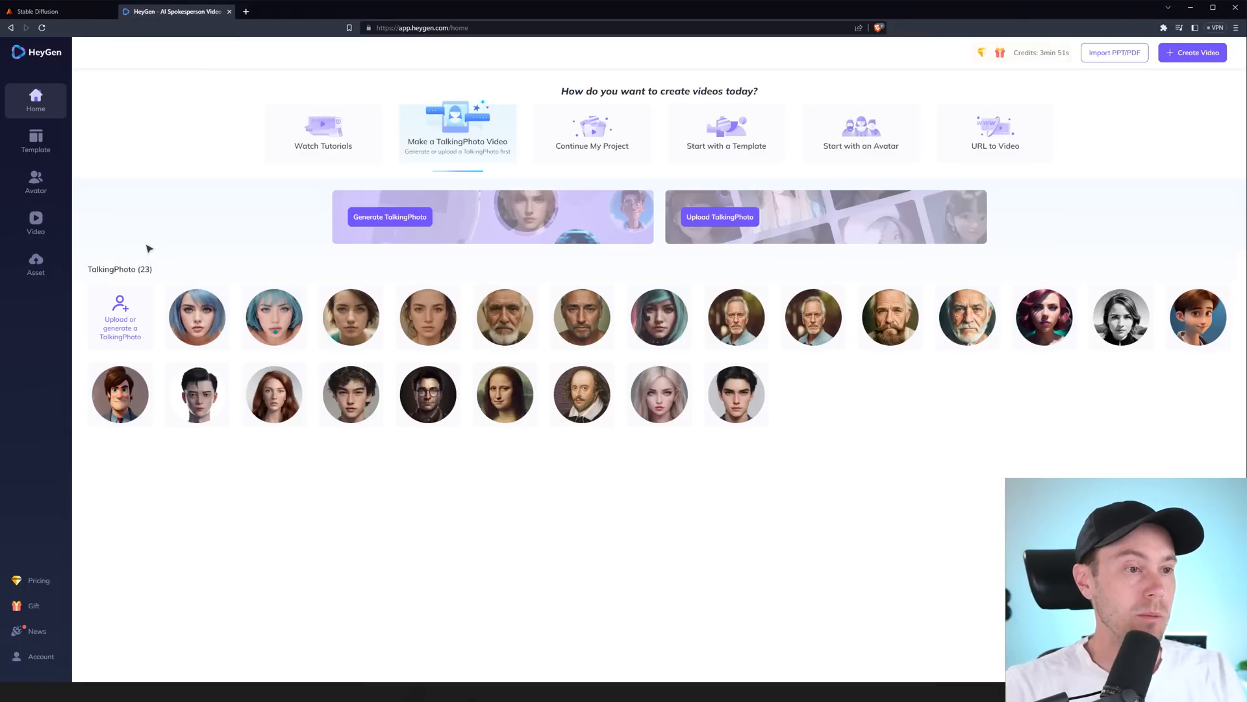
{"action": "left_click", "coordinate": [120, 319]}
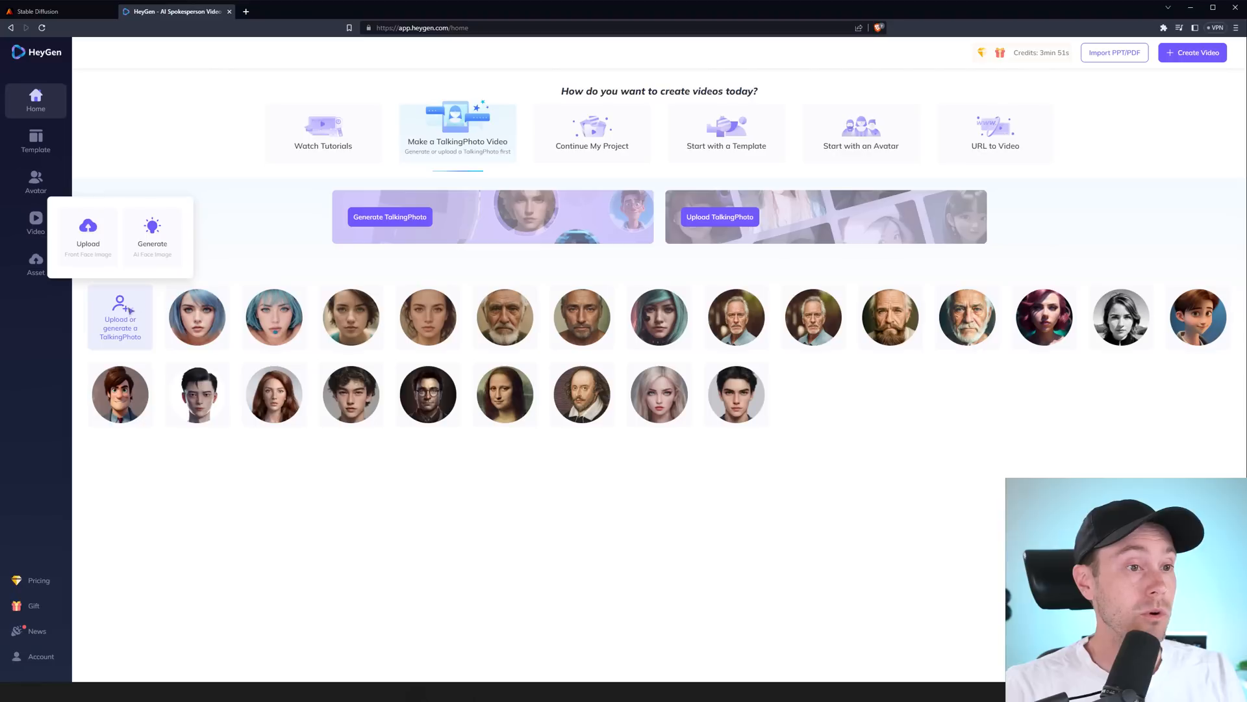
{"action": "left_click", "coordinate": [152, 234]}
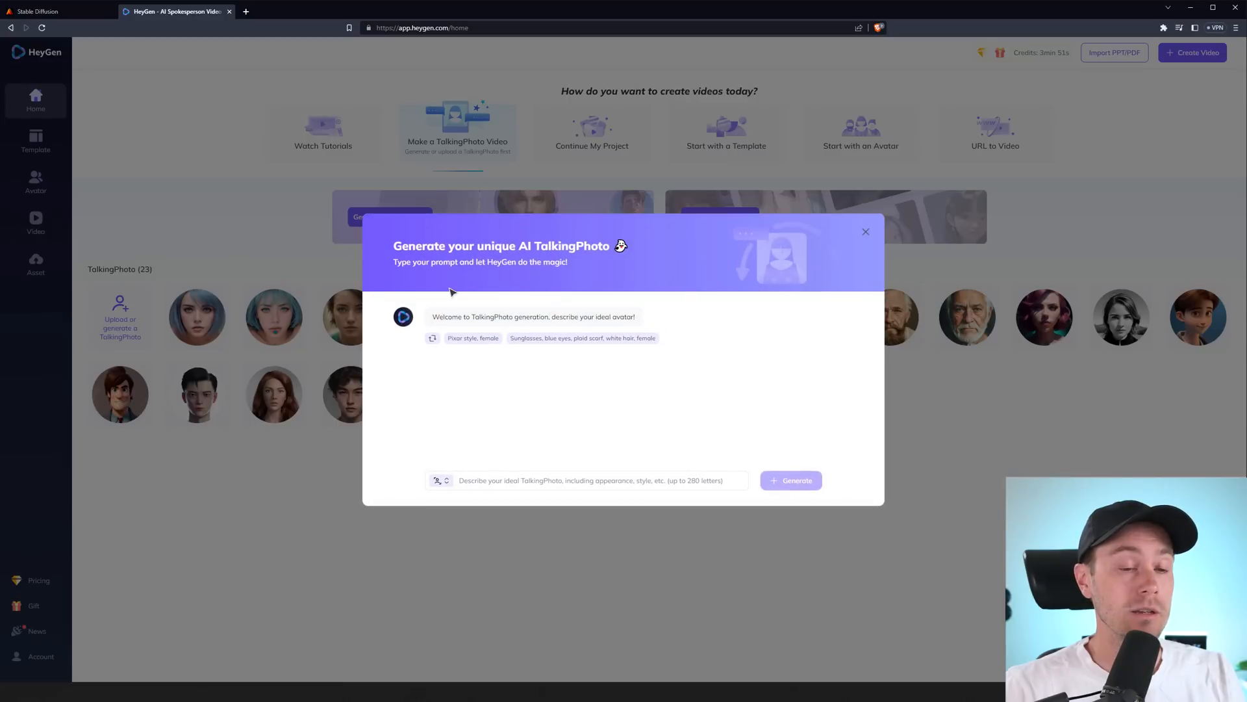
{"action": "mouse_move", "coordinate": [602, 402]}
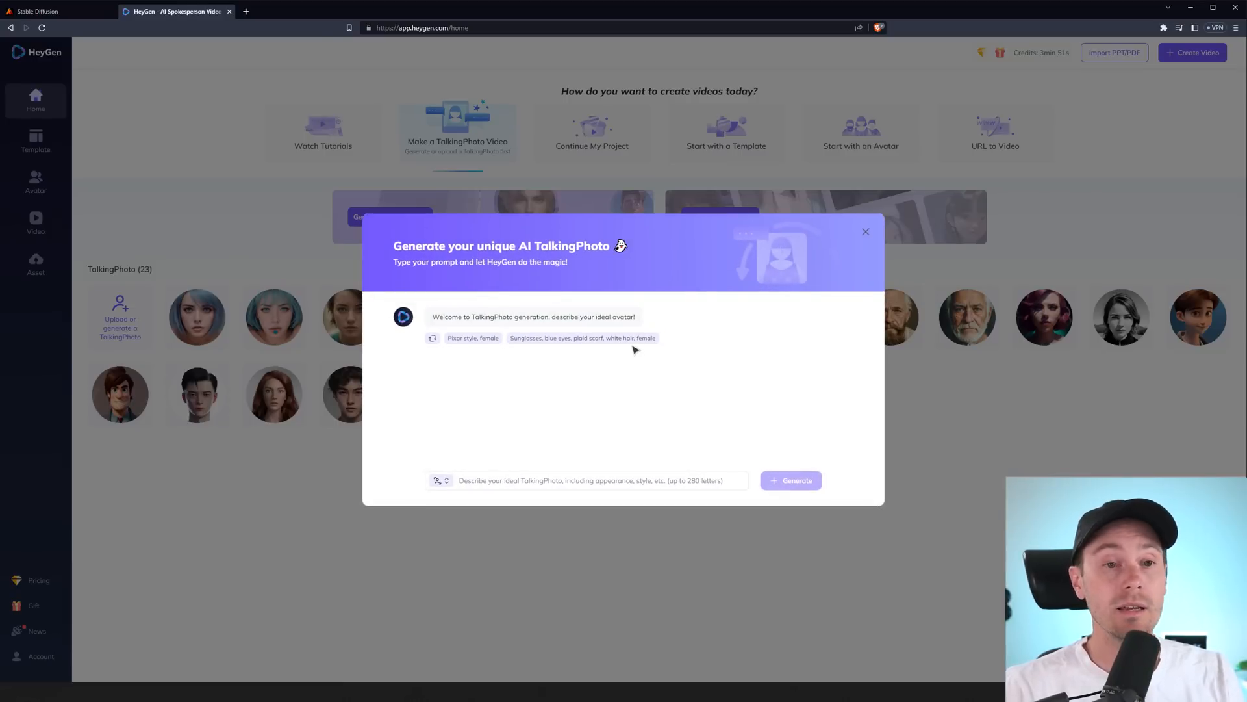
{"action": "mouse_move", "coordinate": [710, 343]}
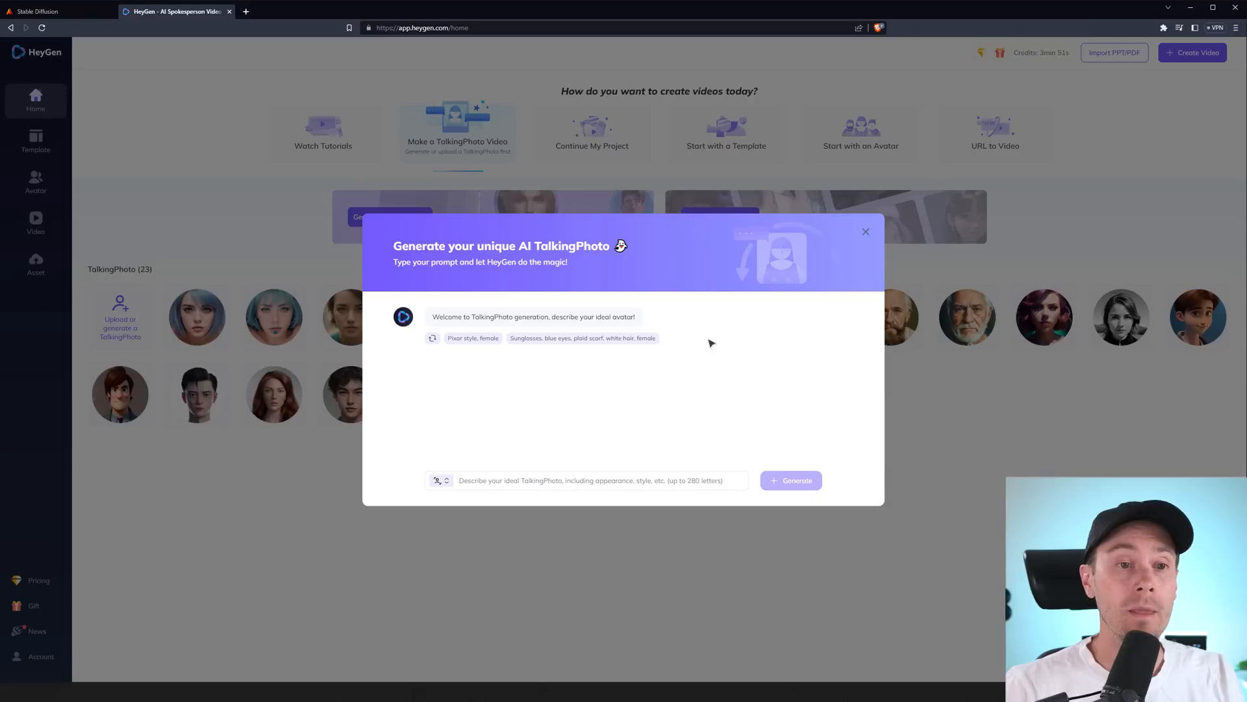
{"action": "mouse_move", "coordinate": [583, 455]}
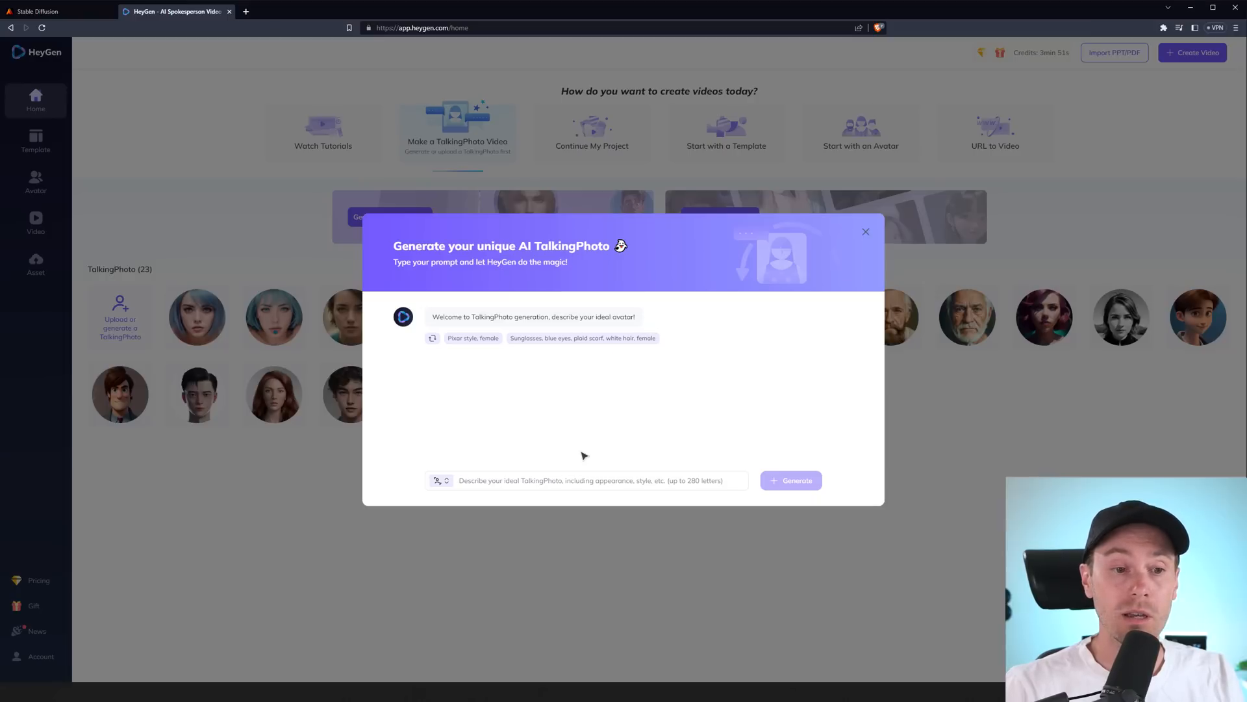
{"action": "left_click", "coordinate": [865, 231]}
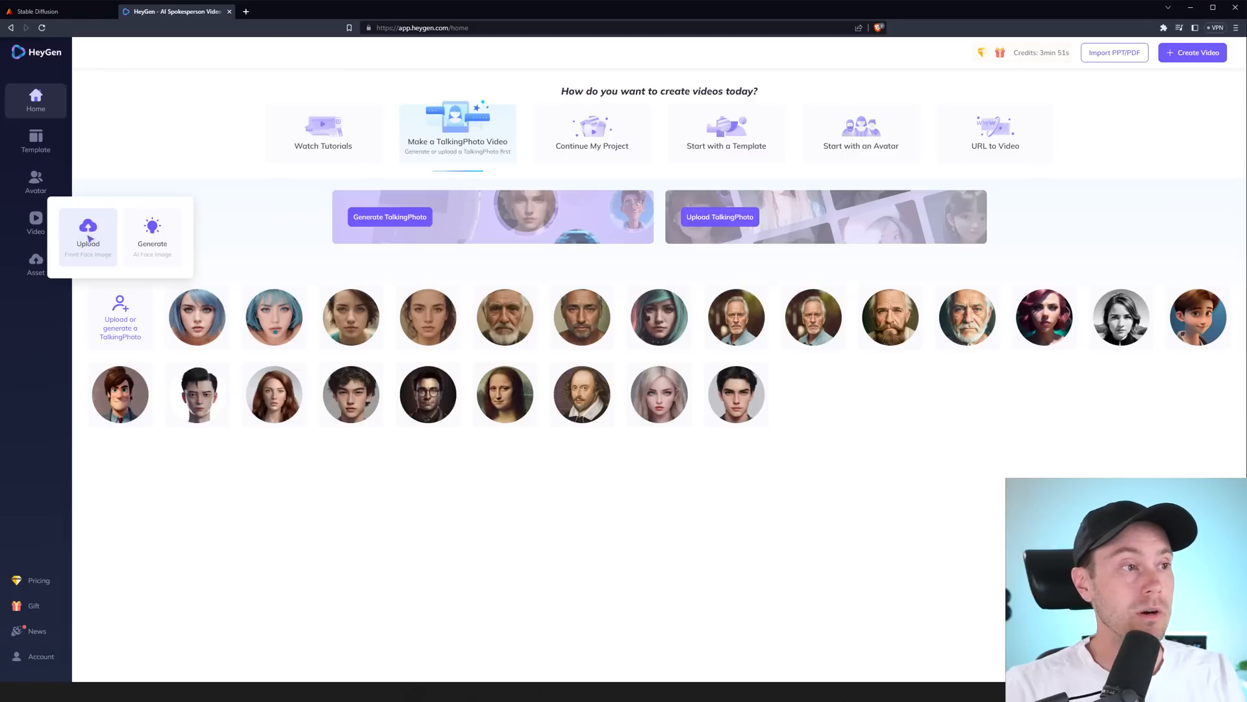
{"action": "left_click", "coordinate": [88, 231]}
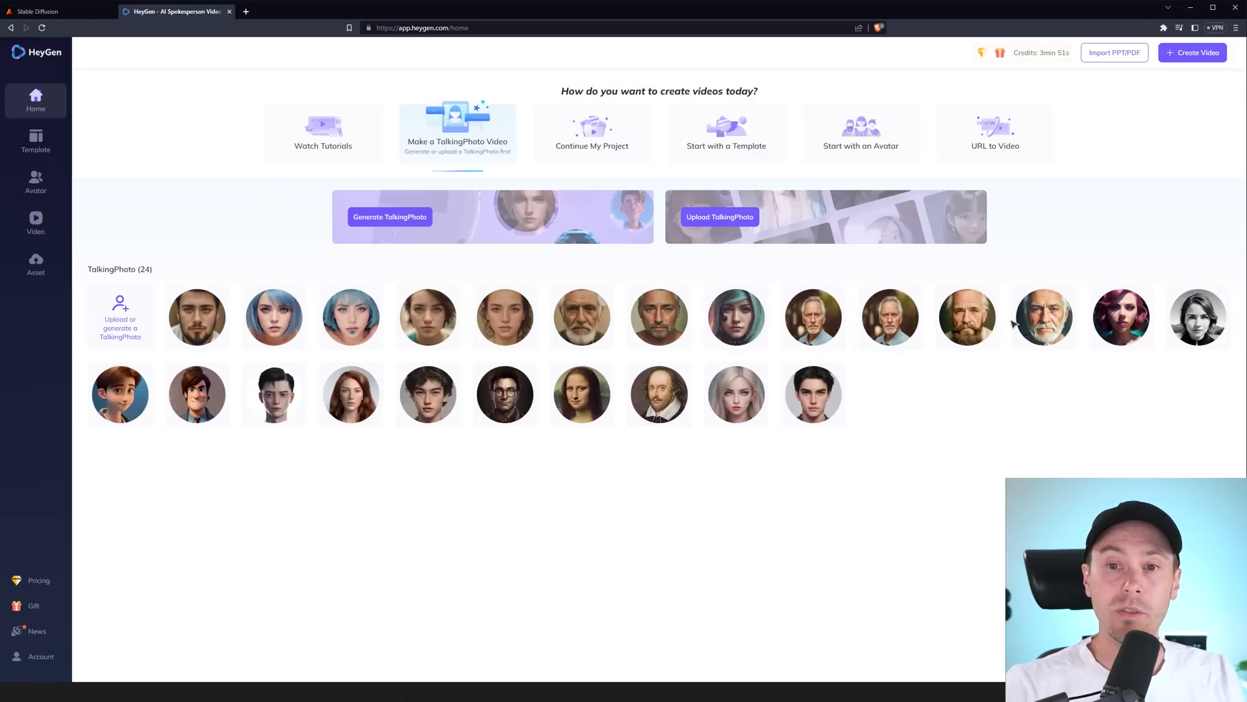
{"action": "mouse_move", "coordinate": [1048, 404]}
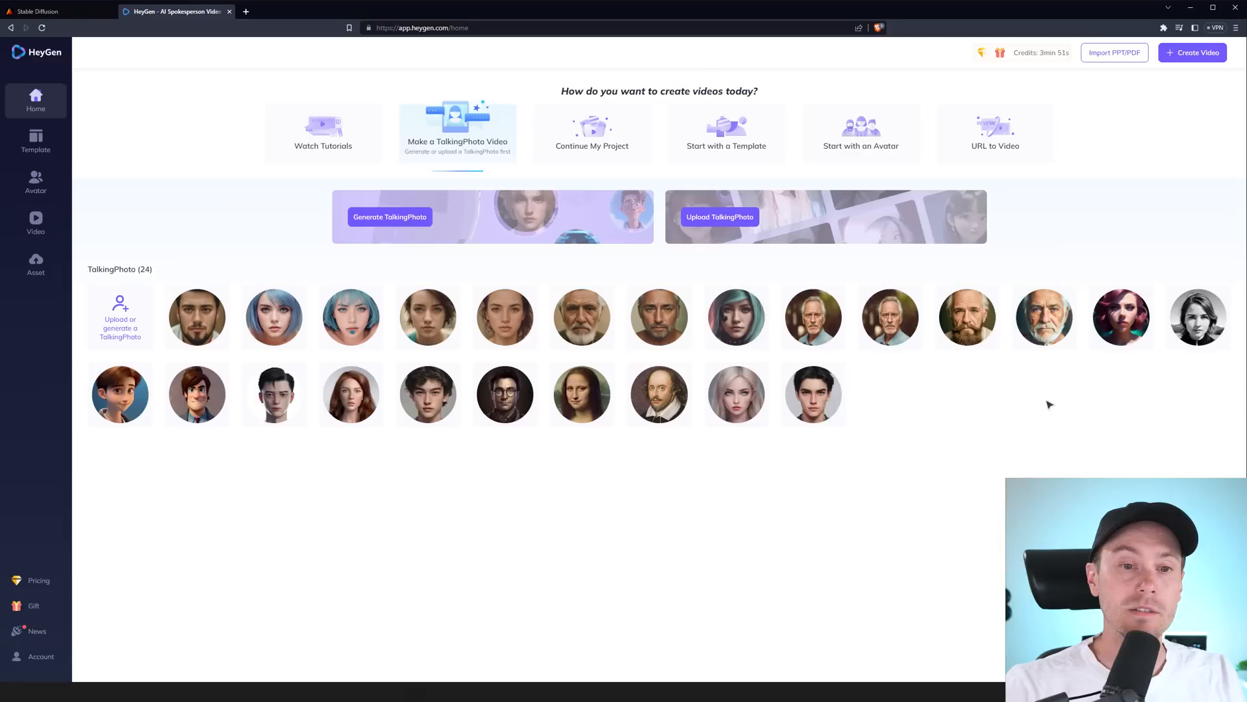
{"action": "mouse_move", "coordinate": [120, 394]}
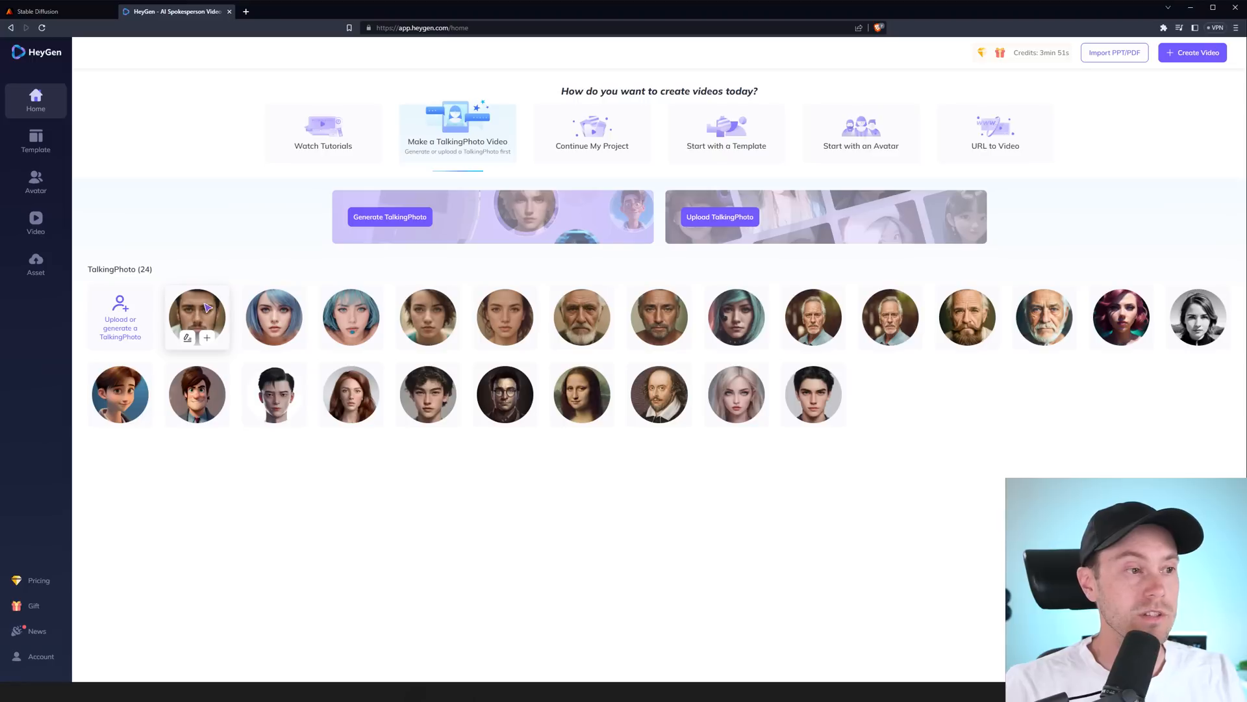
Step: Create a landscape video using the new bearded man avatar
{"action": "left_click", "coordinate": [207, 337]}
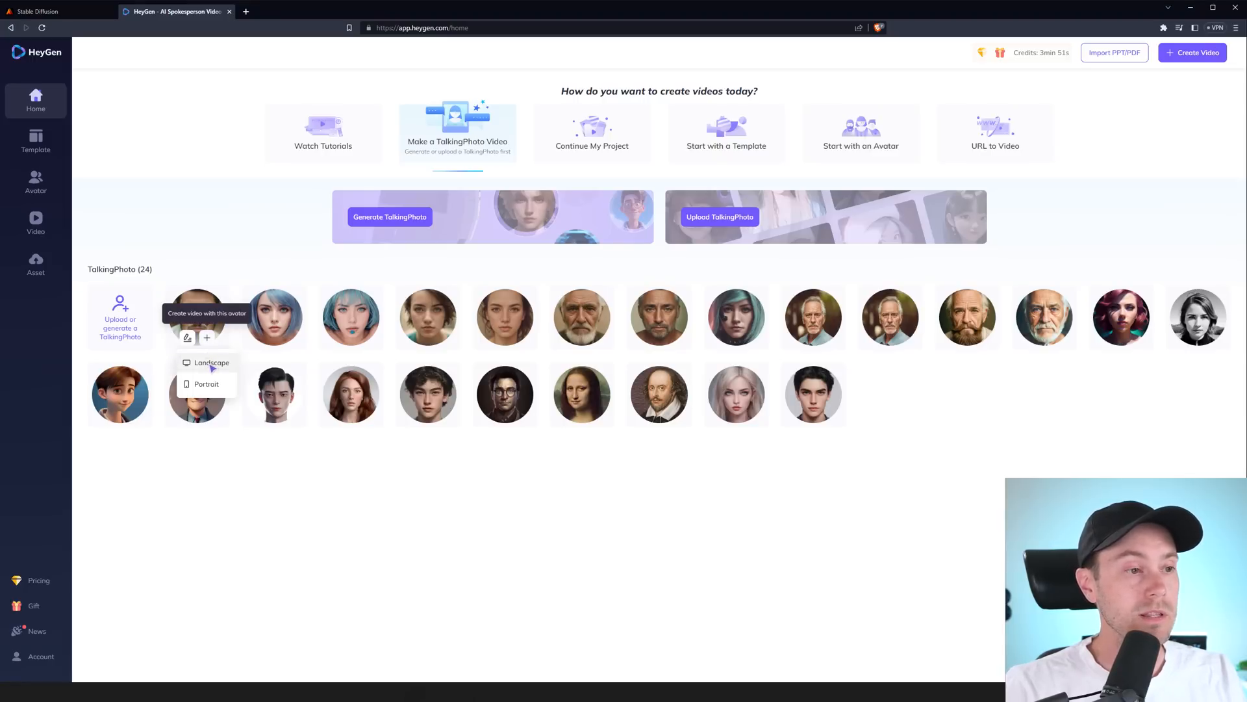
{"action": "left_click", "coordinate": [211, 363]}
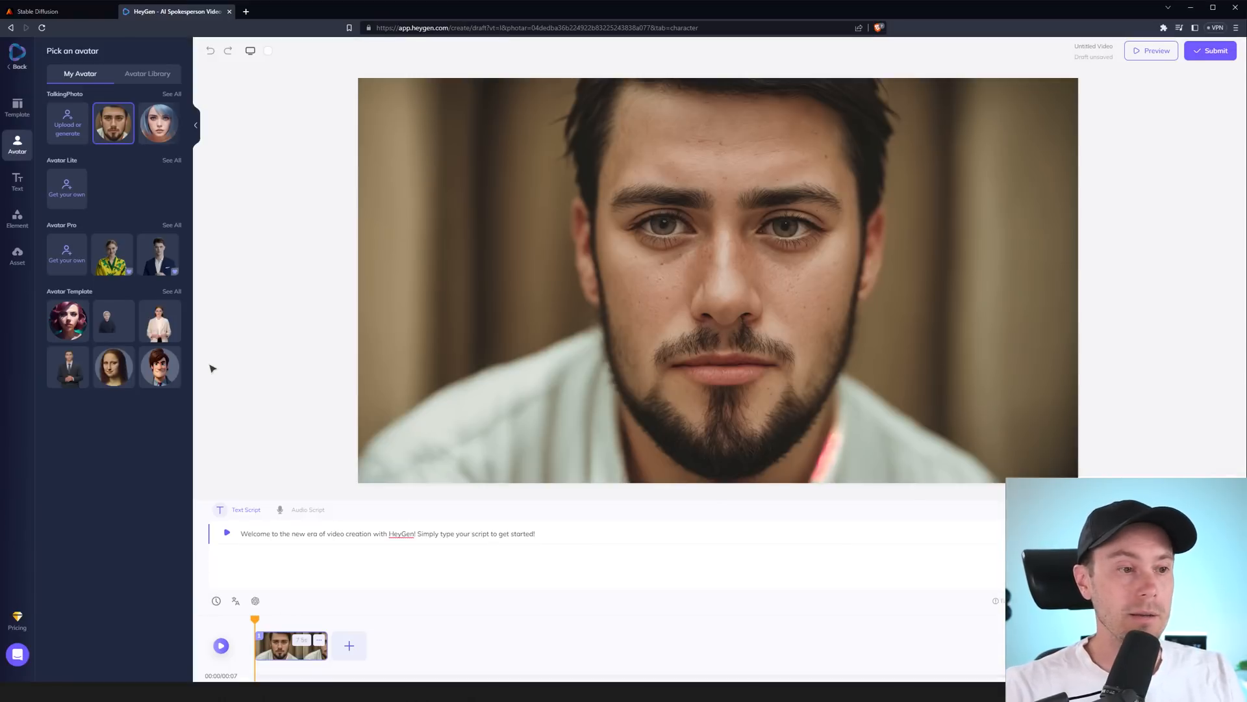
Step: Replace the default script with the keyboard factory joke
{"action": "left_click", "coordinate": [388, 533]}
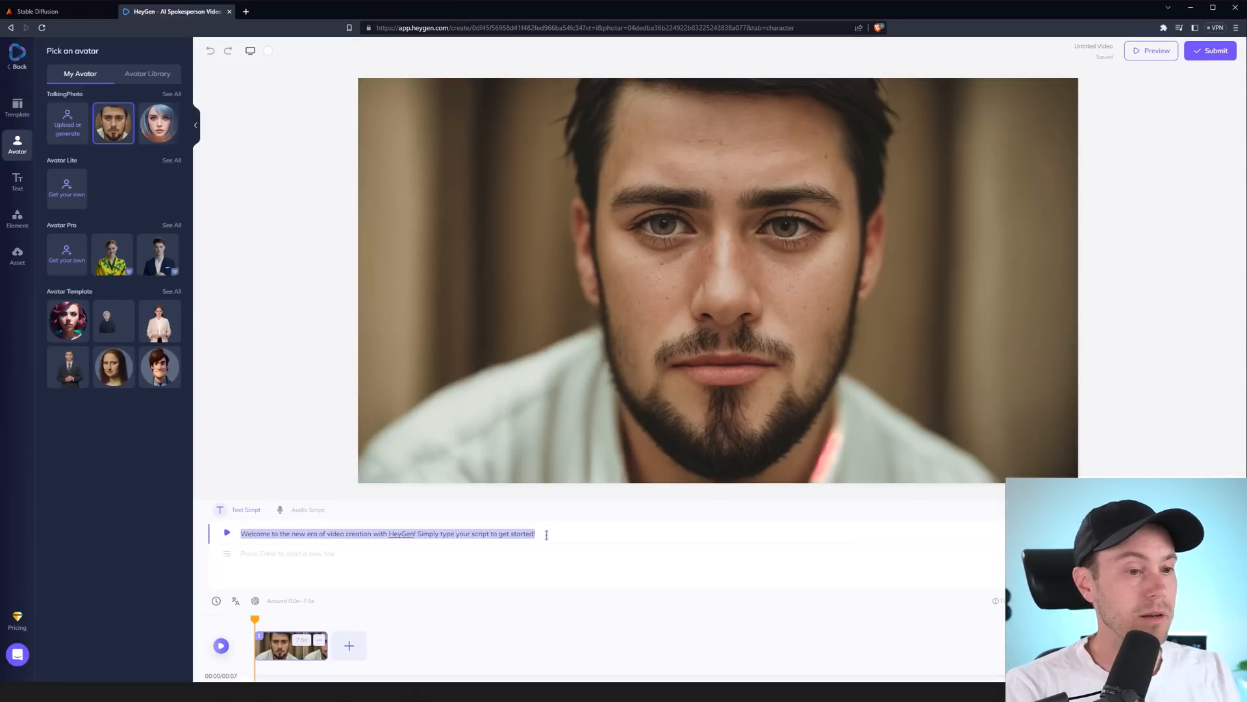
{"action": "type", "text": "Did you hear about the guy who got fired from the keyboard factory? He wasn't putting enough shifts in."}
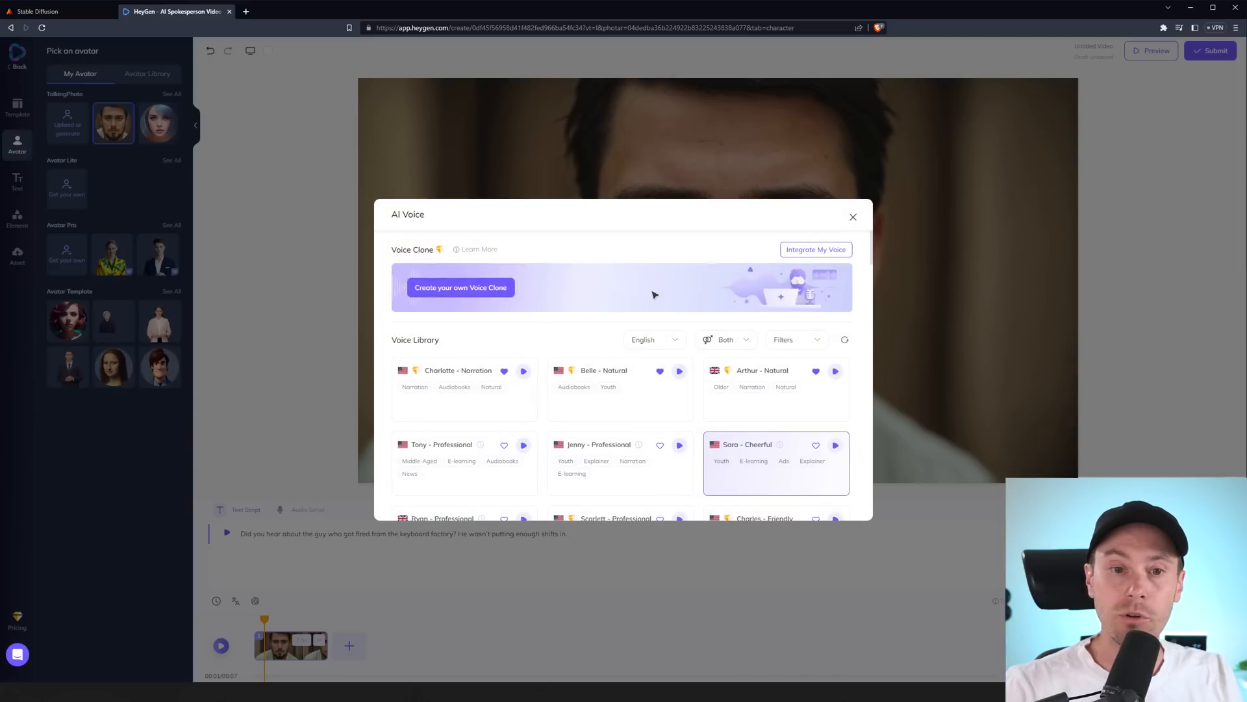
Step: Filter voices to Male, preview Arthur, Charles and Tony, then select Craig - Natural
{"action": "left_click", "coordinate": [725, 339]}
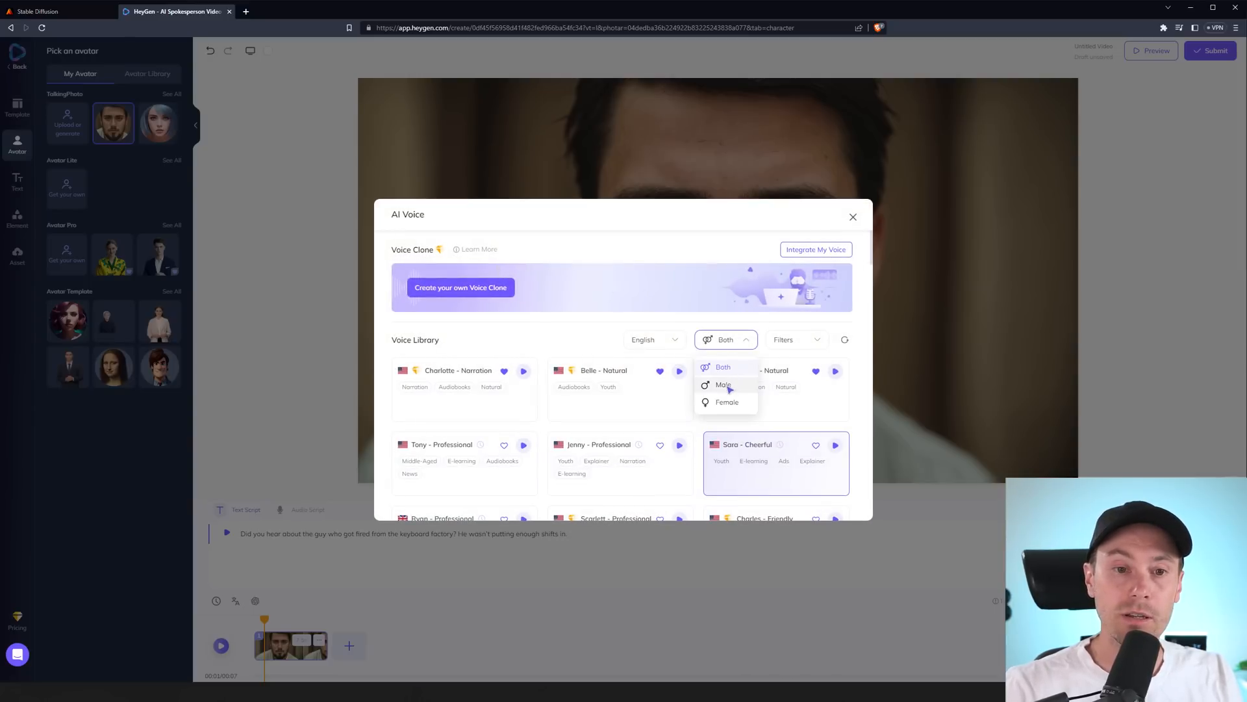
{"action": "left_click", "coordinate": [723, 385]}
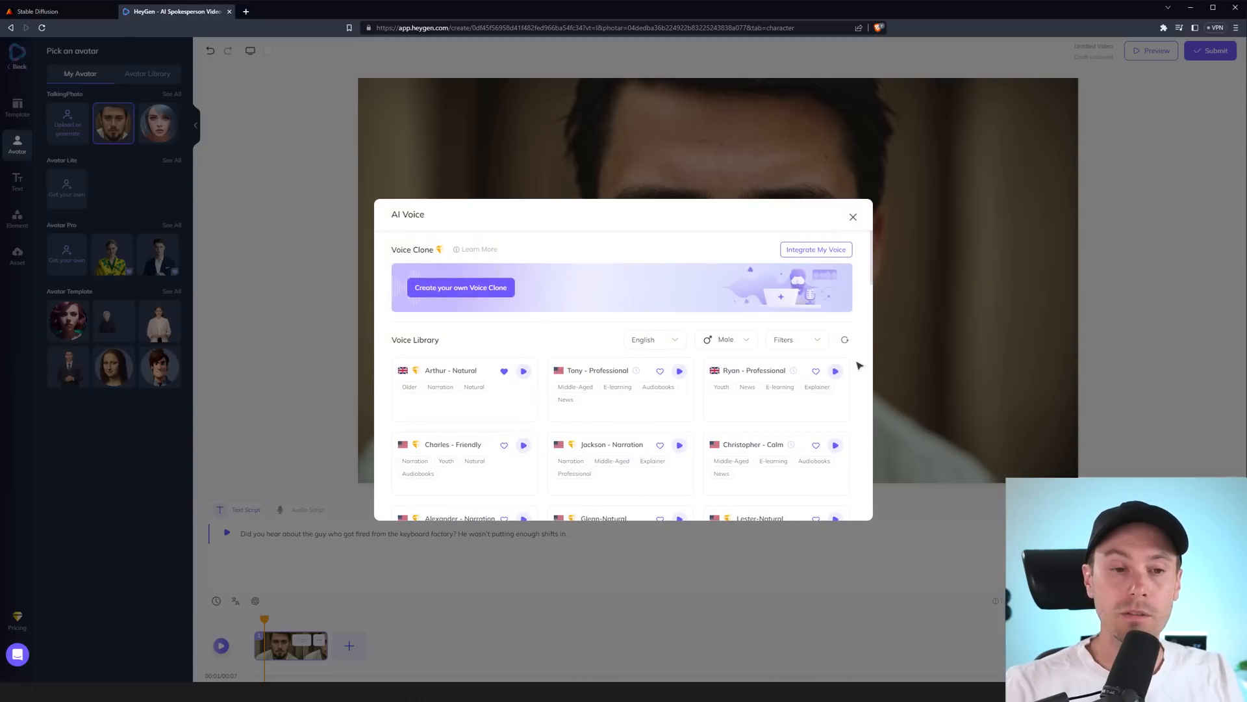
{"action": "scroll", "scroll_direction": "down", "scroll_amount": 3}
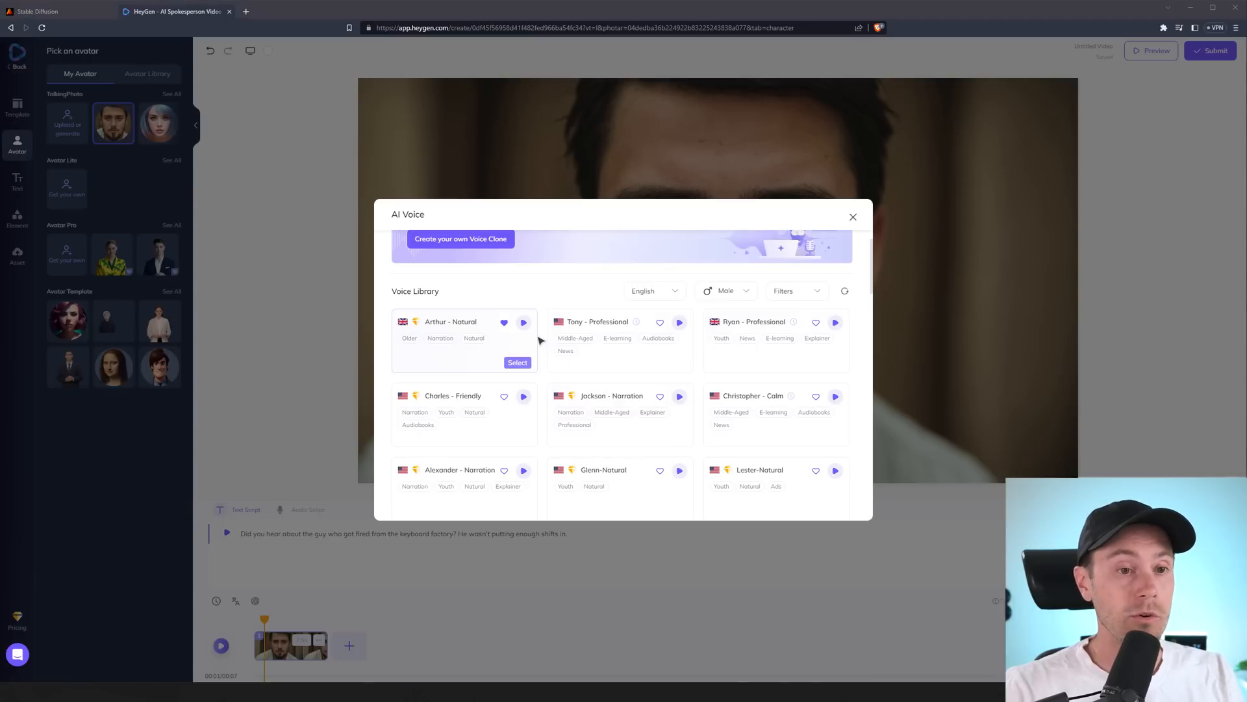
{"action": "left_click", "coordinate": [524, 322]}
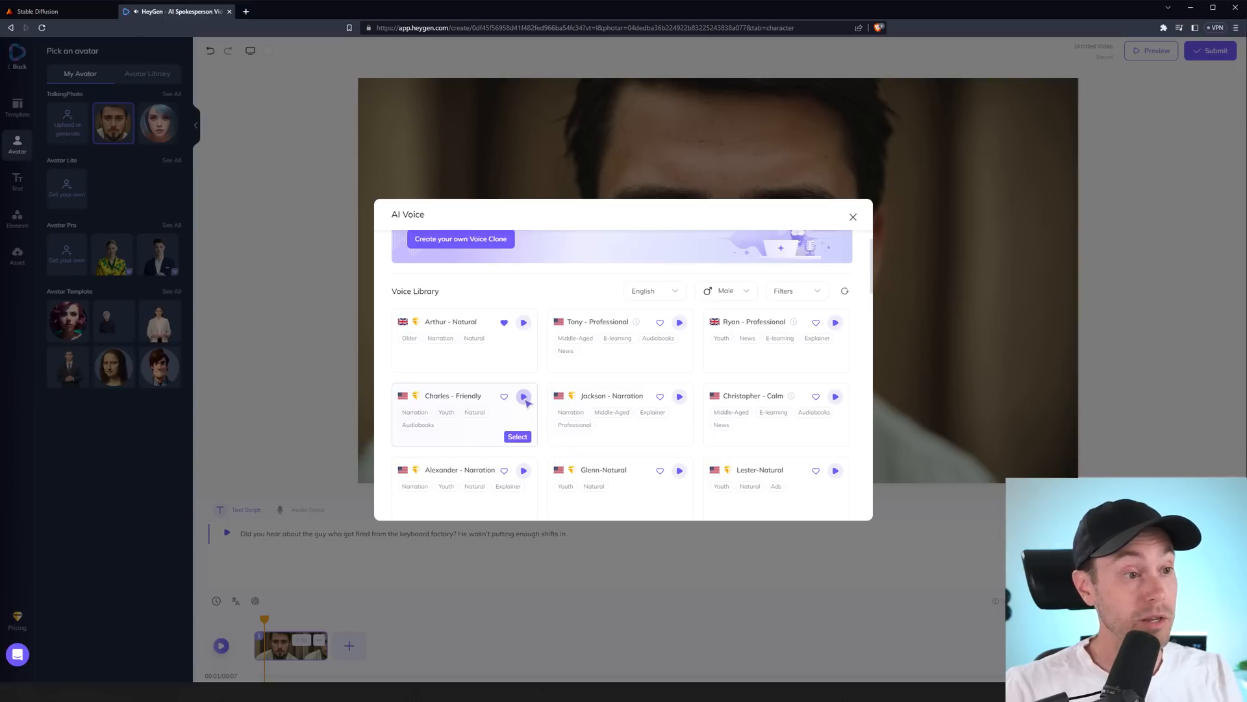
{"action": "left_click", "coordinate": [680, 396]}
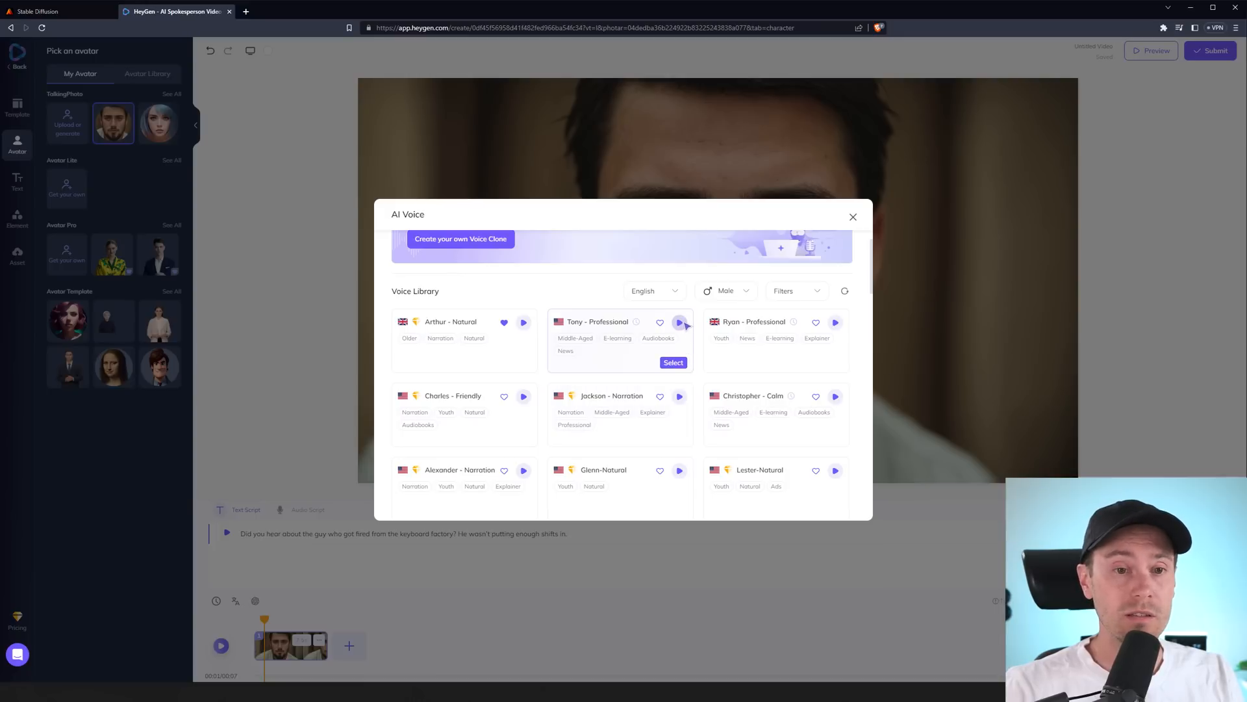
{"action": "left_click", "coordinate": [680, 322]}
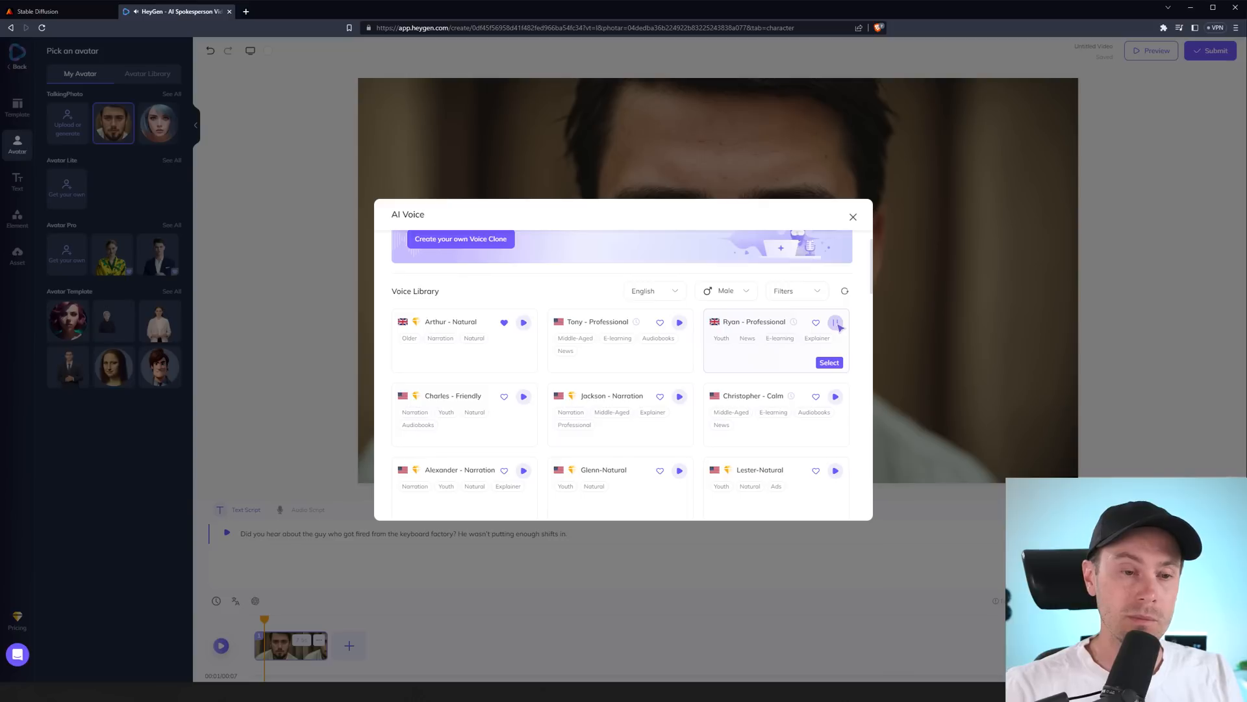
{"action": "mouse_move", "coordinate": [655, 403]}
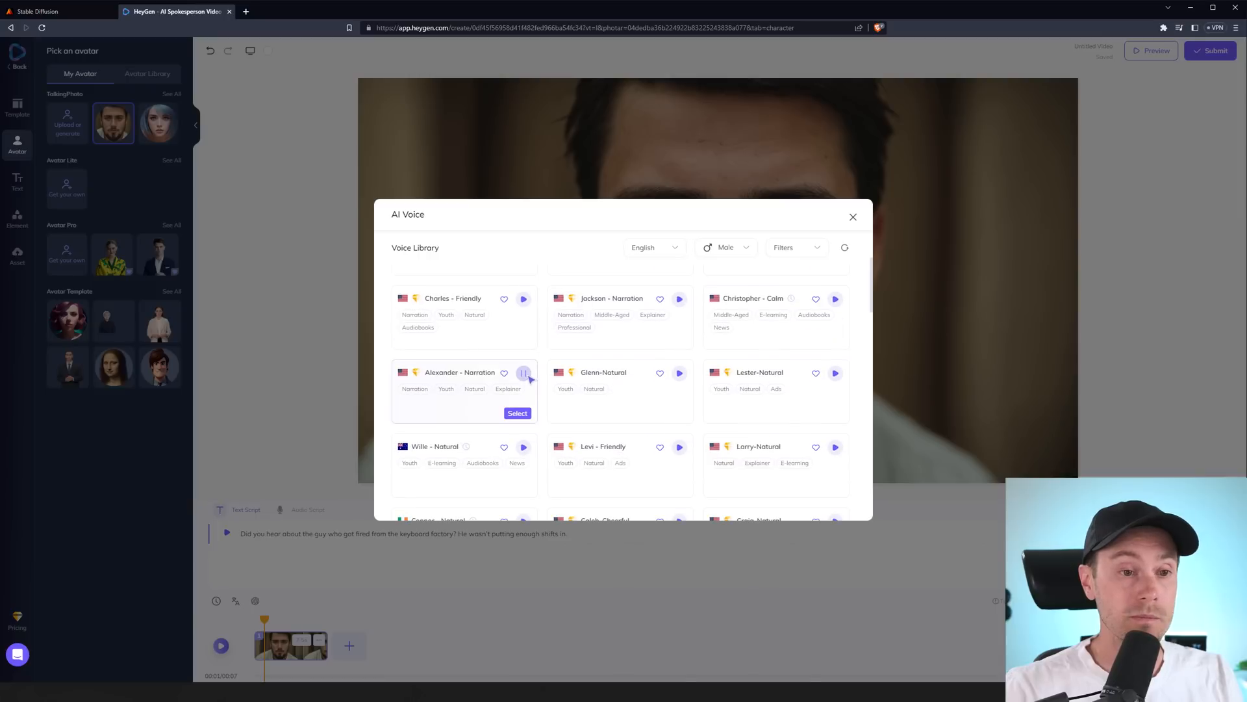
{"action": "scroll", "scroll_direction": "down", "scroll_amount": 3}
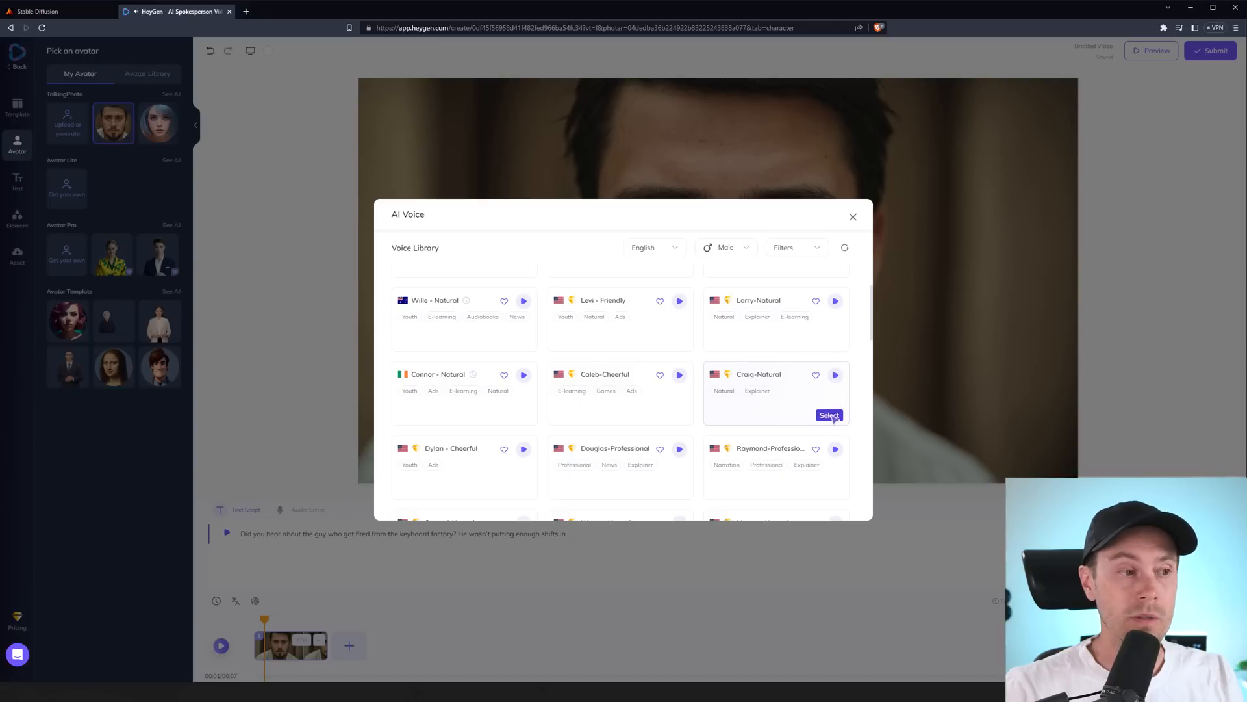
{"action": "left_click", "coordinate": [829, 415]}
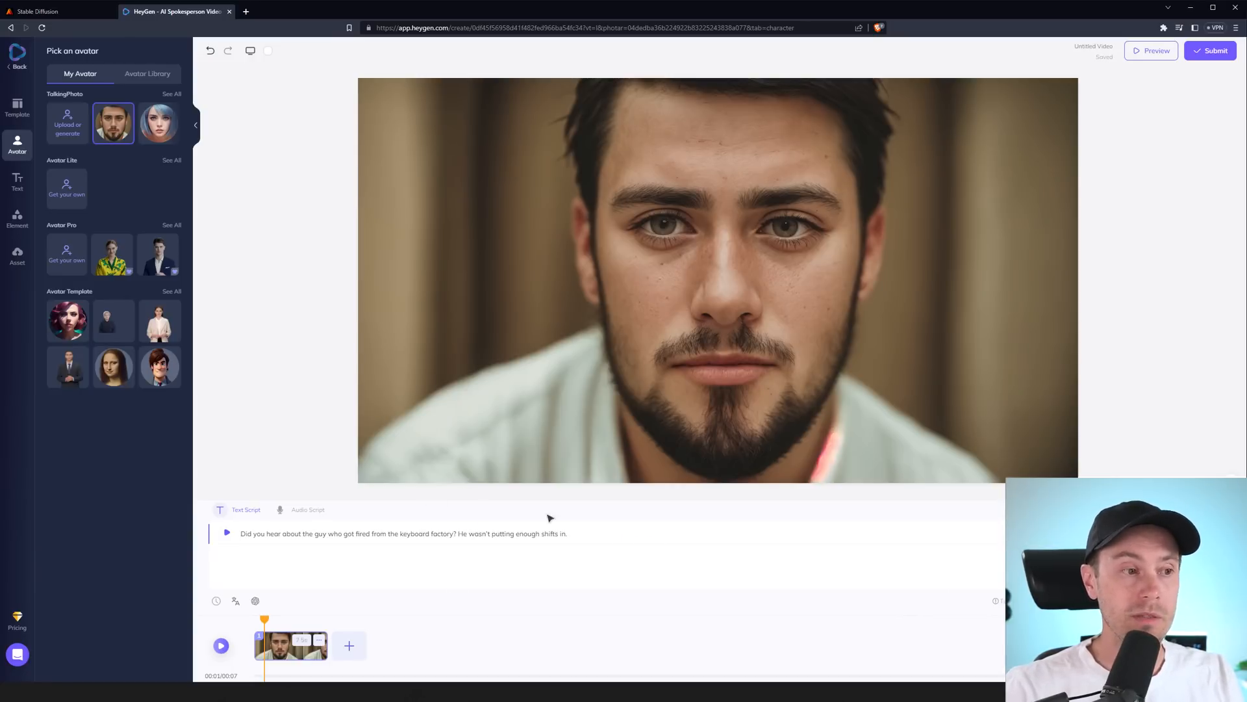
{"action": "mouse_move", "coordinate": [1068, 261]}
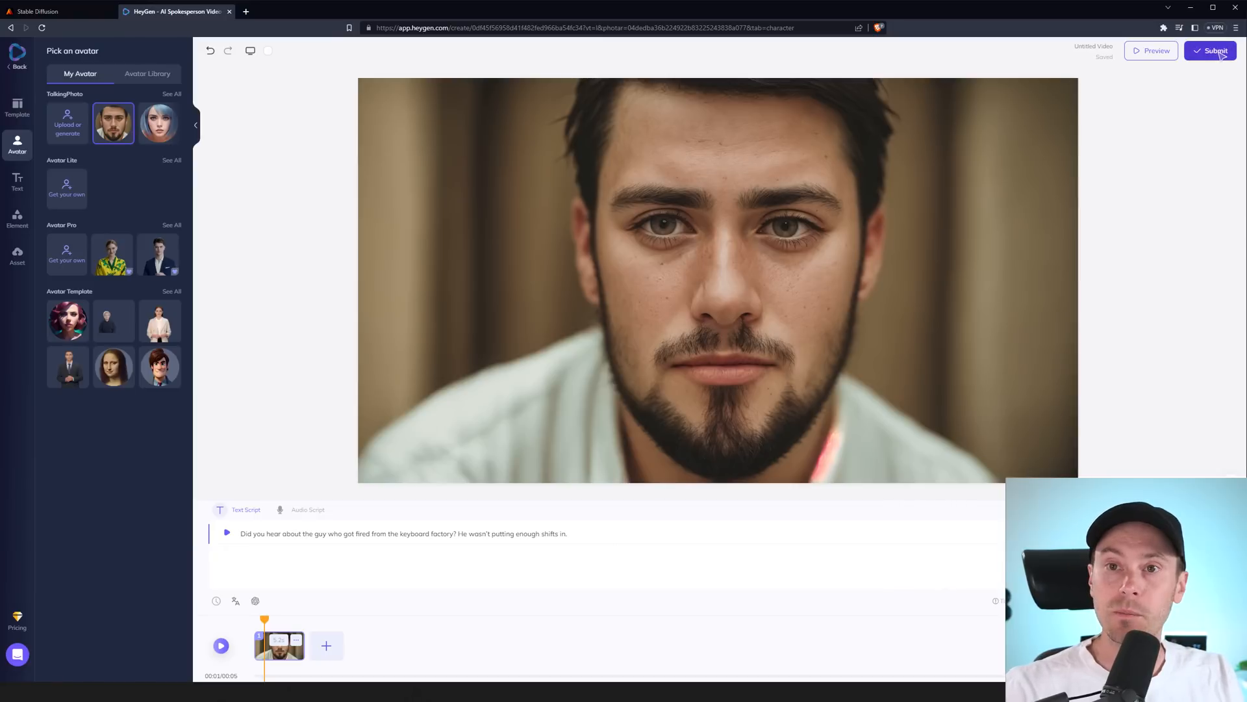
Step: Submit the joke video for rendering
{"action": "left_click", "coordinate": [1212, 50]}
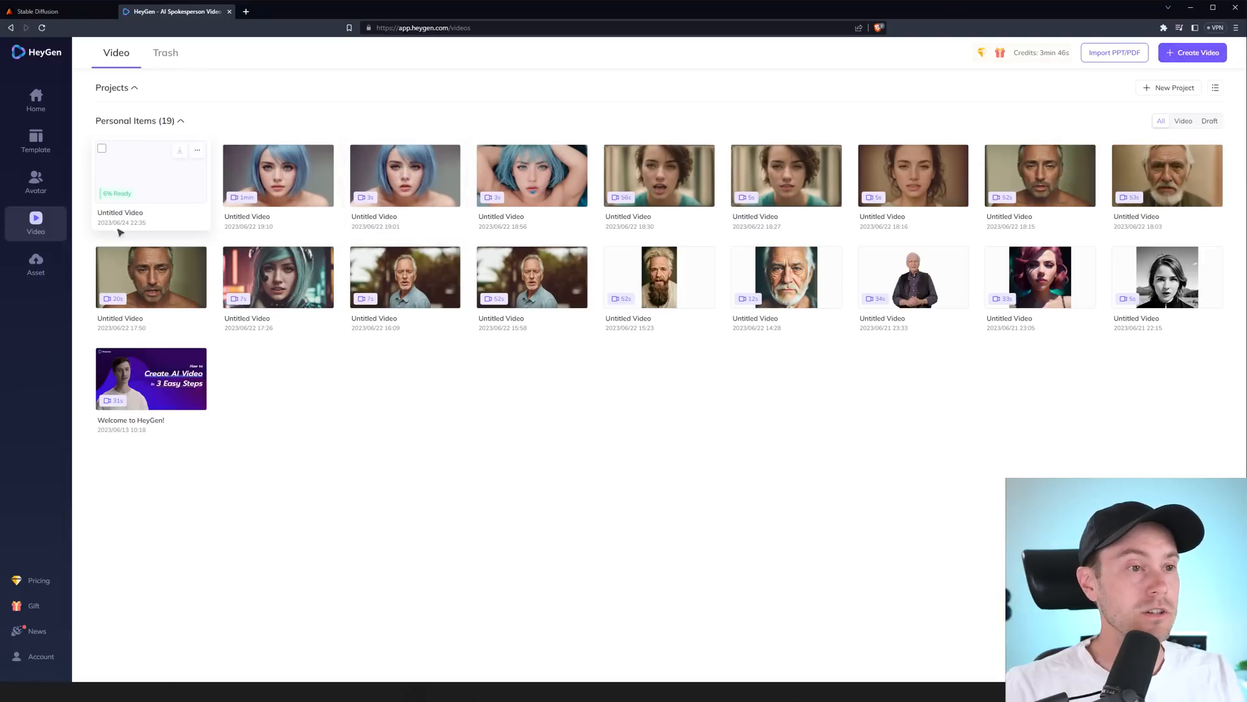
{"action": "mouse_move", "coordinate": [156, 219]}
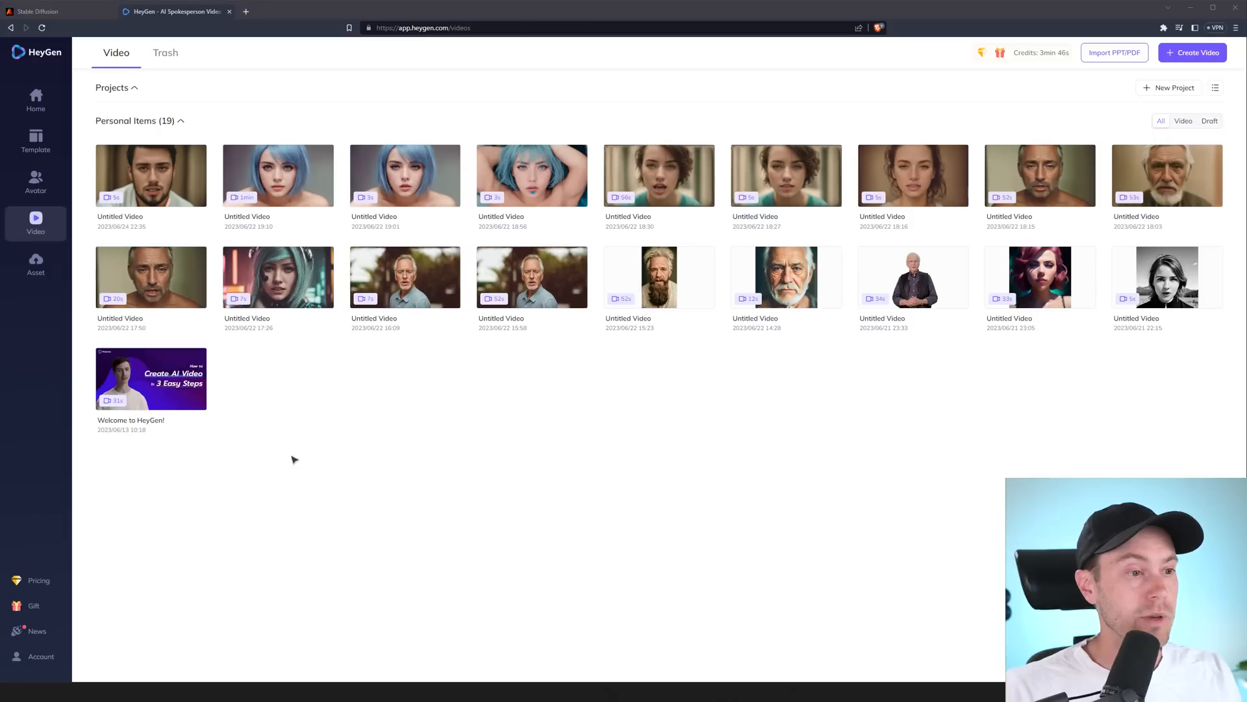
{"action": "mouse_move", "coordinate": [183, 189]}
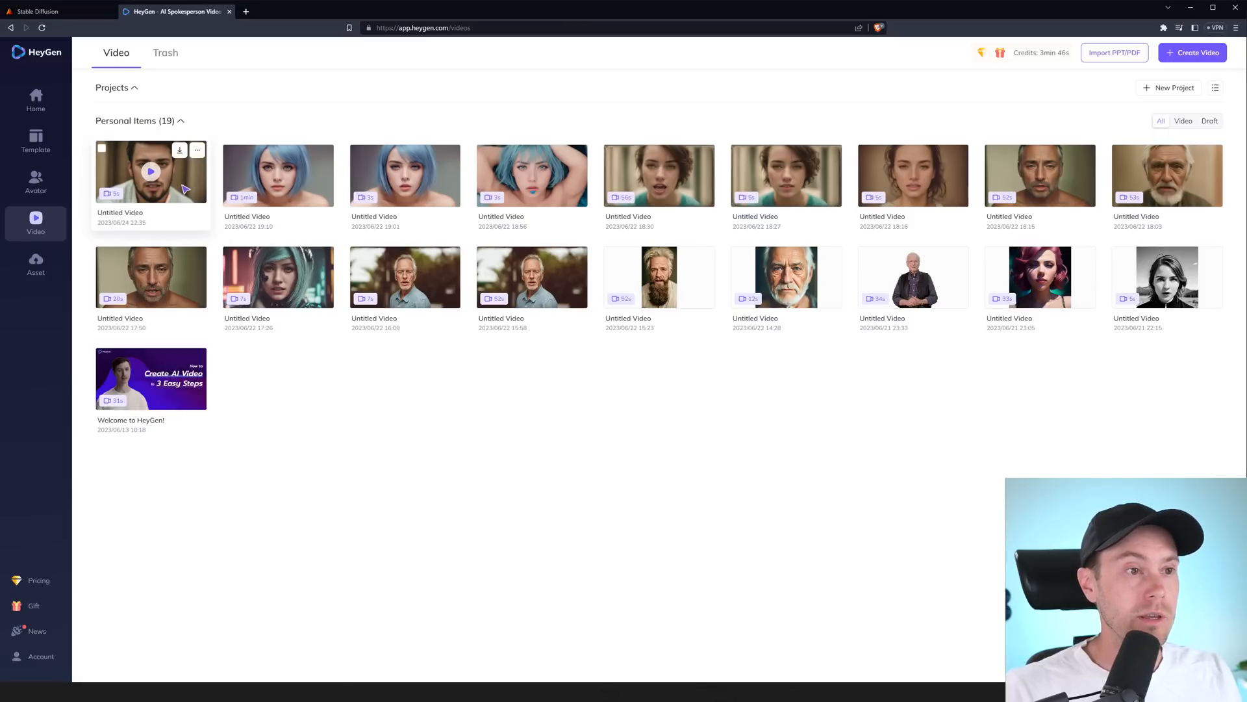
Step: Open the rendered 5-second bearded-man joke video from the Video list
{"action": "left_click", "coordinate": [150, 170]}
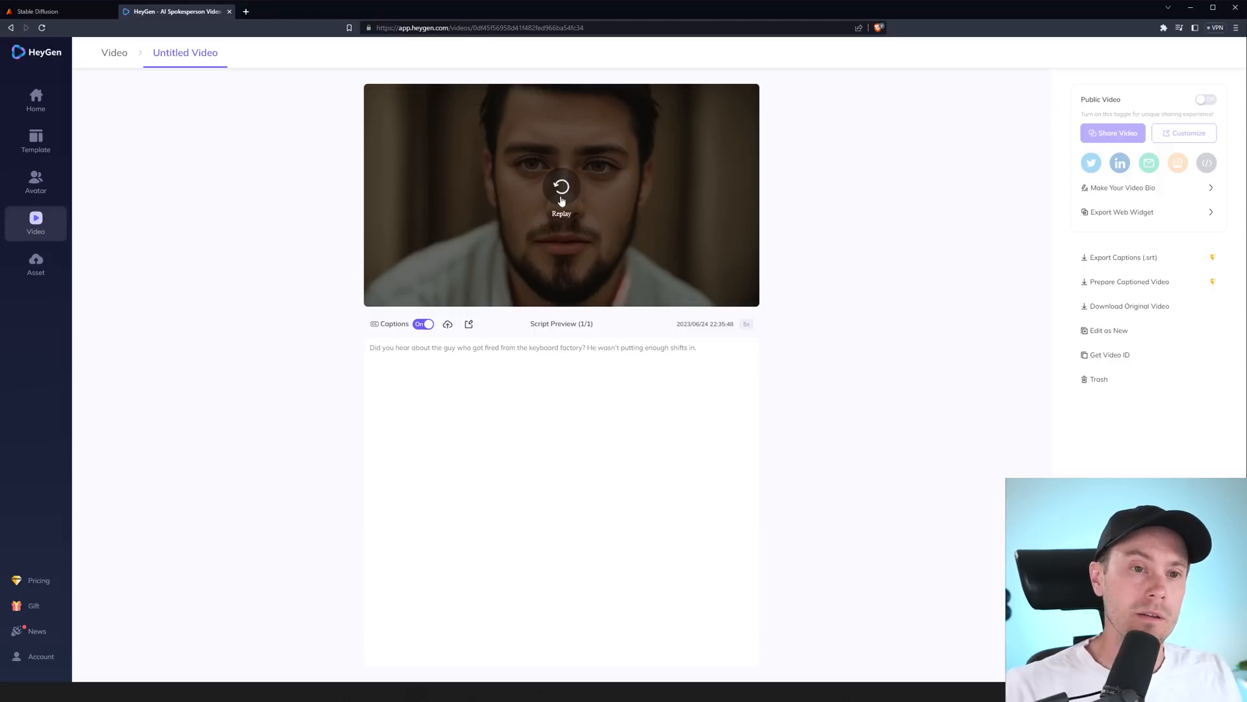
{"action": "left_click", "coordinate": [560, 195]}
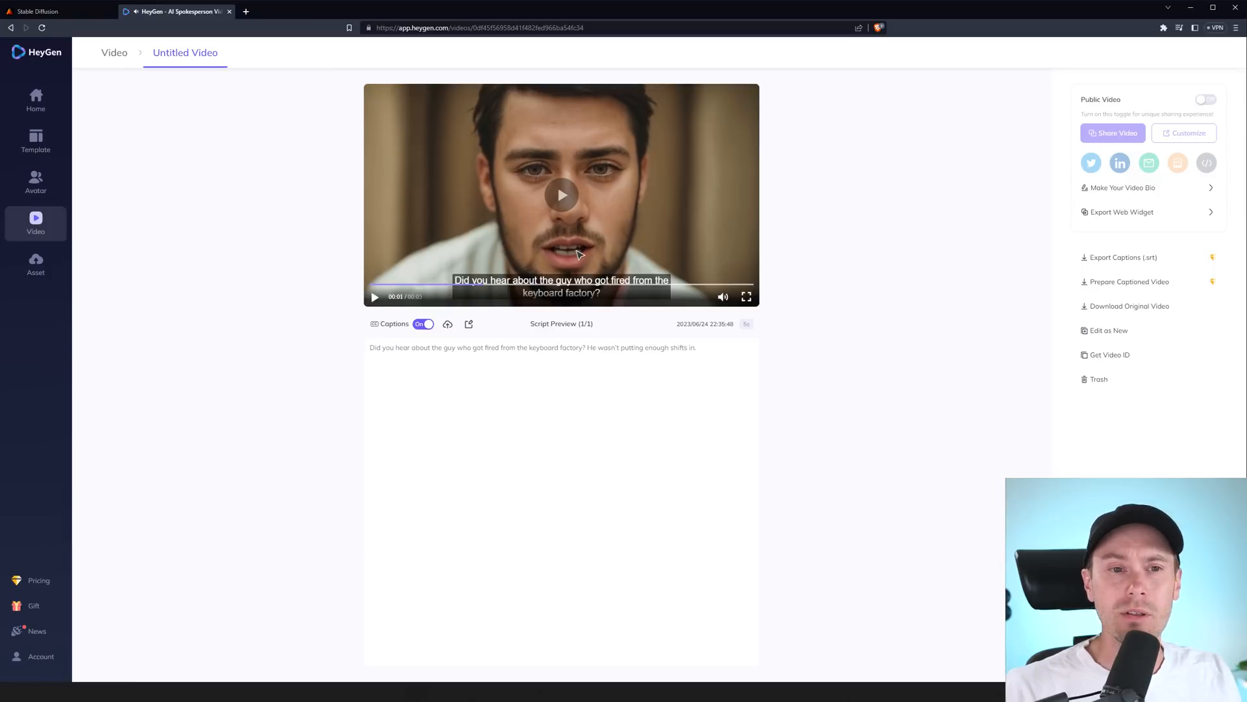
{"action": "left_click", "coordinate": [561, 195]}
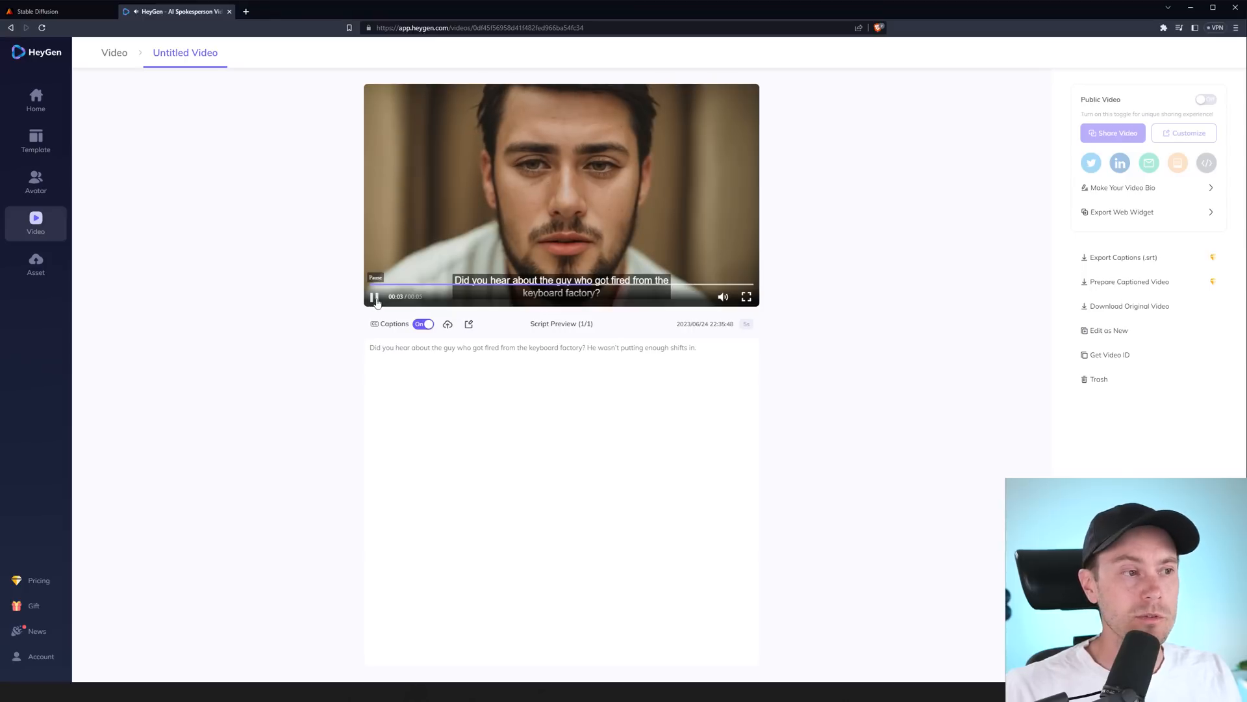
{"action": "left_click", "coordinate": [374, 296]}
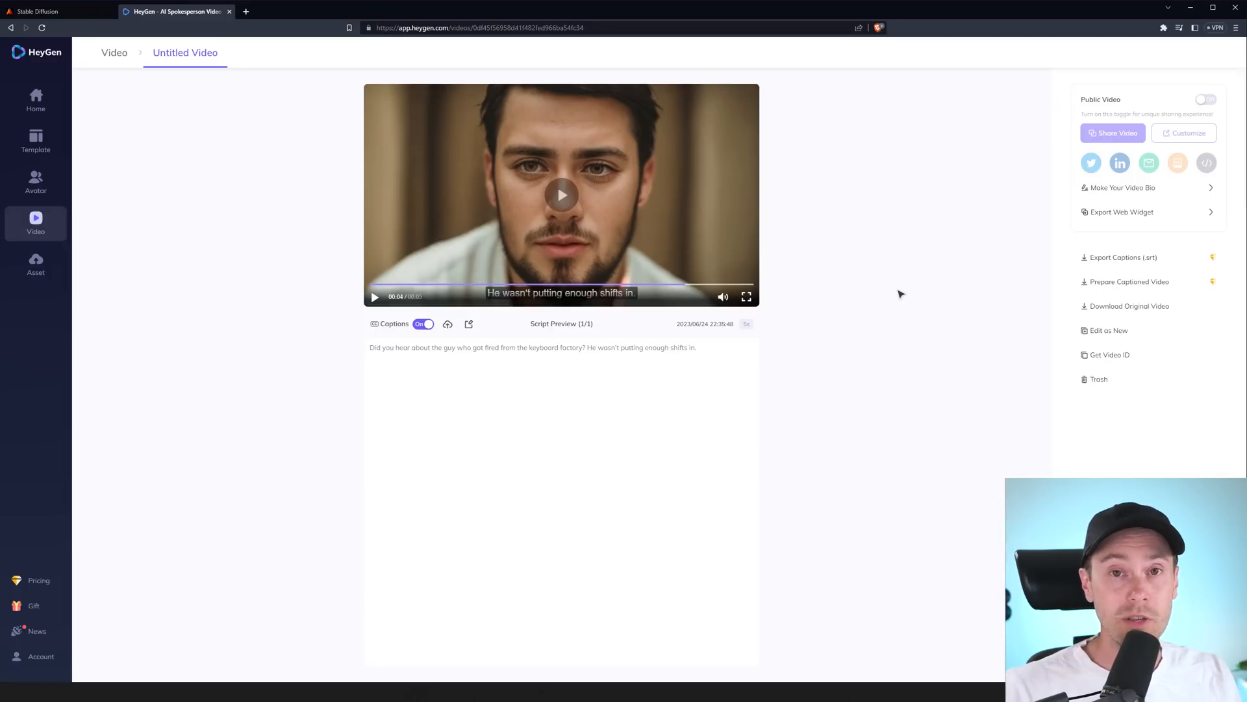
{"action": "mouse_move", "coordinate": [561, 197]}
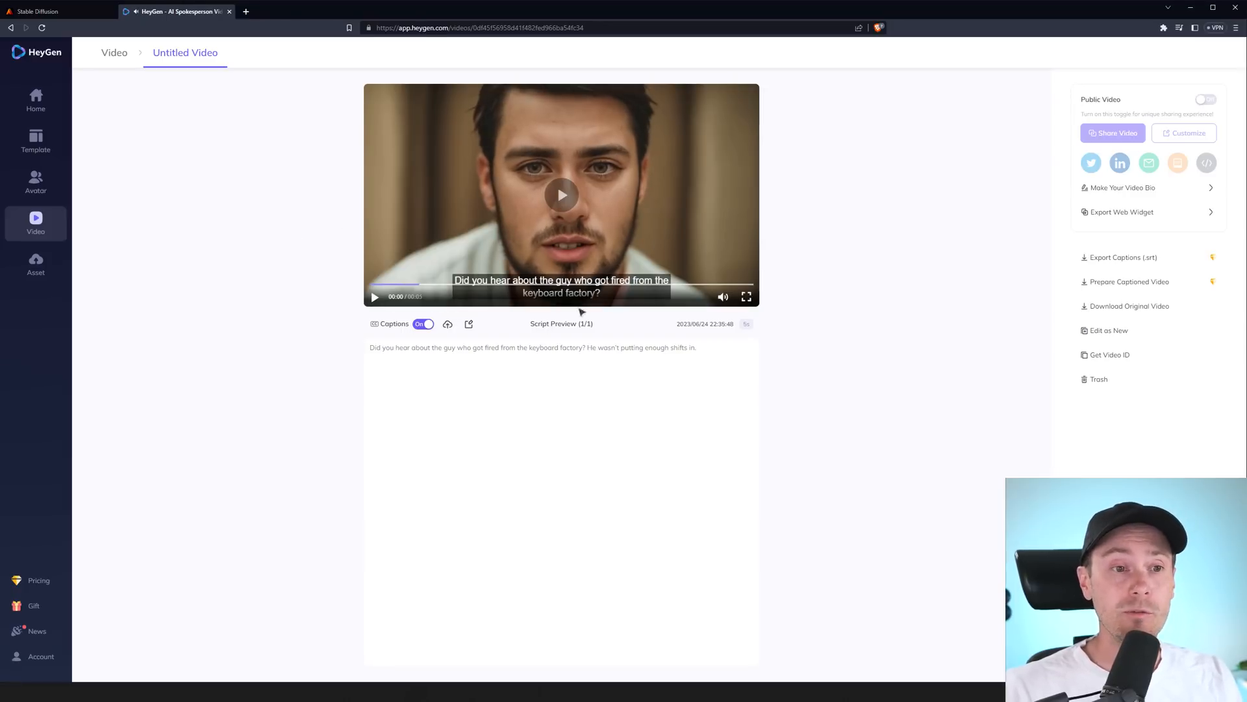
{"action": "left_click", "coordinate": [561, 195]}
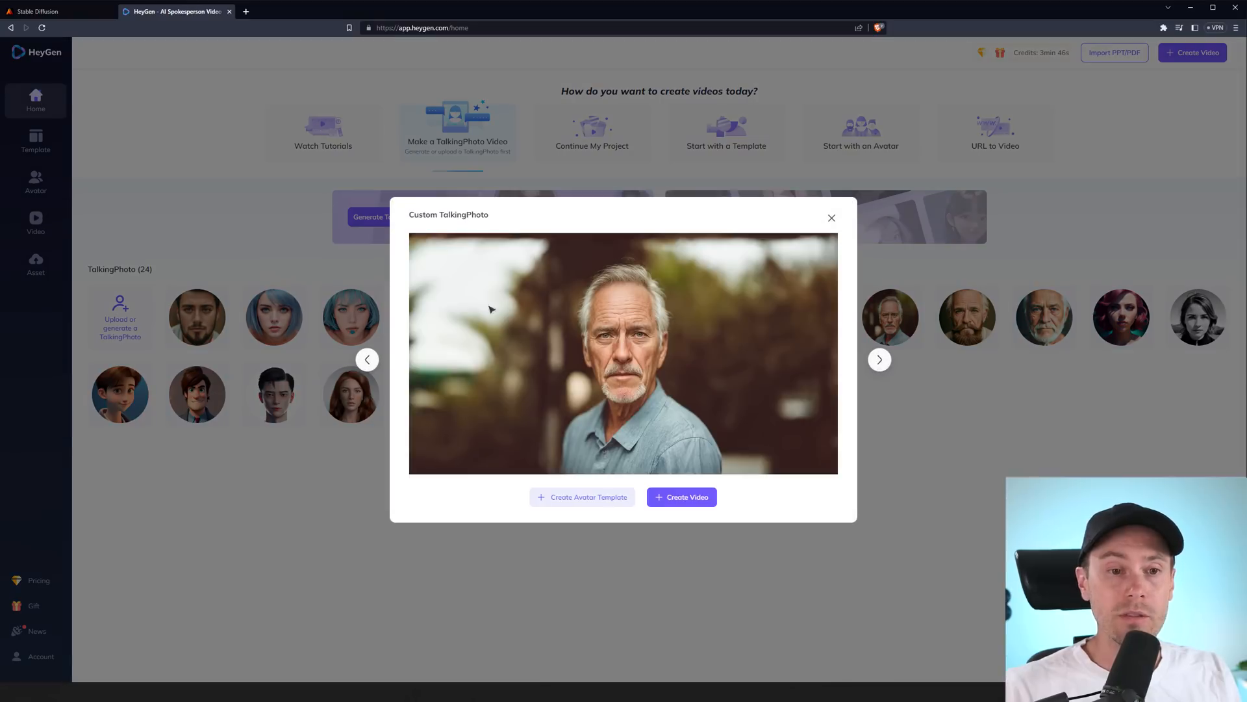
{"action": "mouse_move", "coordinate": [571, 379]}
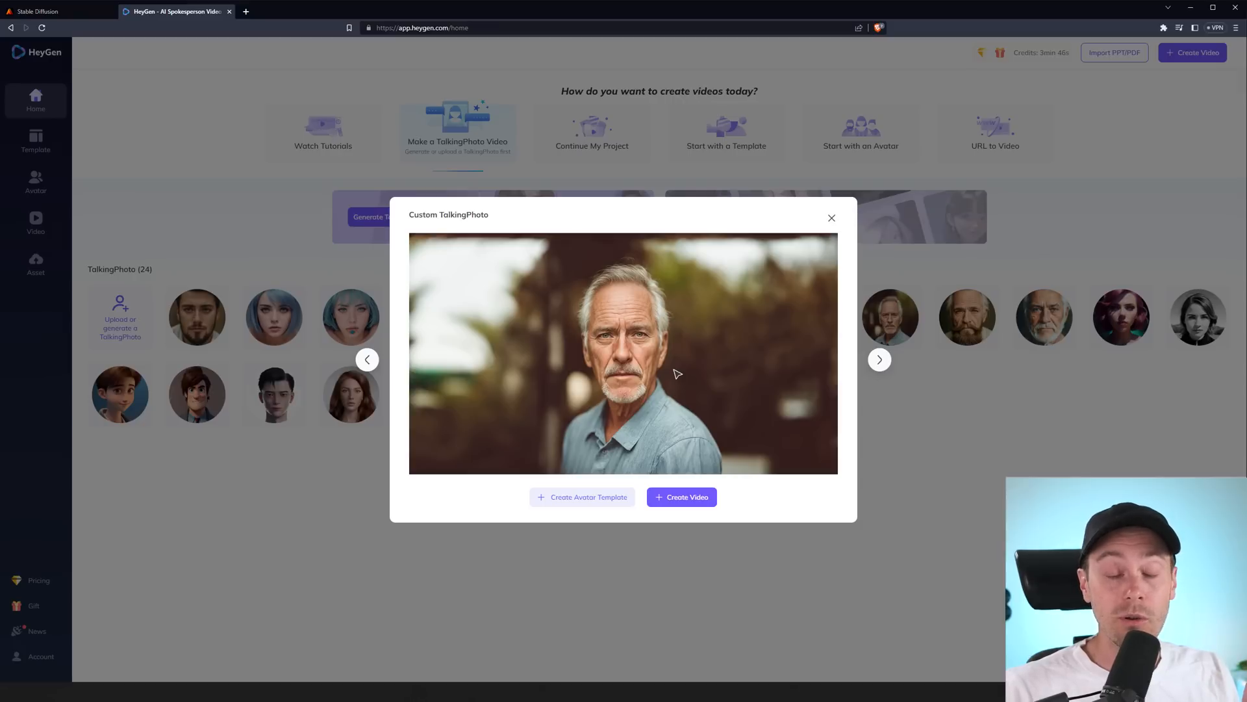
{"action": "mouse_move", "coordinate": [687, 382]}
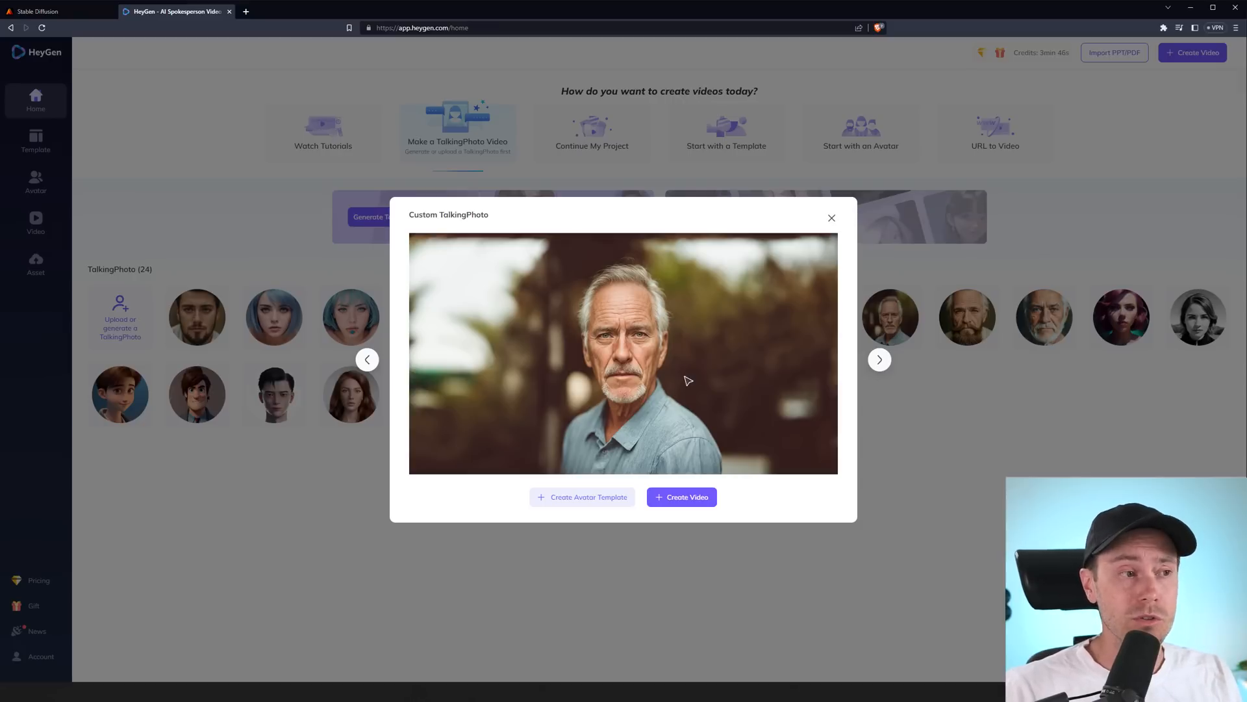
{"action": "mouse_move", "coordinate": [725, 405]}
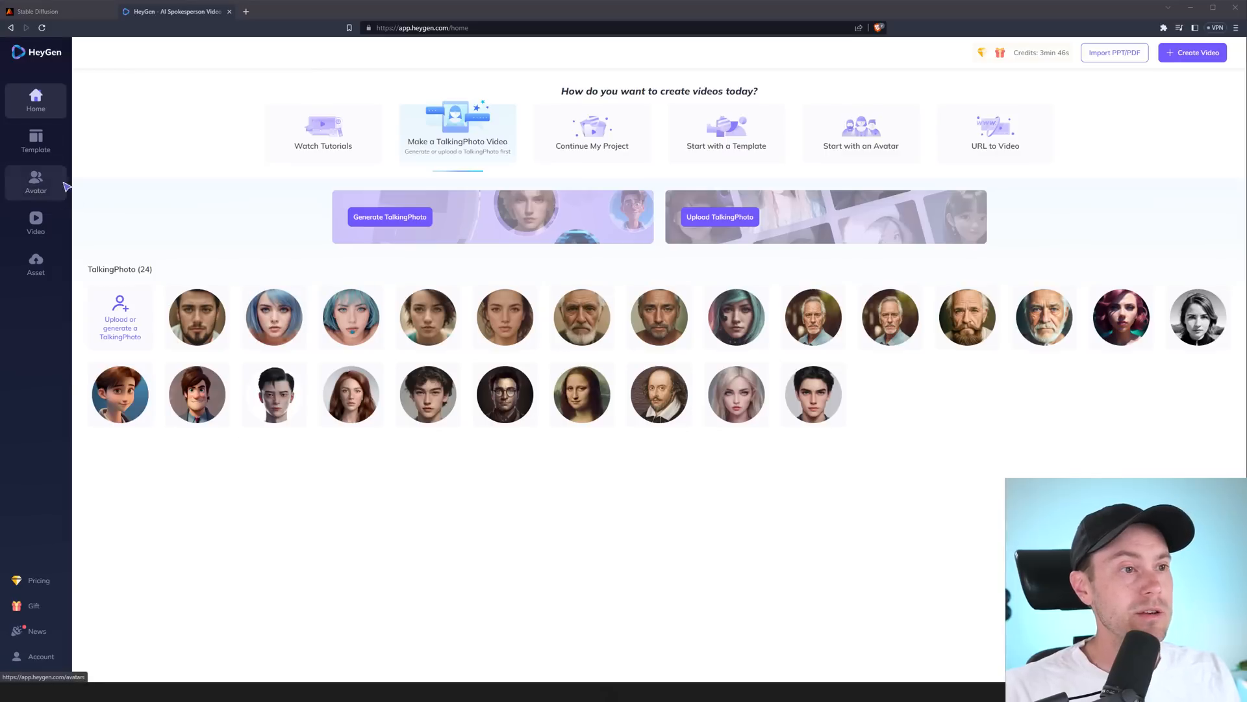
Step: Go to the Avatar page and scroll down through my avatars and the library
{"action": "left_click", "coordinate": [35, 182]}
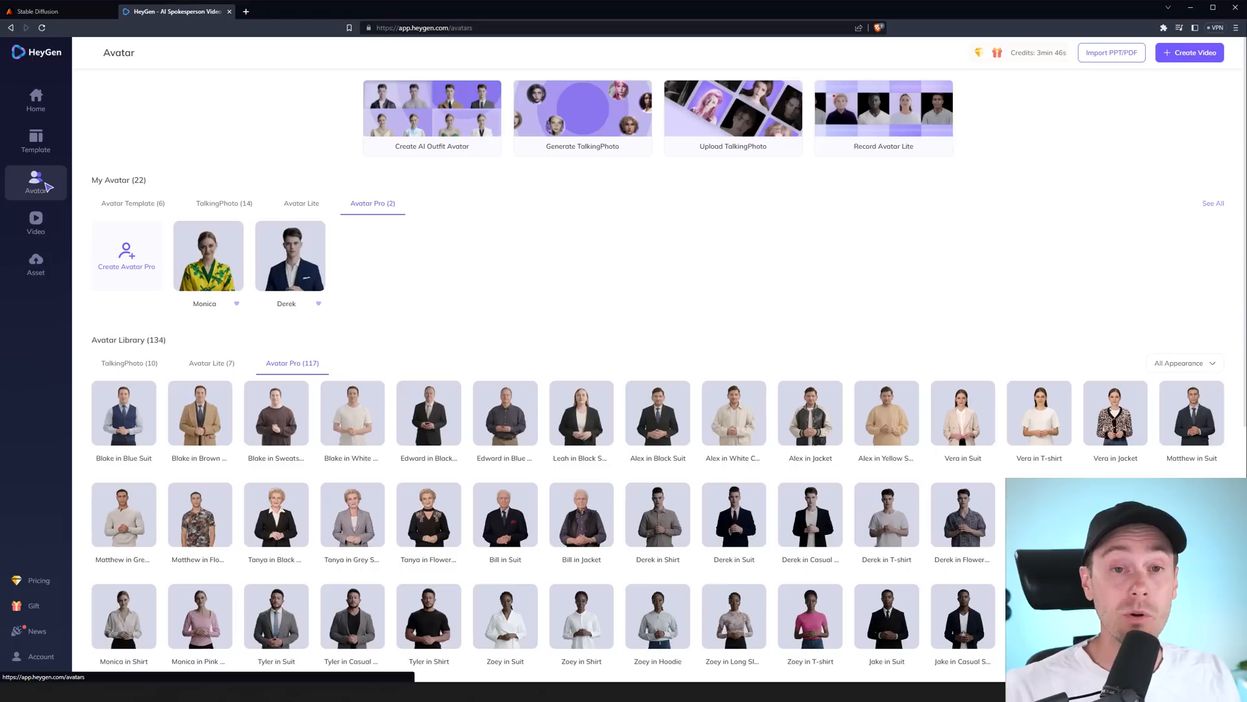
{"action": "scroll", "scroll_direction": "down", "scroll_amount": 3}
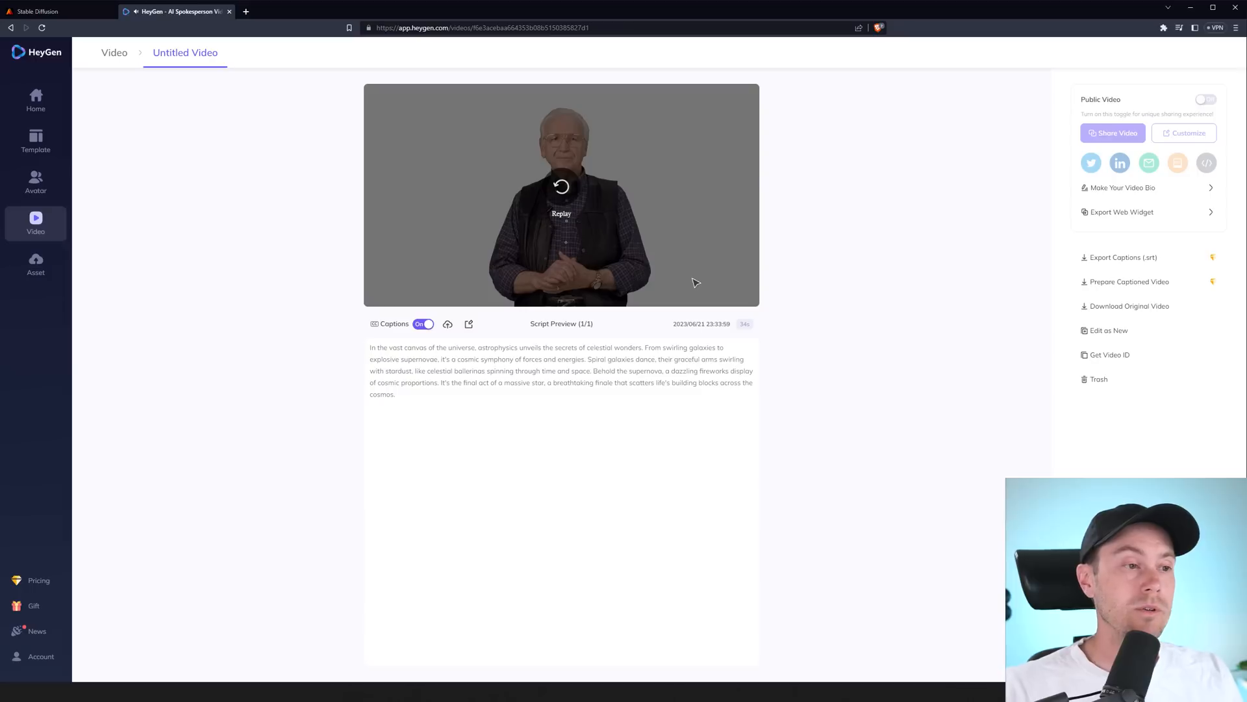
{"action": "mouse_move", "coordinate": [686, 290]}
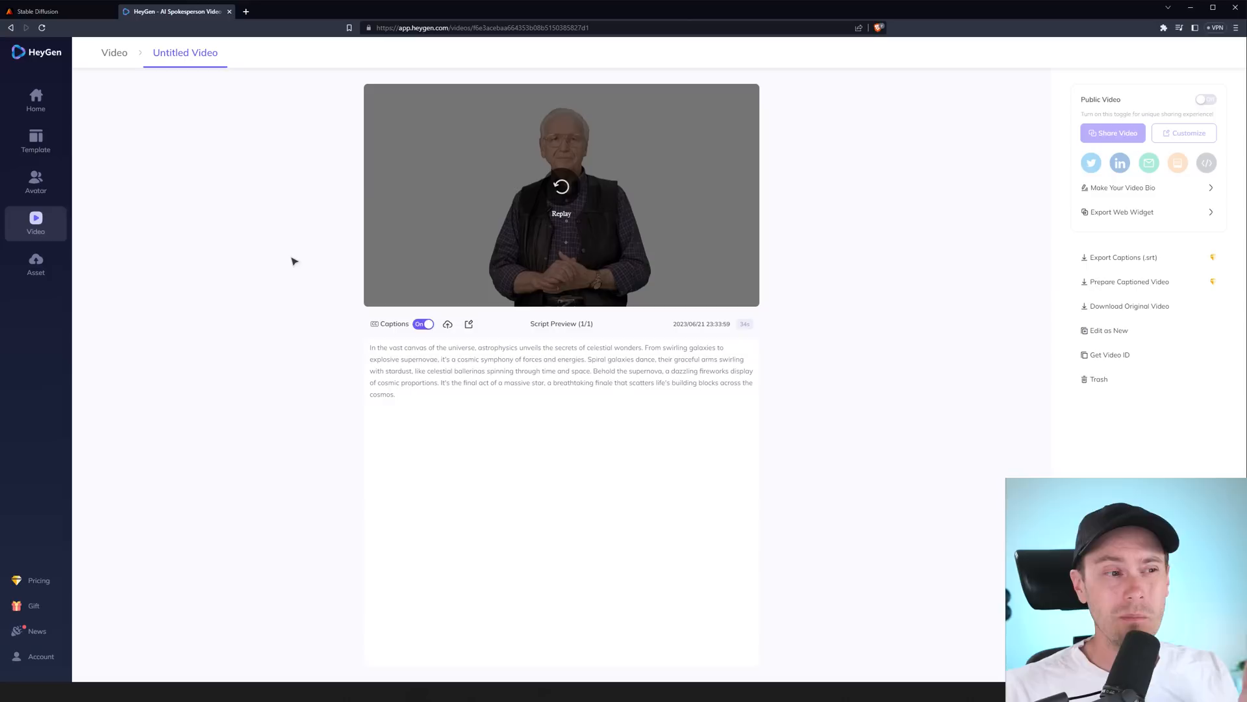
{"action": "mouse_move", "coordinate": [103, 208]}
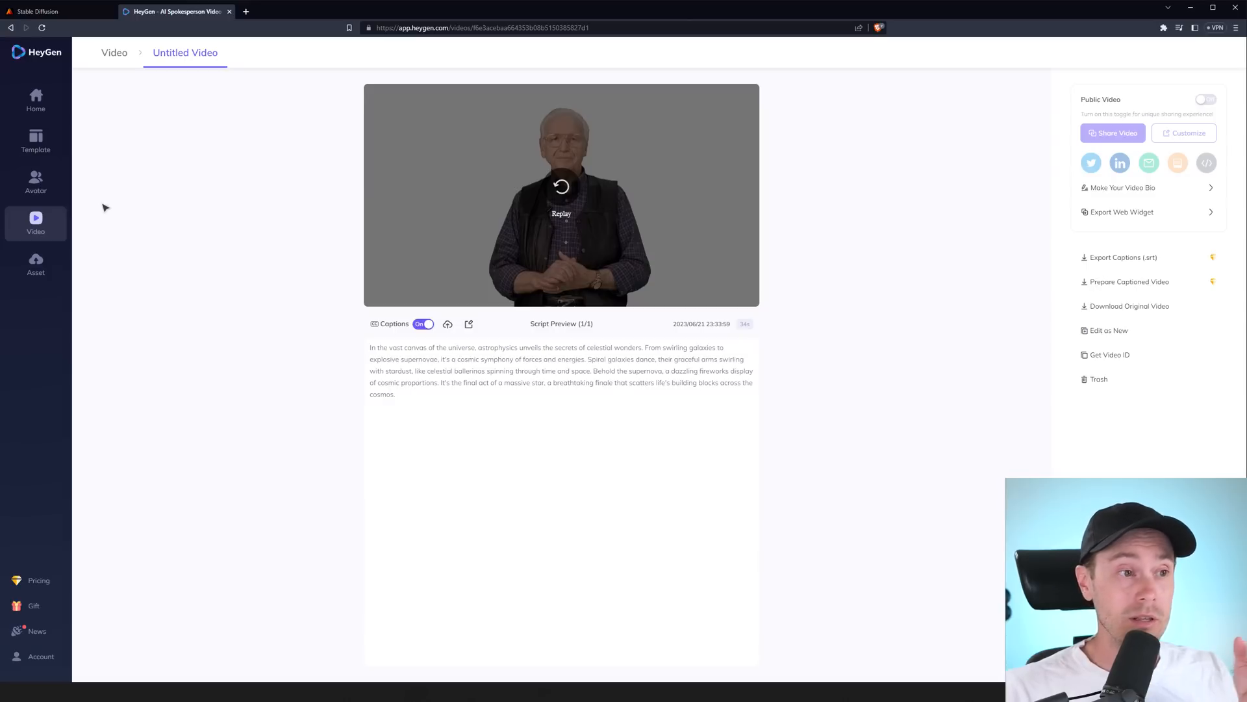
Step: Leave the astrophysics avatar video and go back to the HeyGen home page
{"action": "left_click", "coordinate": [36, 181]}
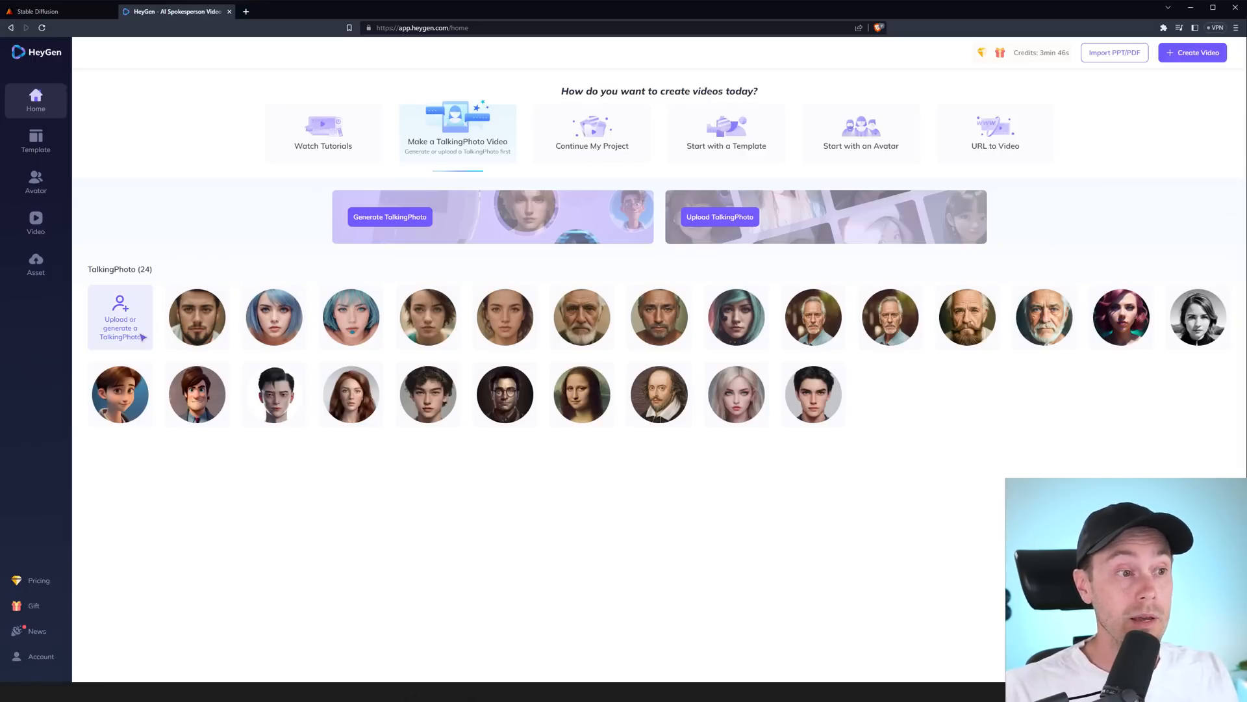
Step: From the Avatar page, start the Record Avatar Lite setup showing recording requirements
{"action": "left_click", "coordinate": [35, 181]}
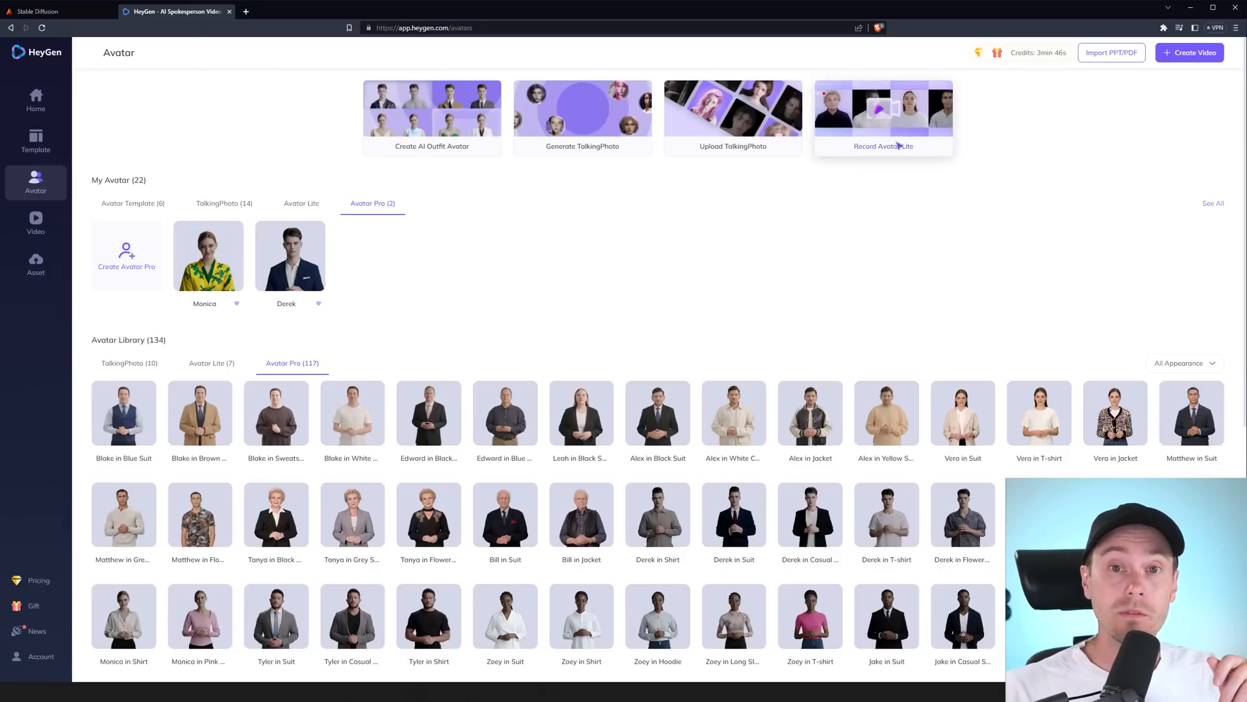
{"action": "left_click", "coordinate": [882, 111]}
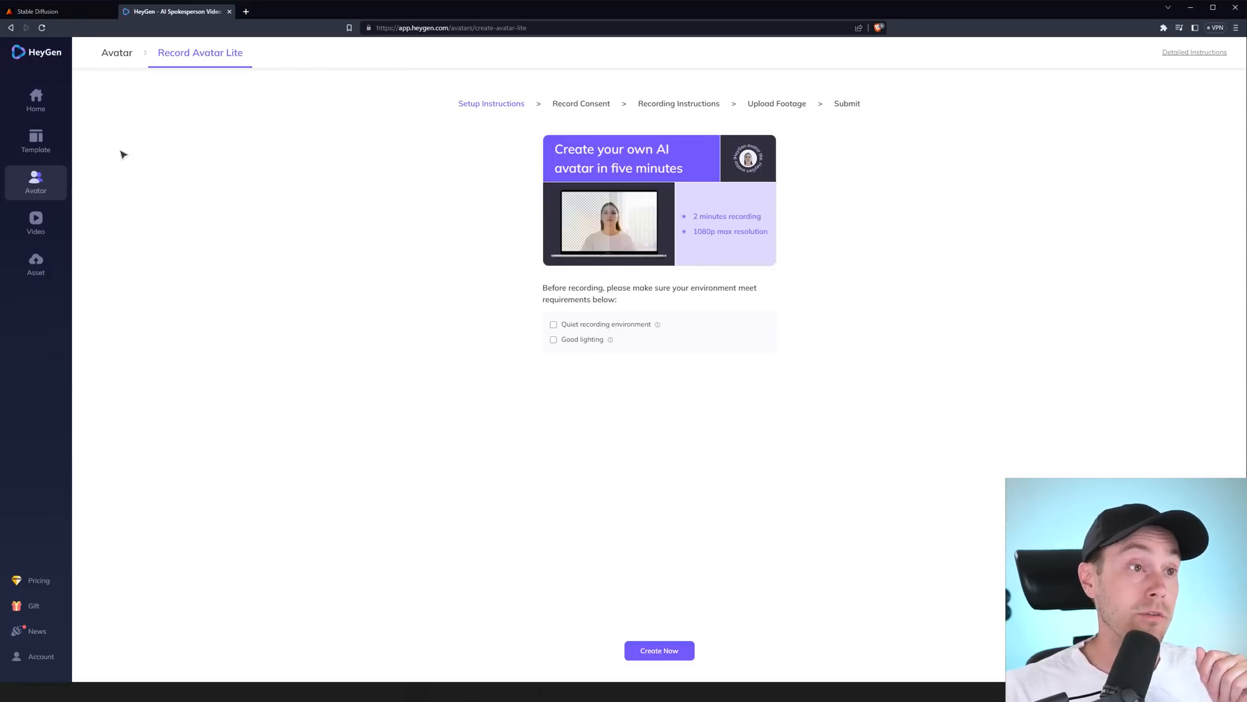
Step: Exit the Avatar Lite setup page back to Home, where the pricing overlay appears
{"action": "left_click", "coordinate": [36, 100]}
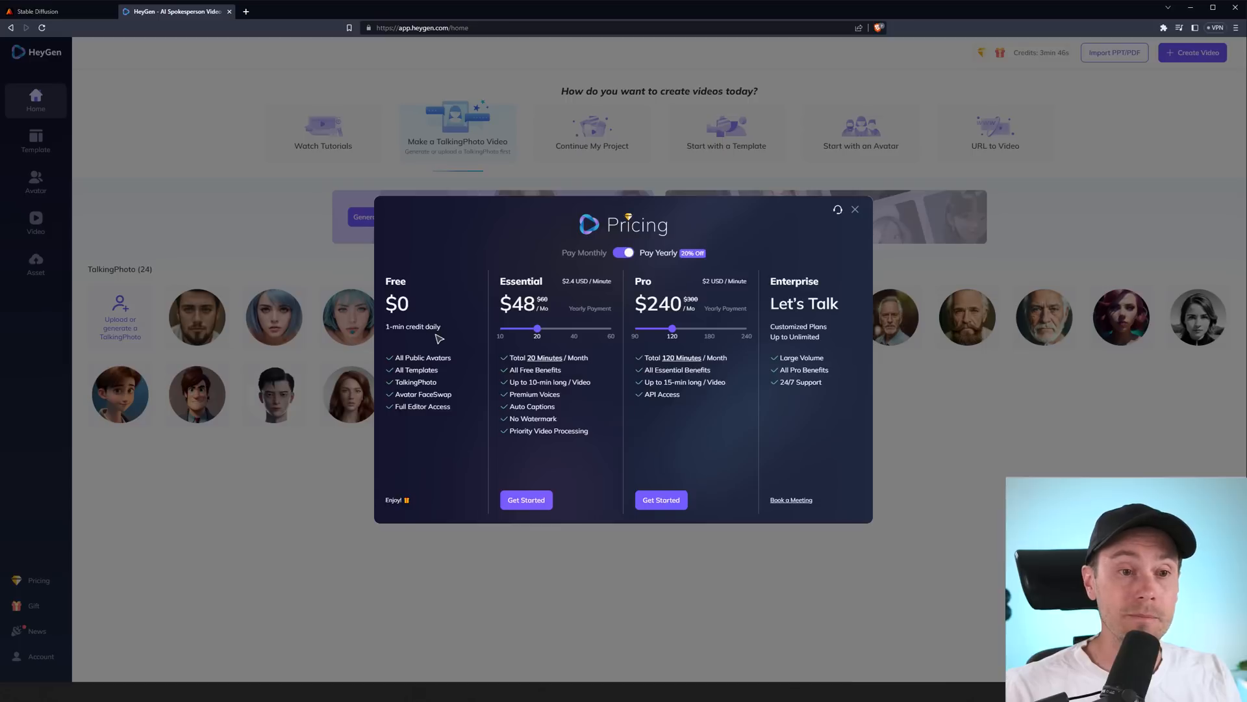
{"action": "mouse_move", "coordinate": [576, 288]}
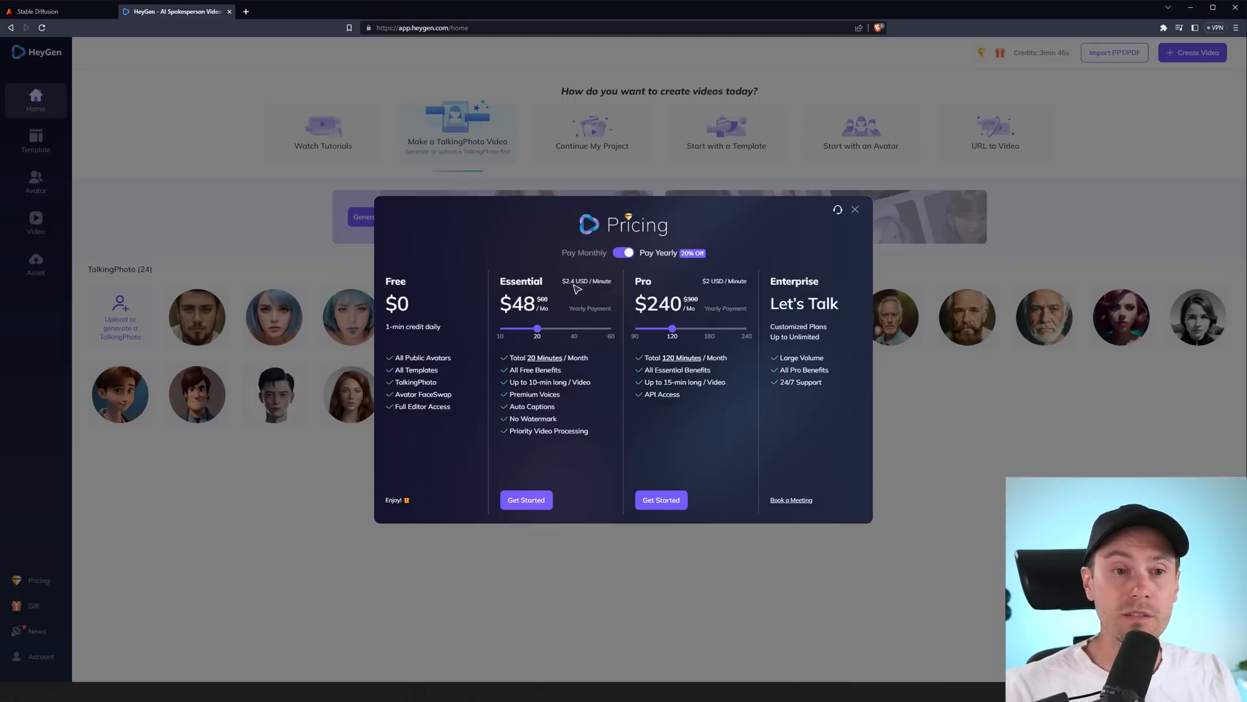
{"action": "mouse_move", "coordinate": [602, 294]}
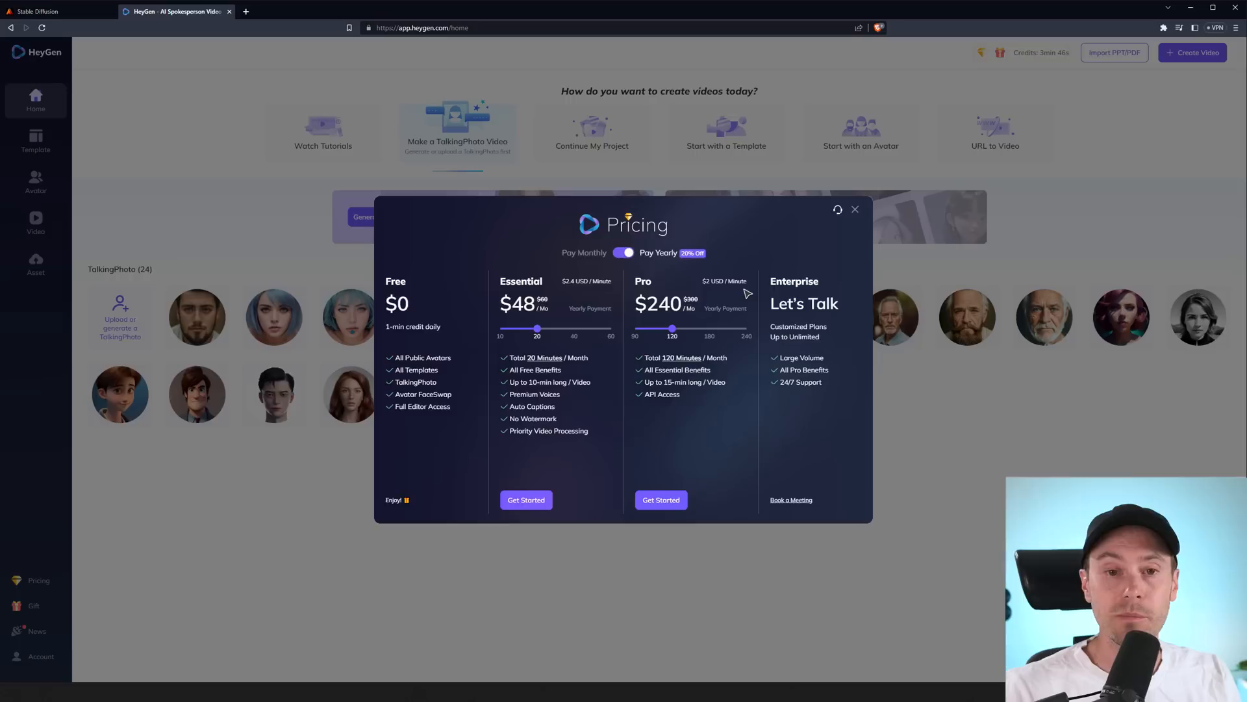
{"action": "mouse_move", "coordinate": [432, 320]}
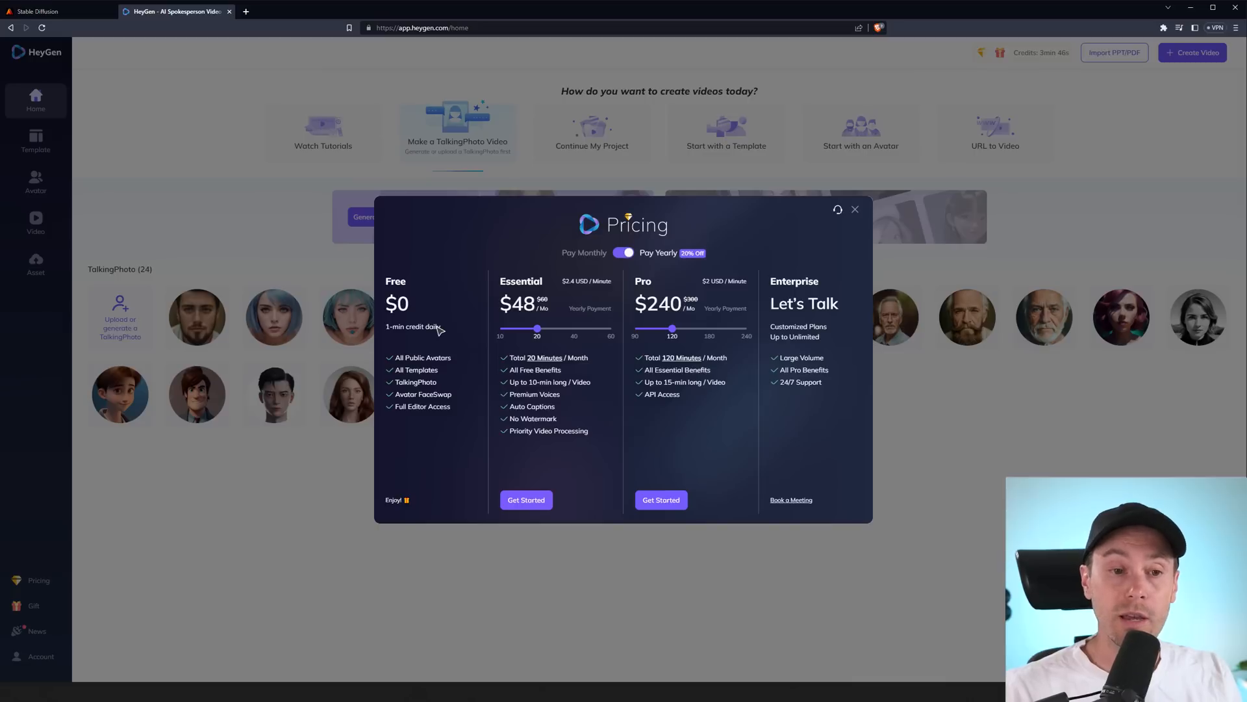
{"action": "mouse_move", "coordinate": [470, 316]}
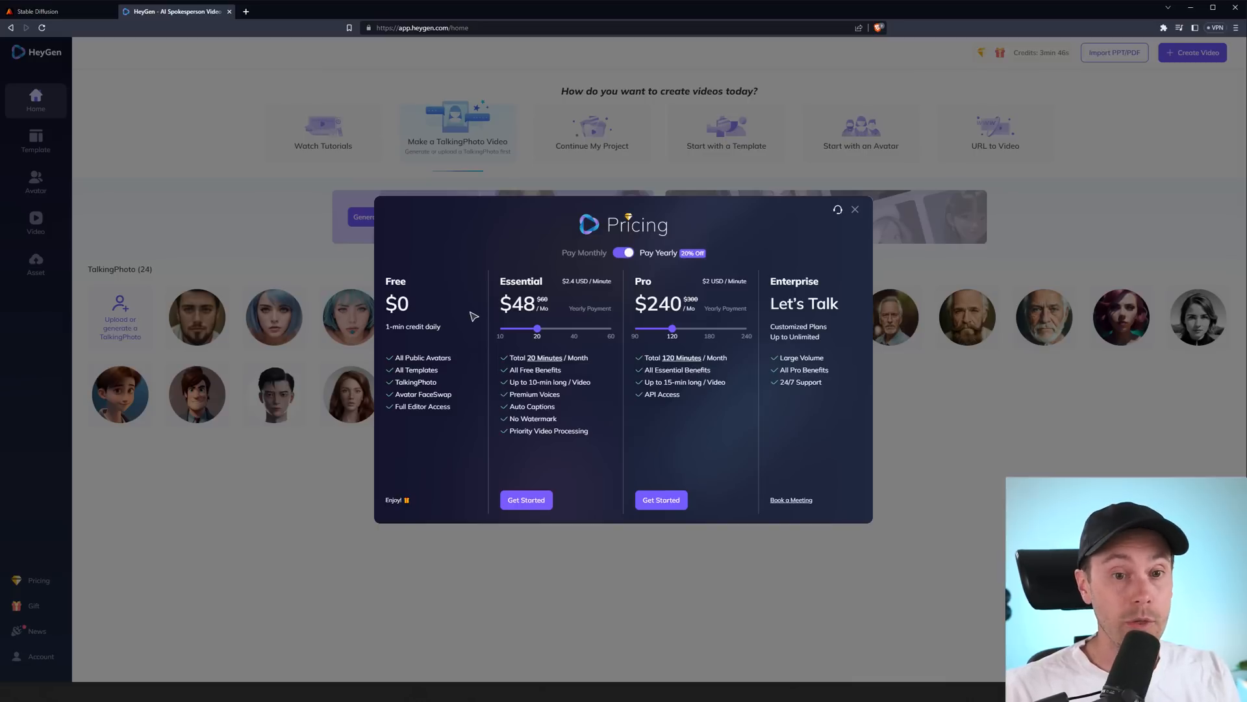